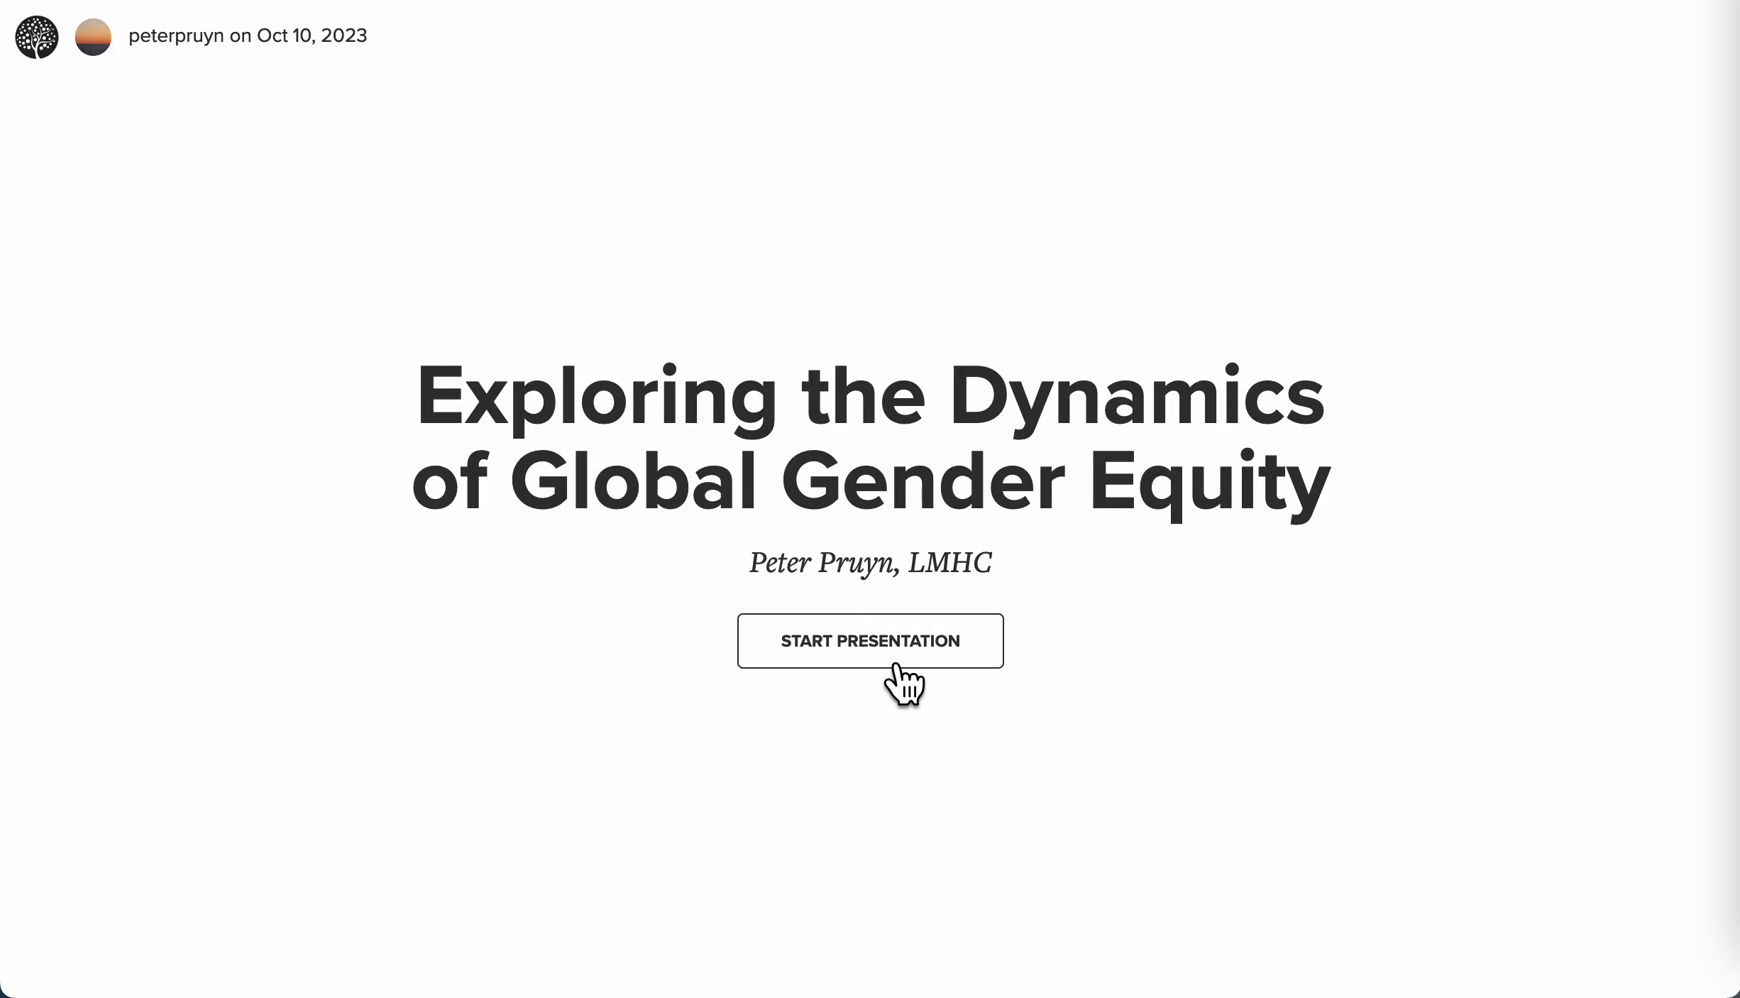
Start the presentation on the overview map linking political, social and economic equity to global equity.
click(869, 641)
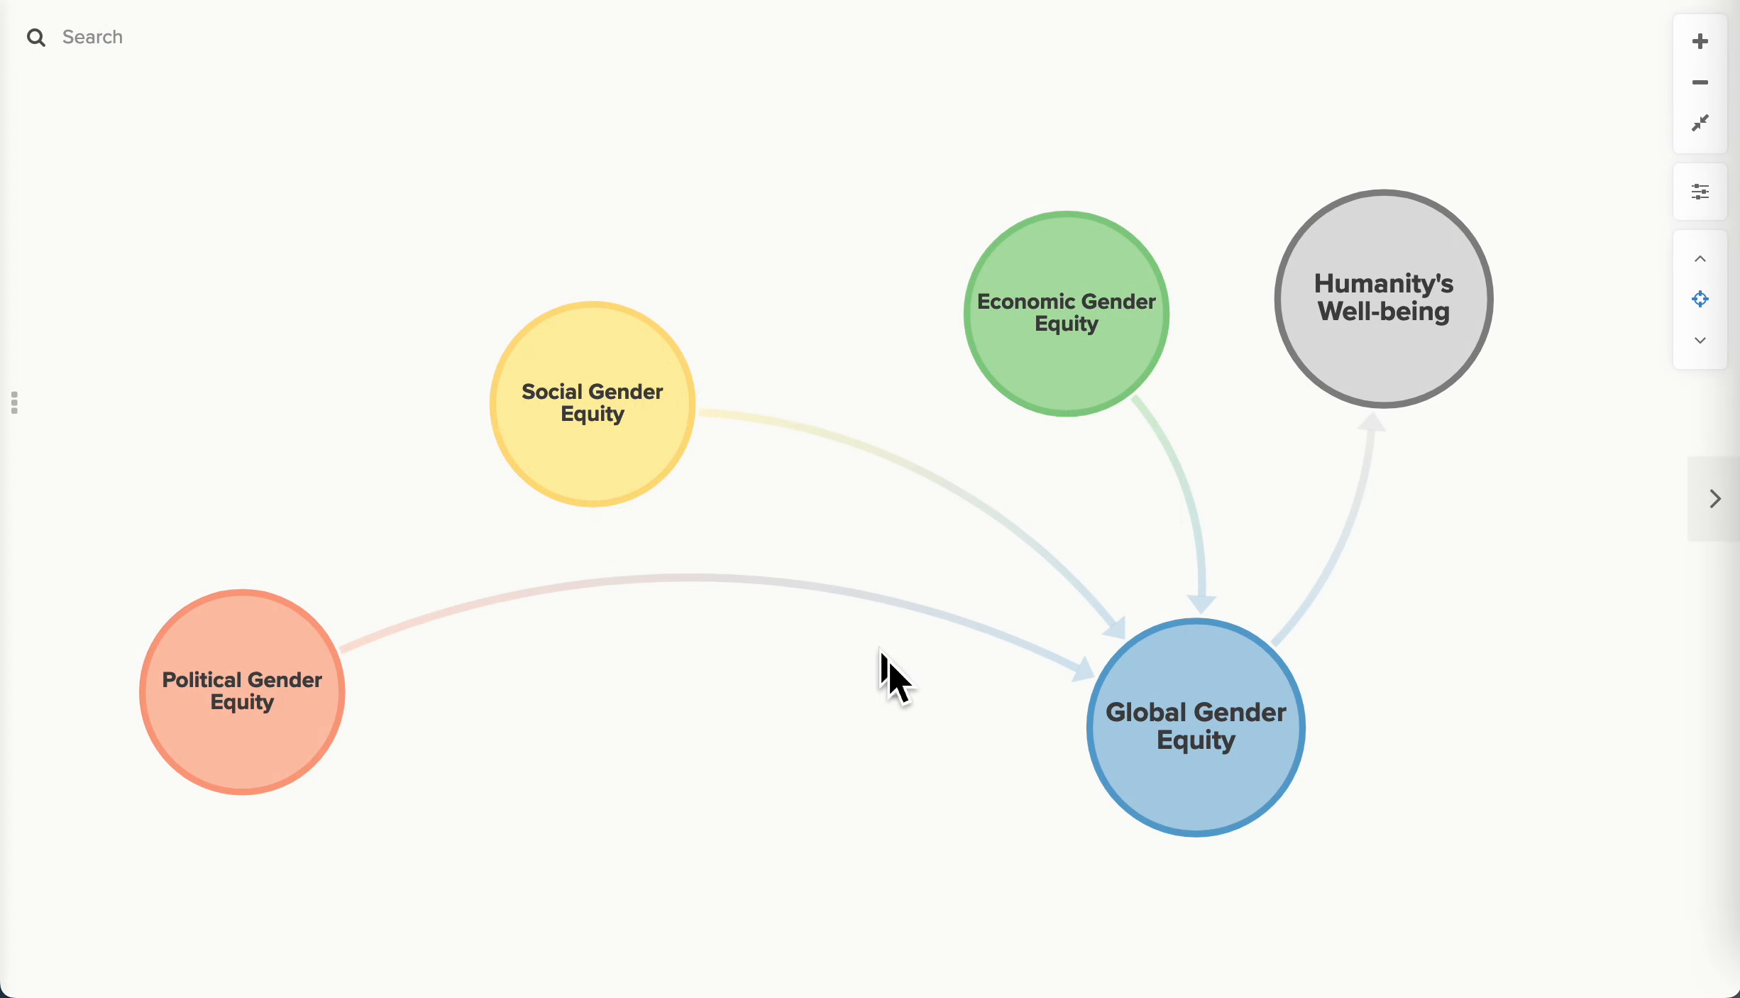
mouse_move(1475, 828)
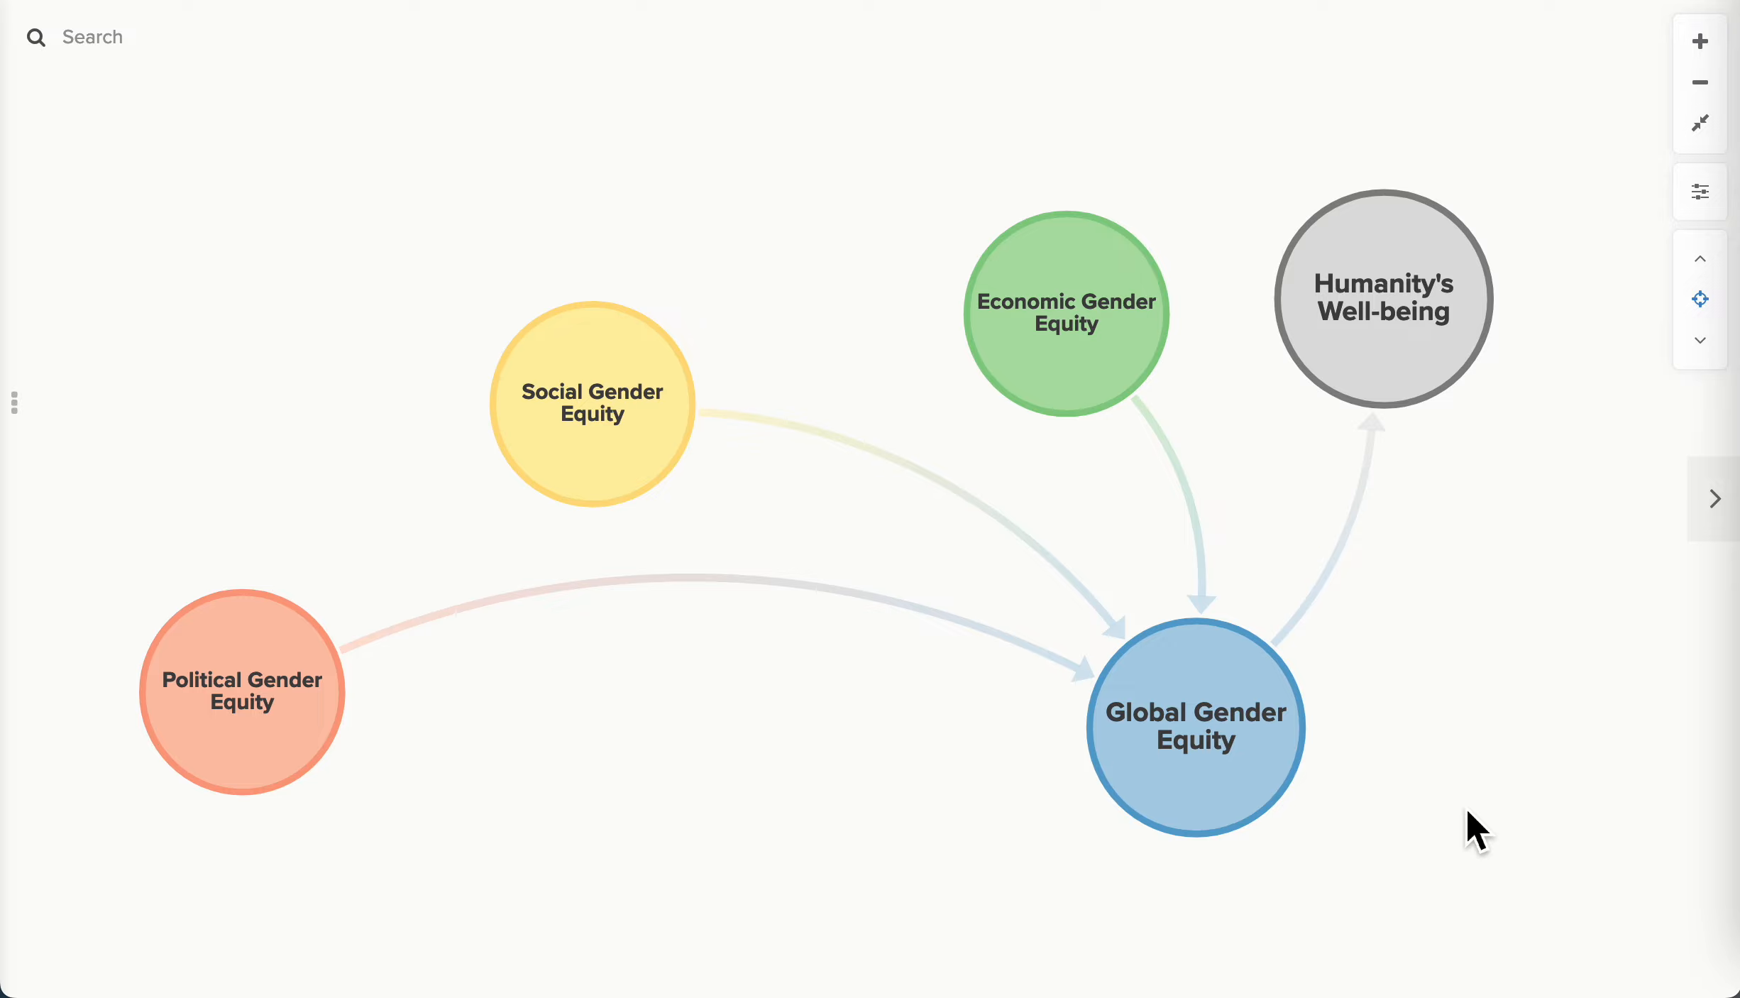
mouse_move(1639, 523)
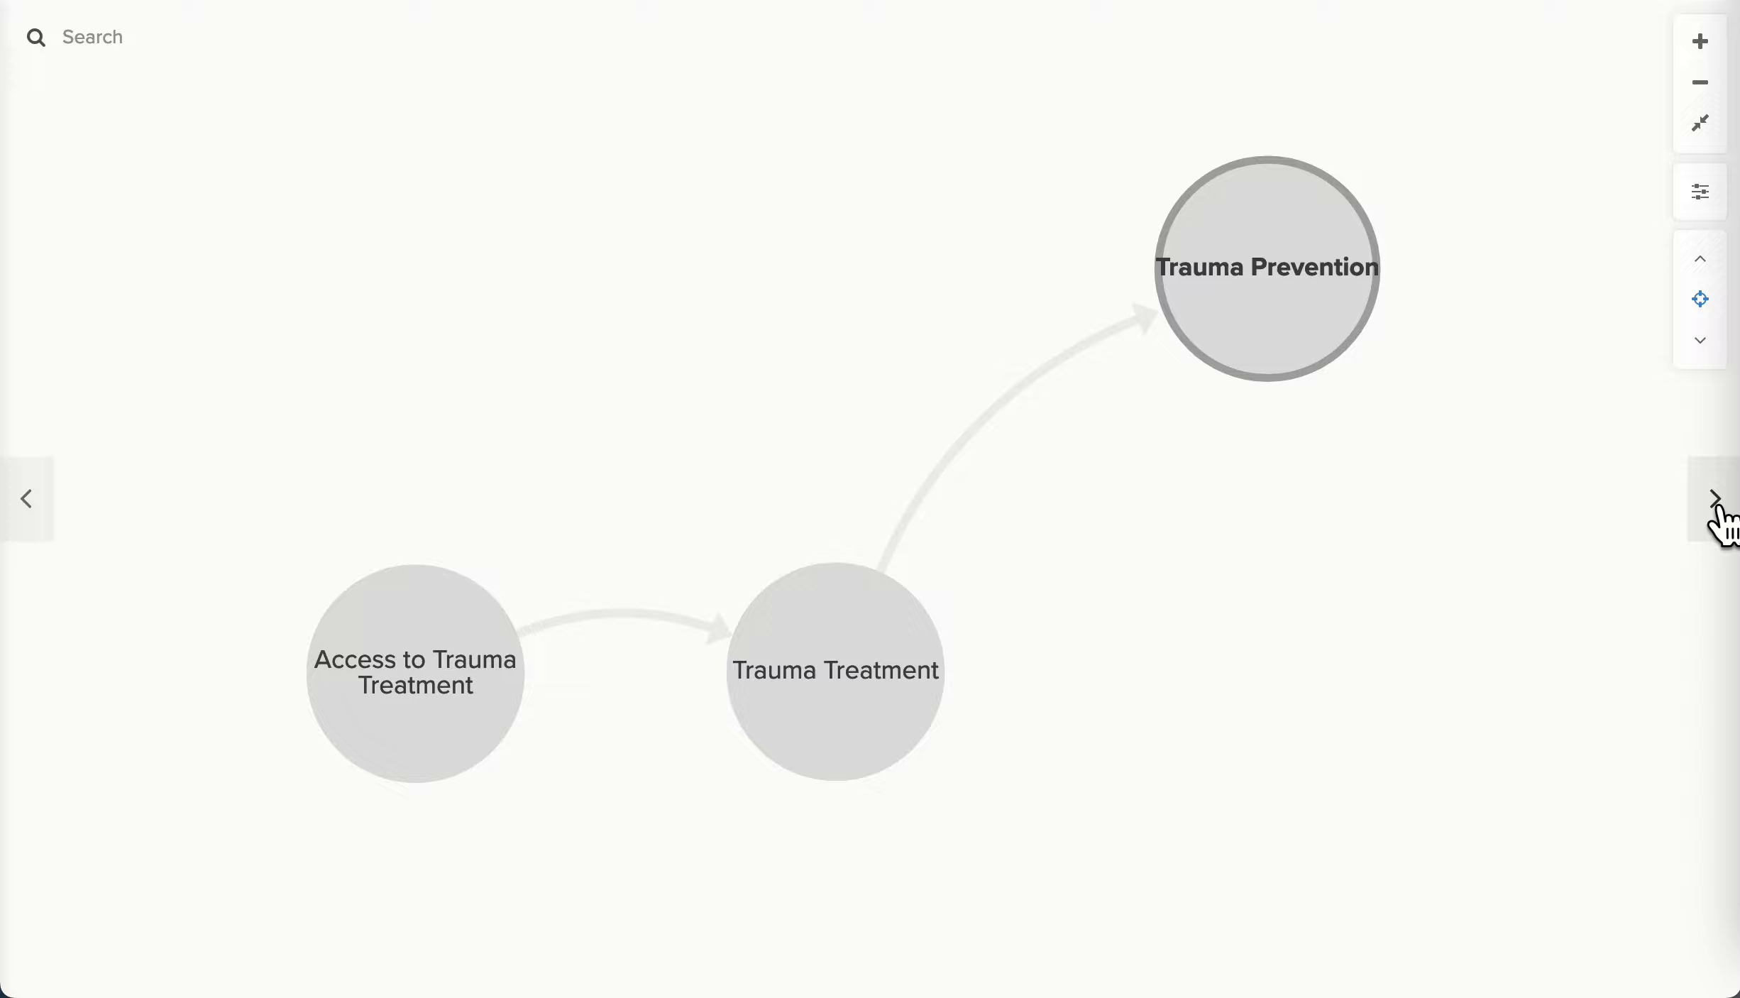
mouse_move(838, 899)
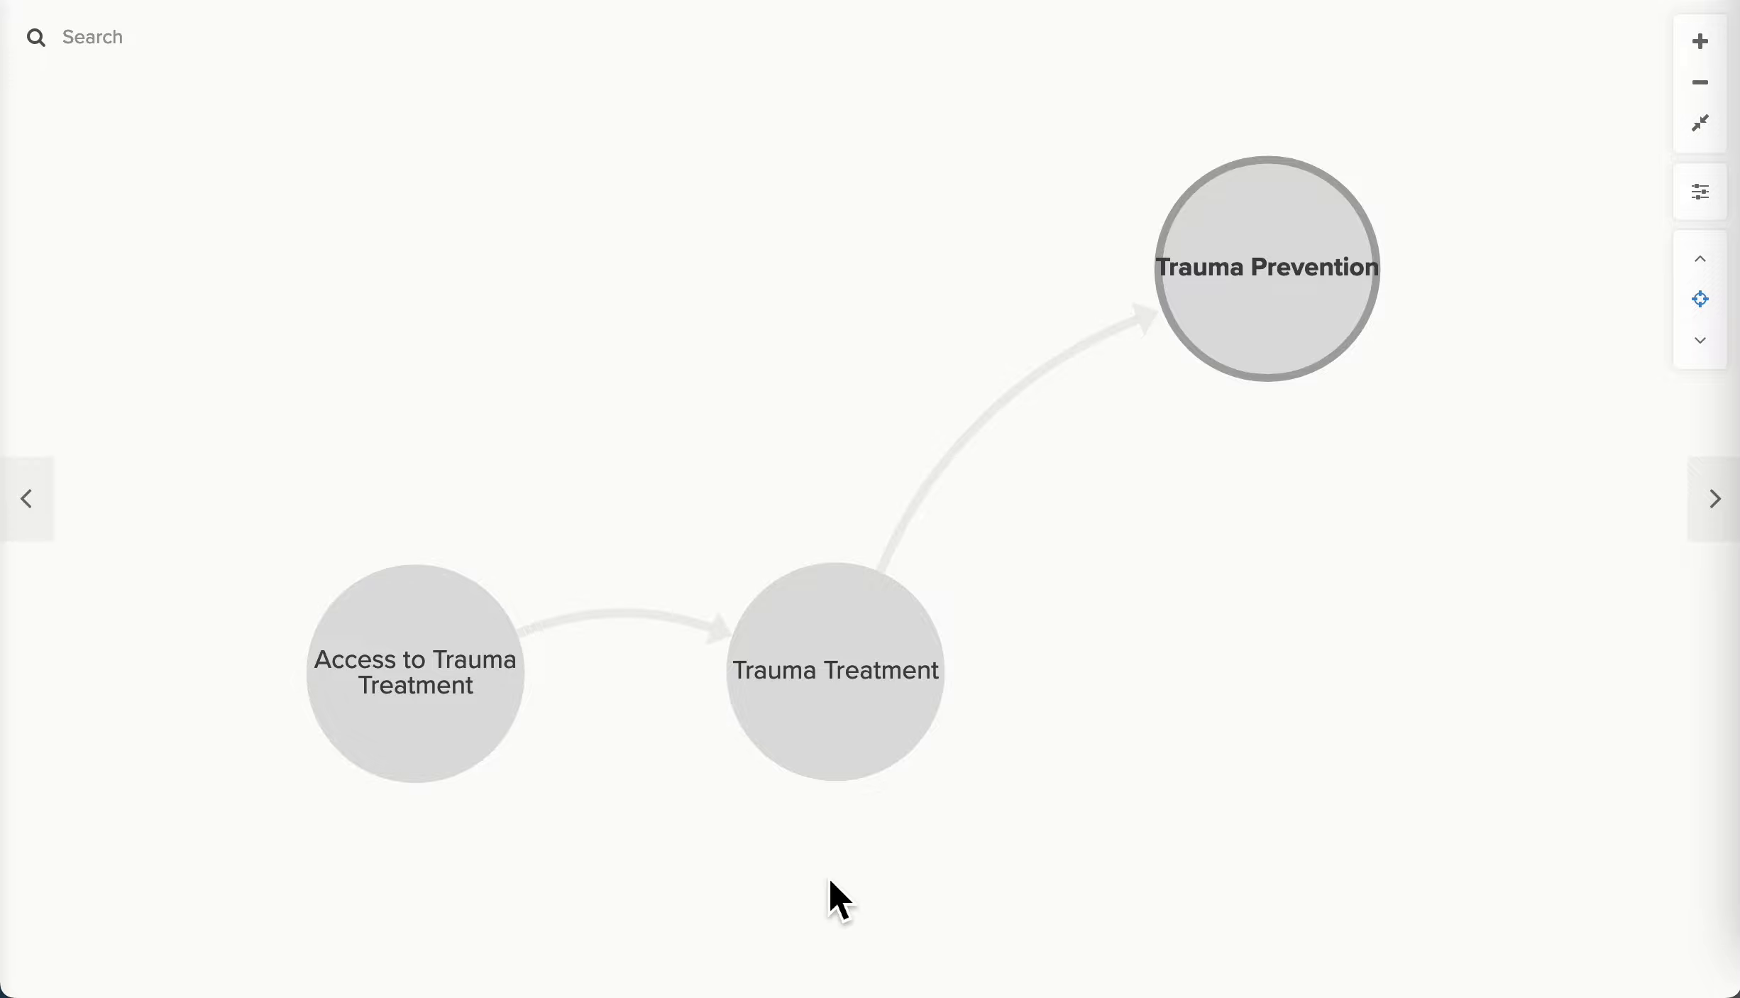
mouse_move(1535, 586)
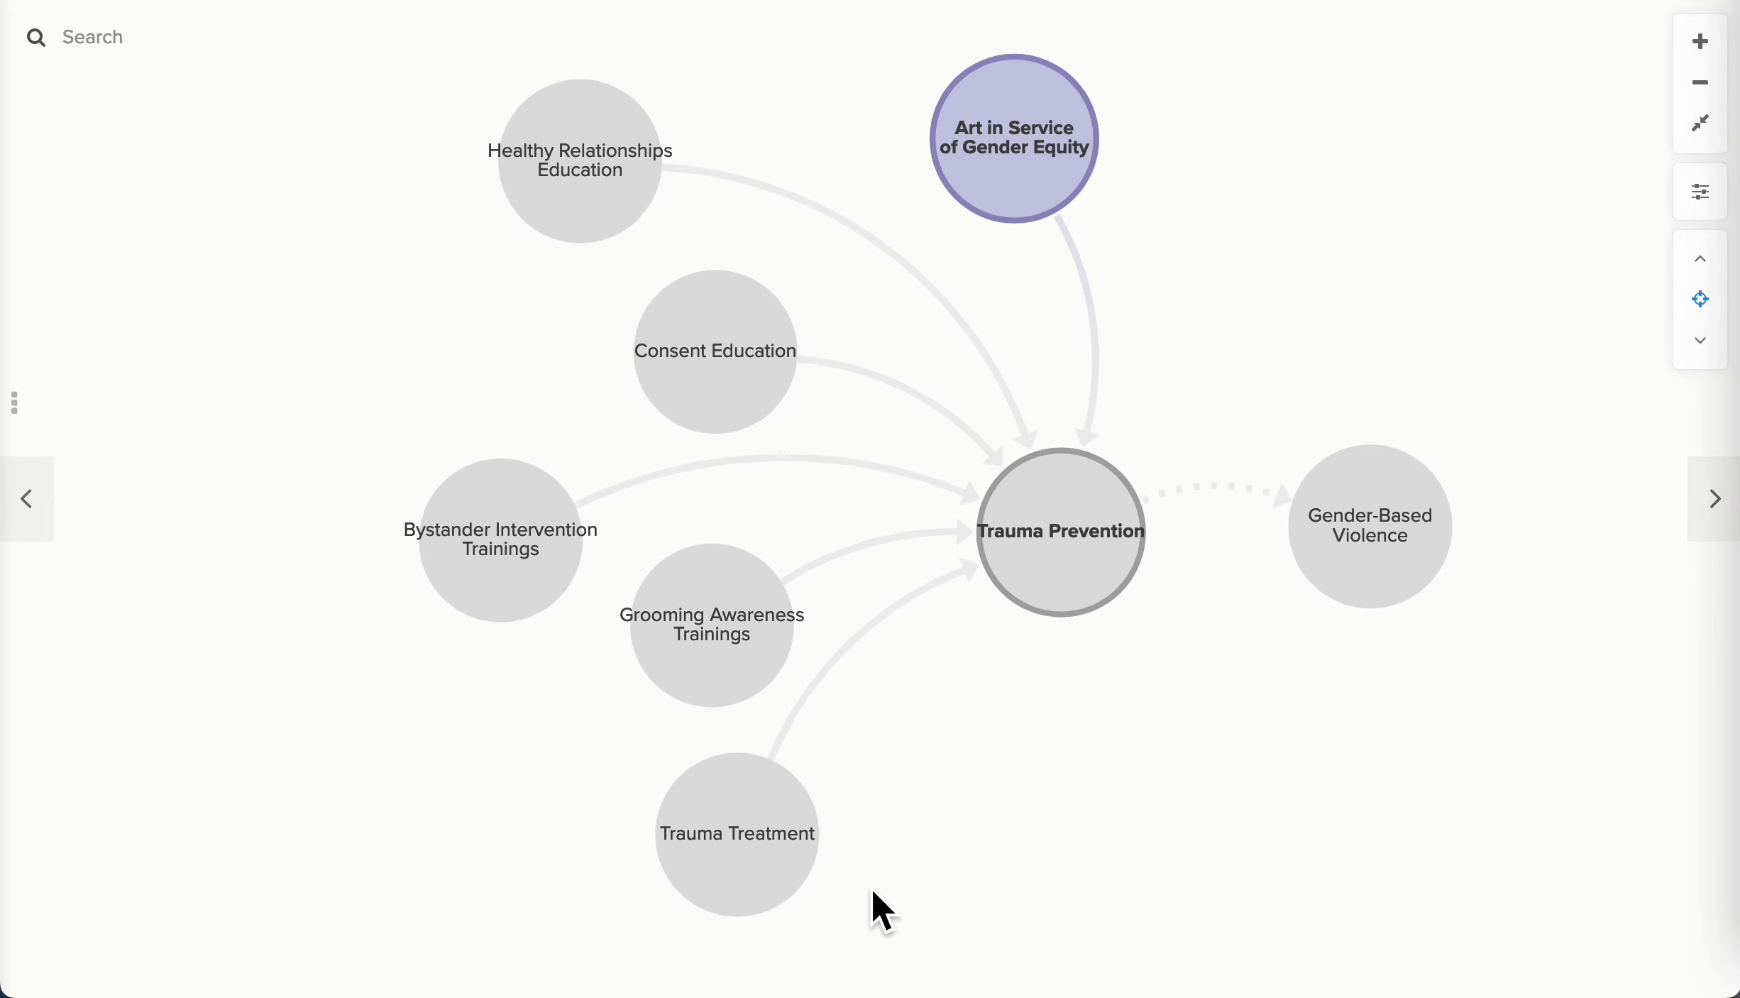
mouse_move(431, 667)
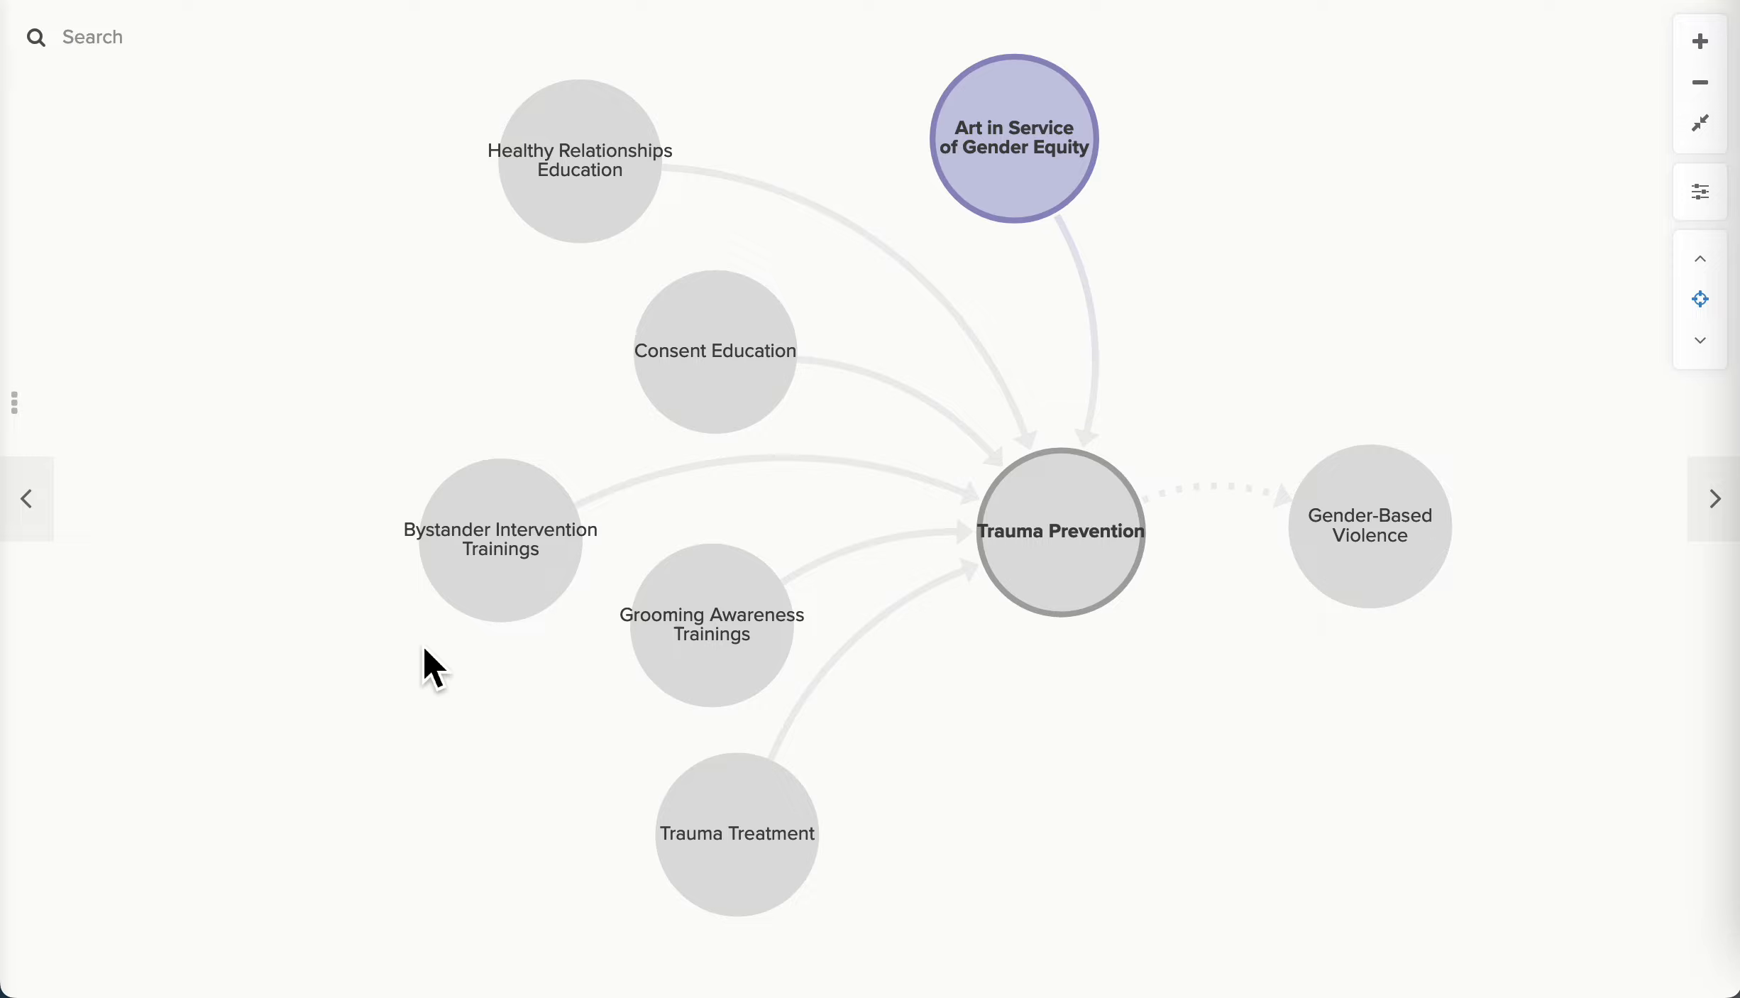
click(499, 544)
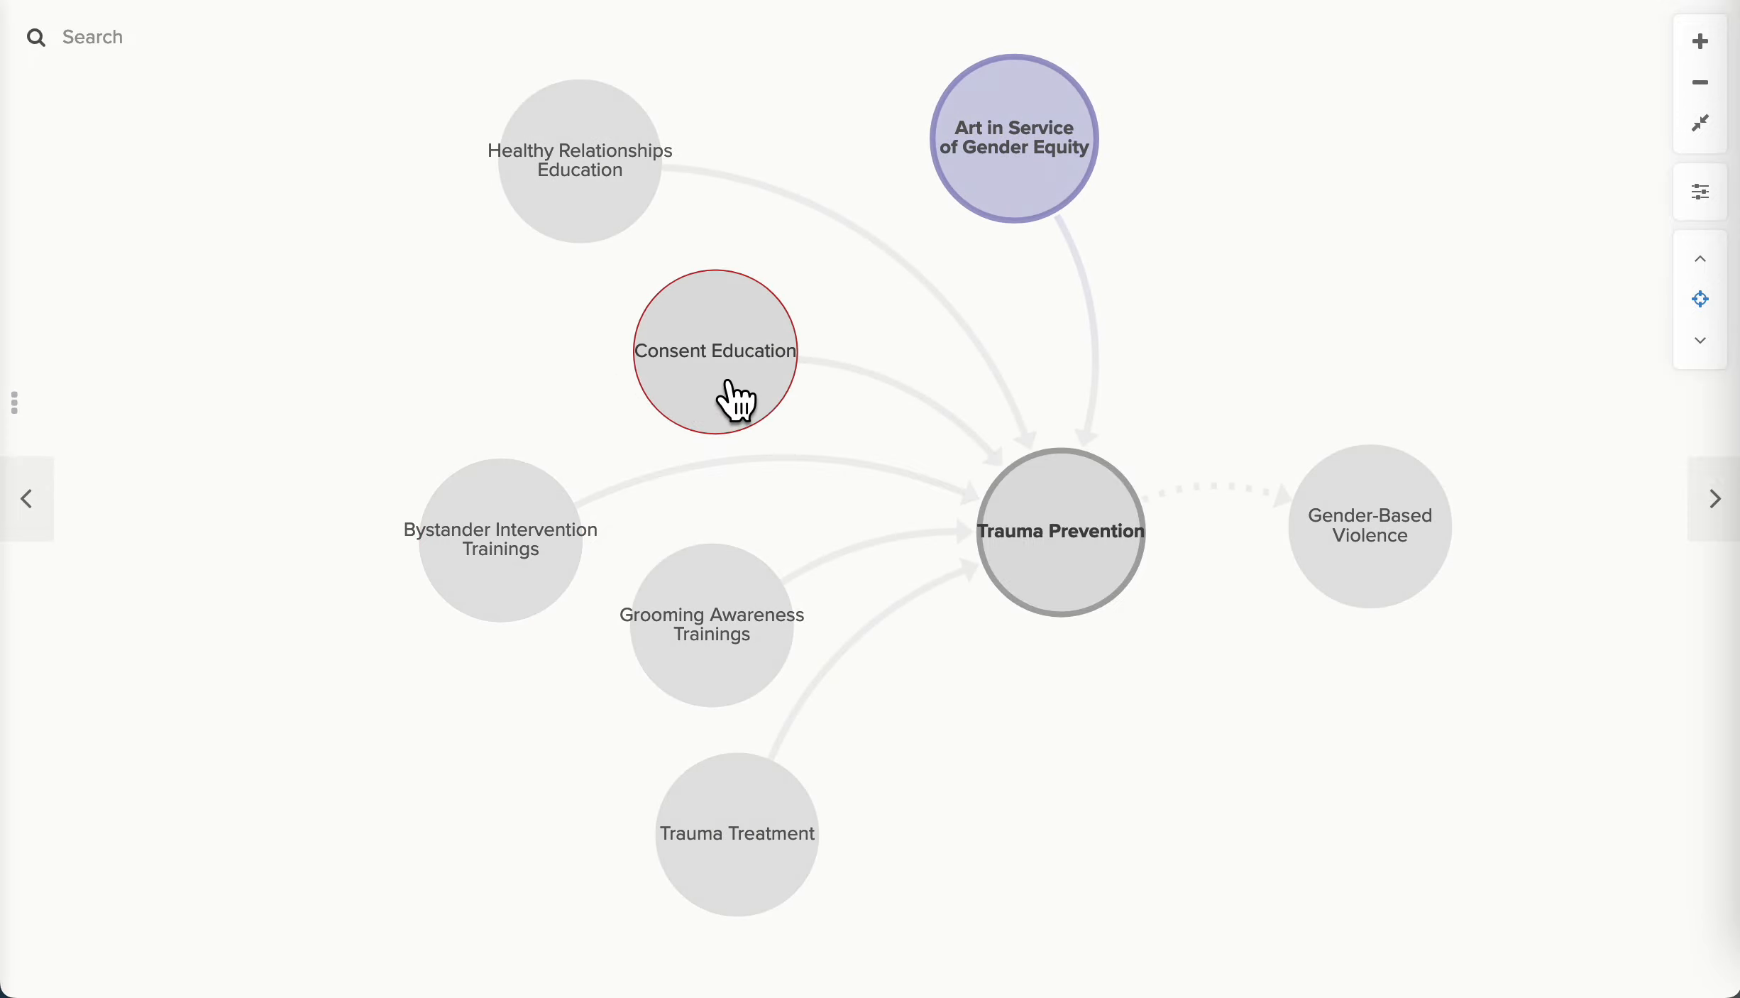
click(715, 351)
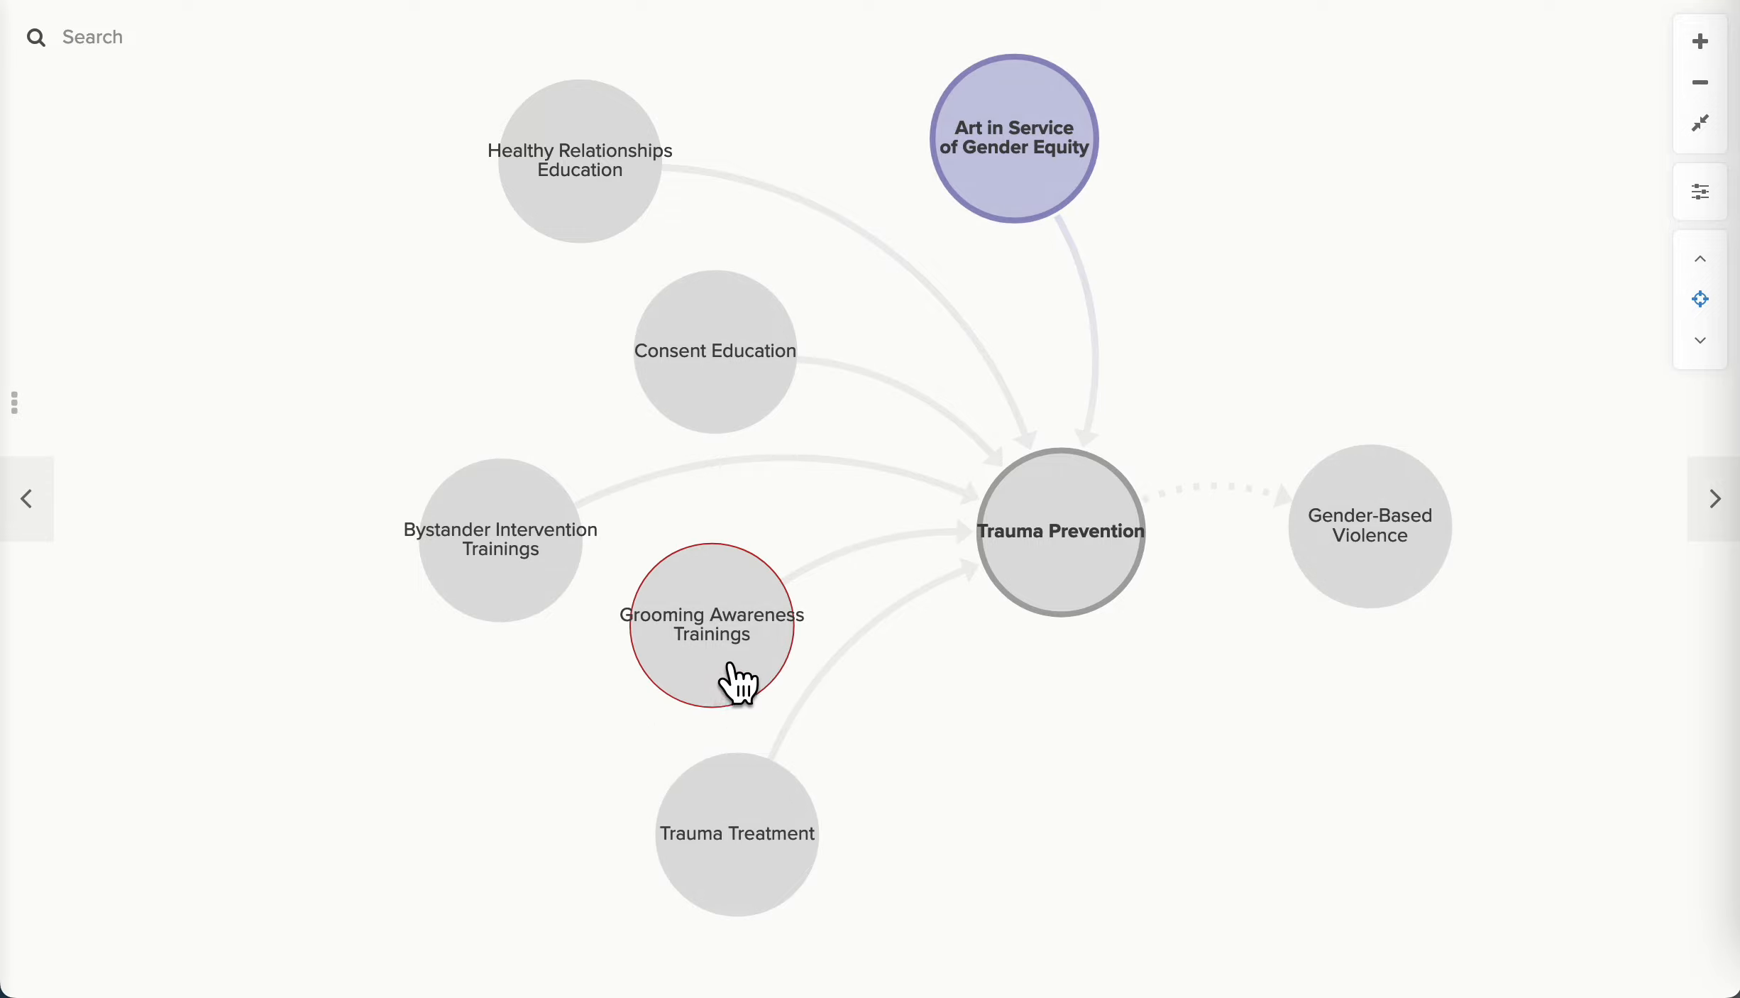
click(712, 623)
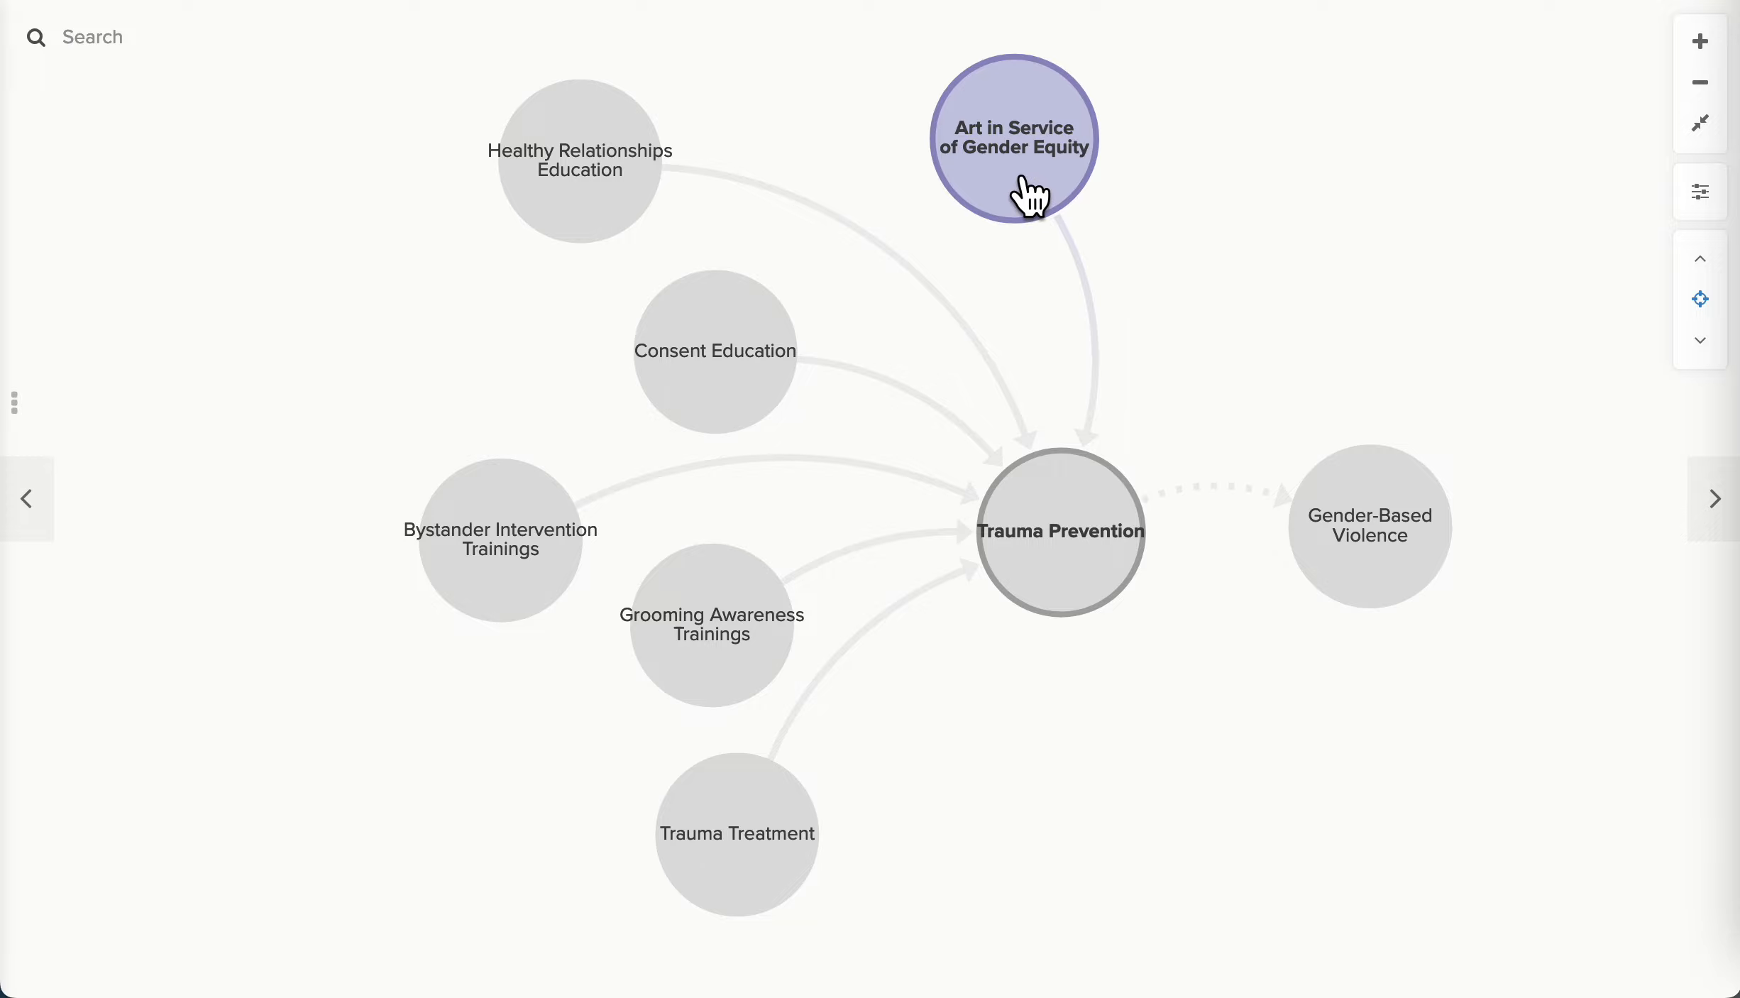
click(1012, 137)
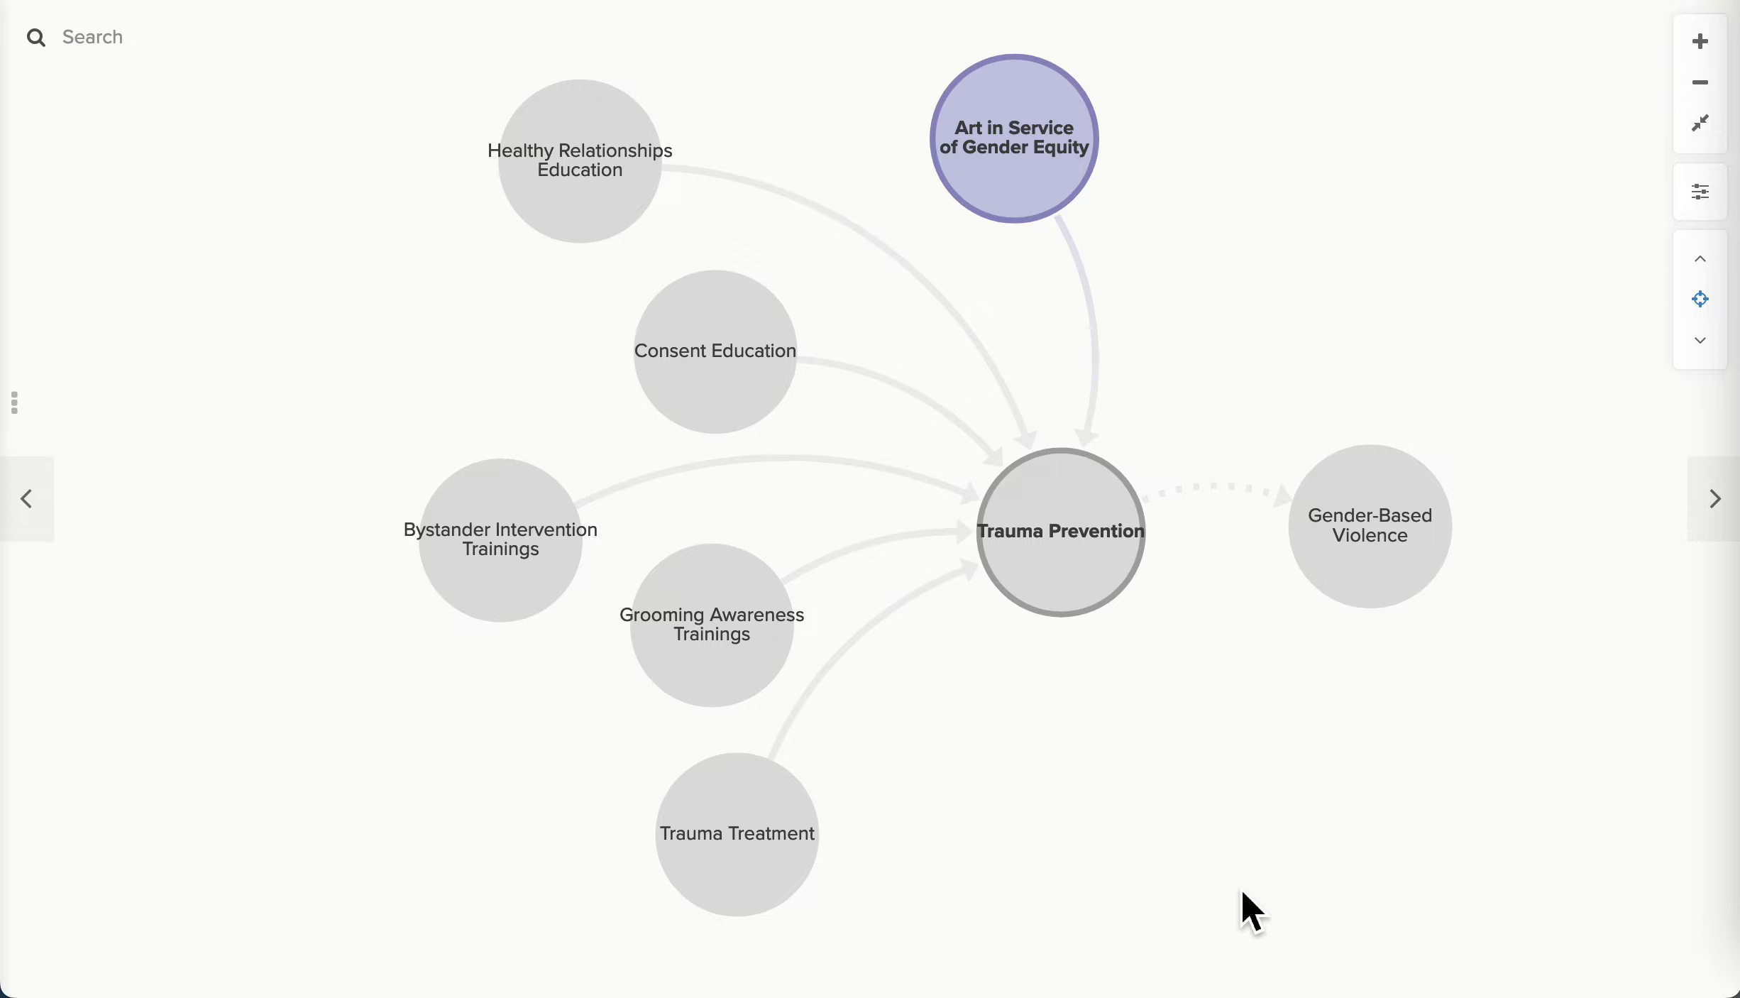
mouse_move(1676, 542)
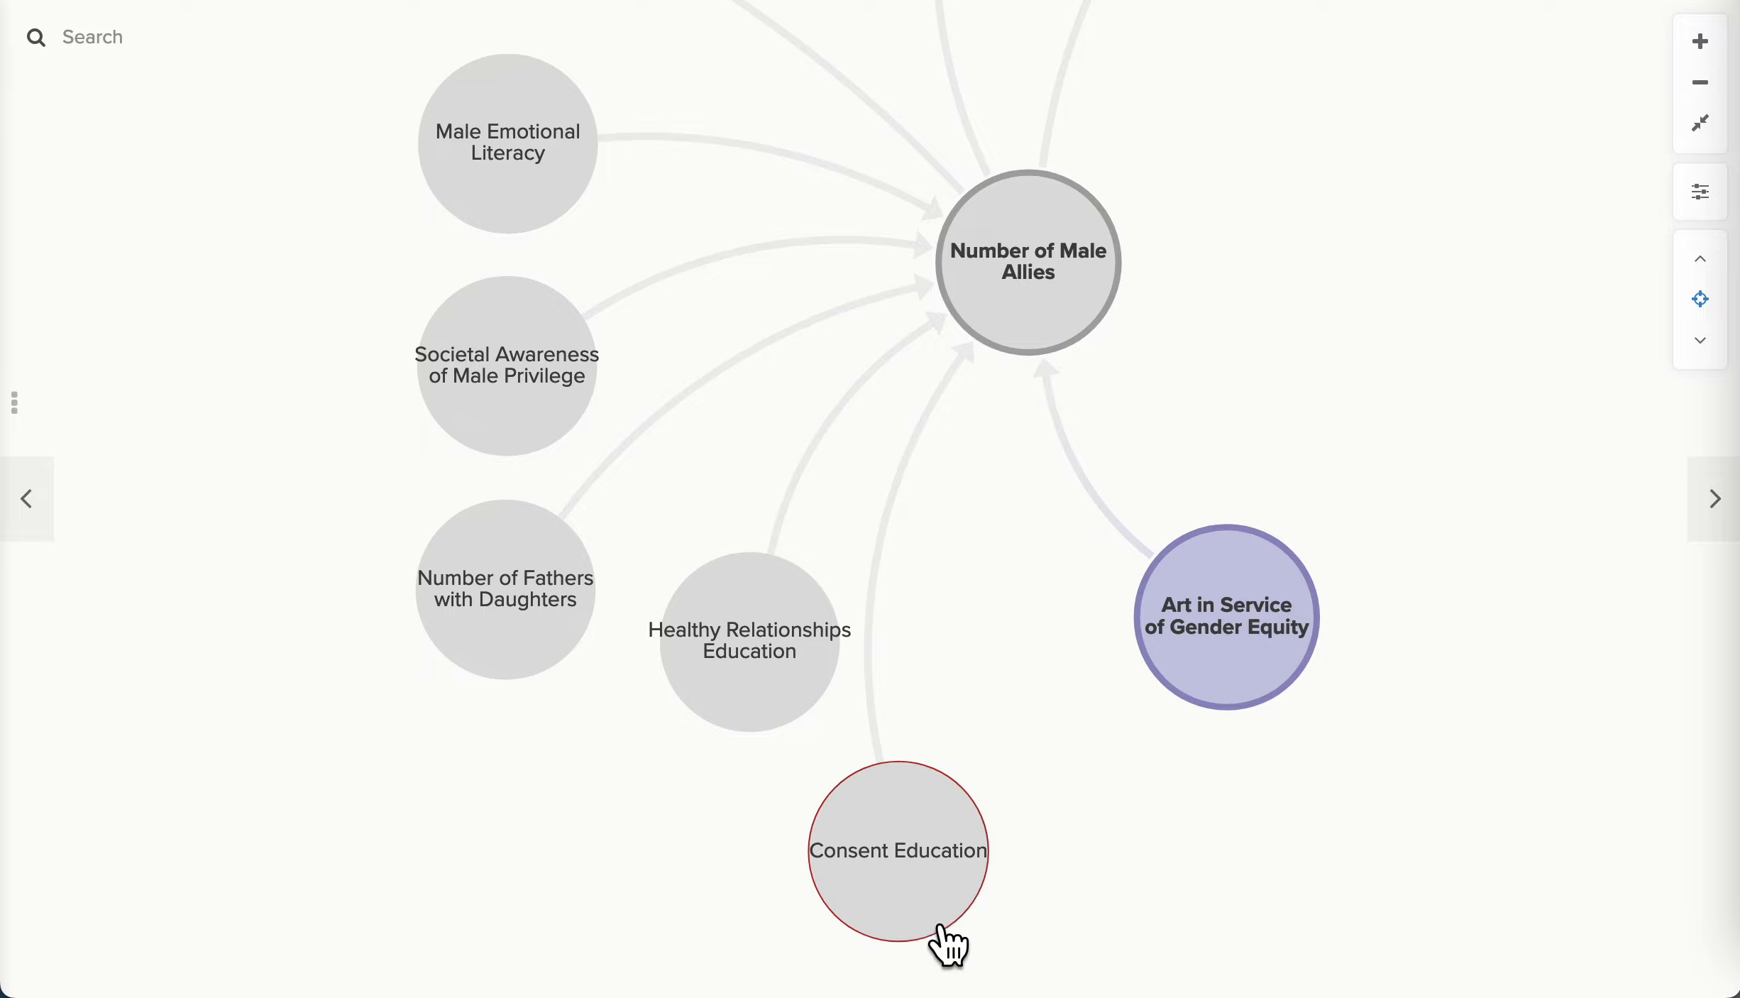
Focus in turn on the Consent Education and Healthy Relationships Education factors.
click(899, 853)
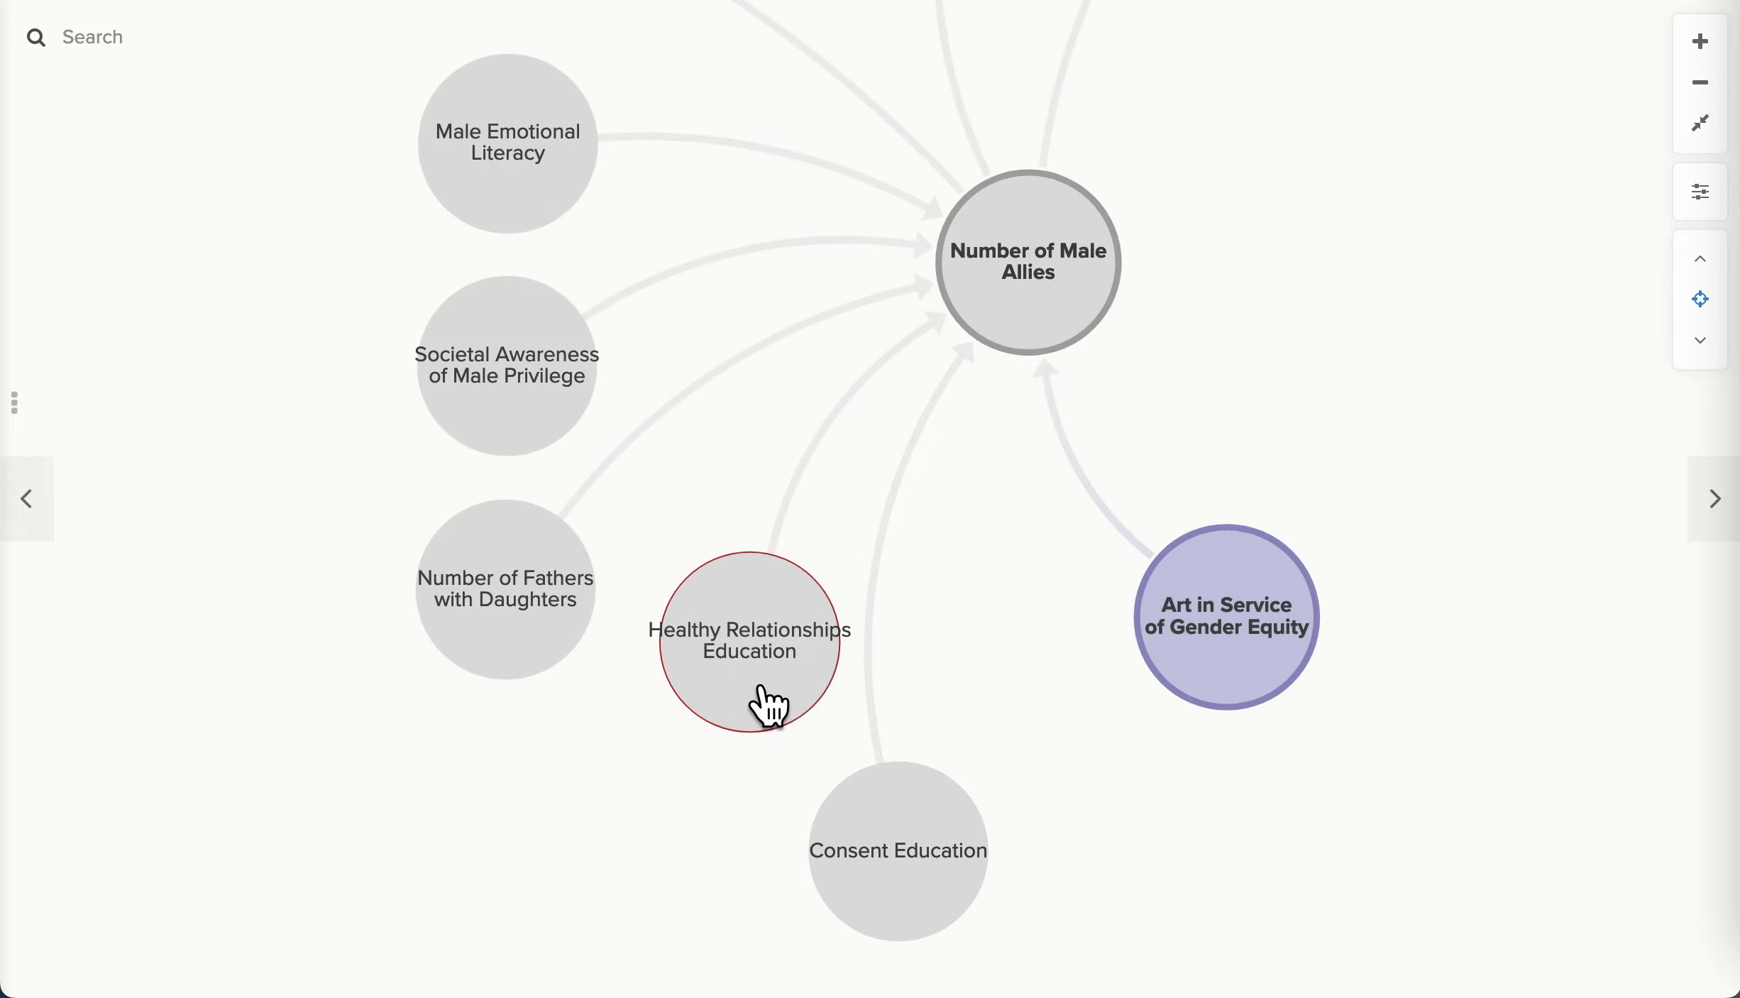
click(750, 644)
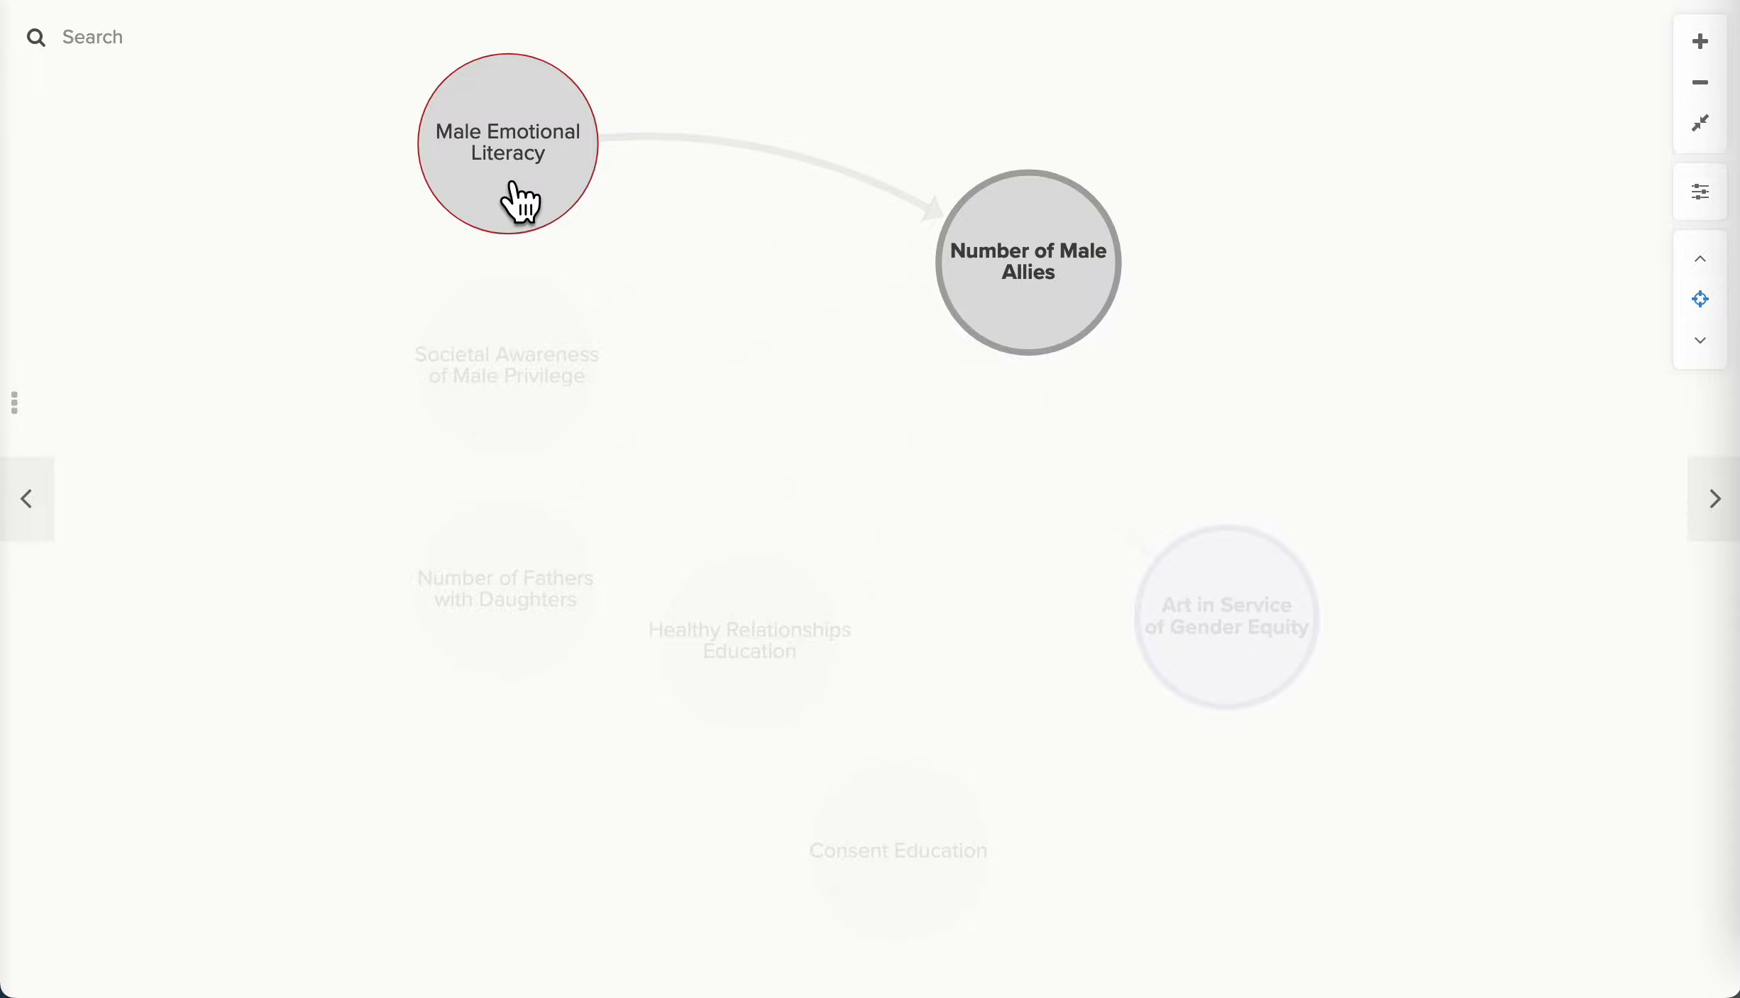
Show all drivers of Number of Male Allies, spotlight Art in Service of Gender Equity's link, and advance to Women Politicians.
click(1225, 615)
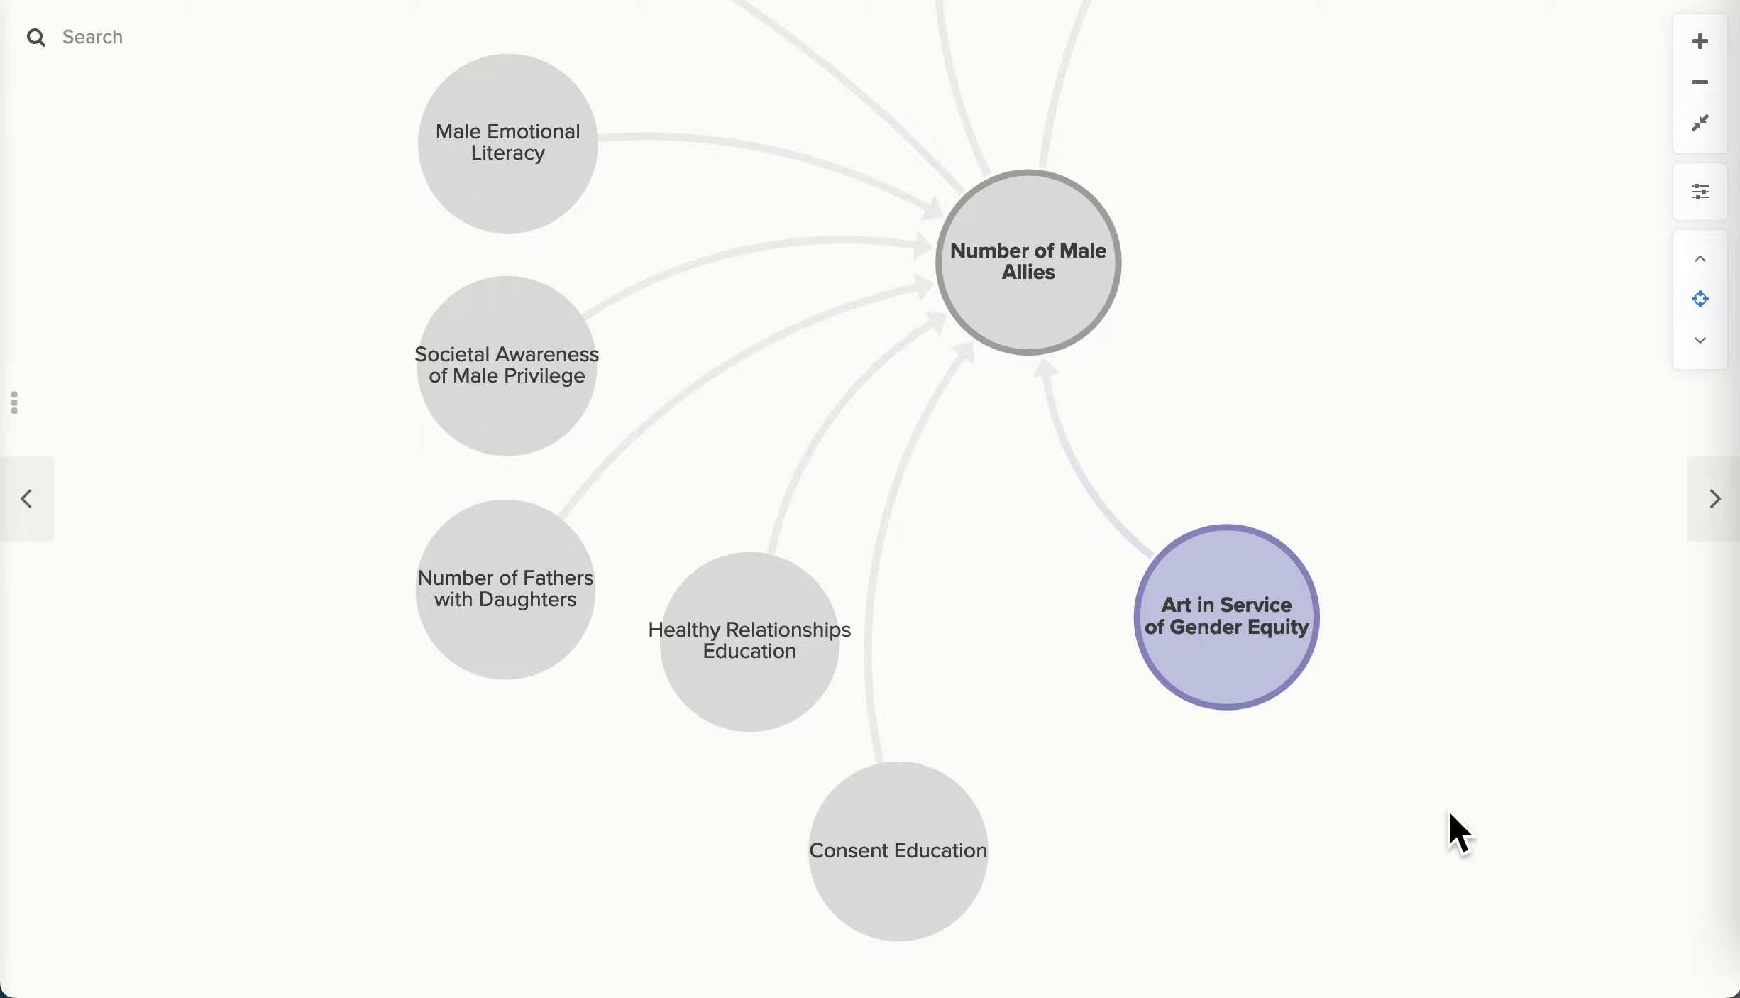
mouse_move(1252, 688)
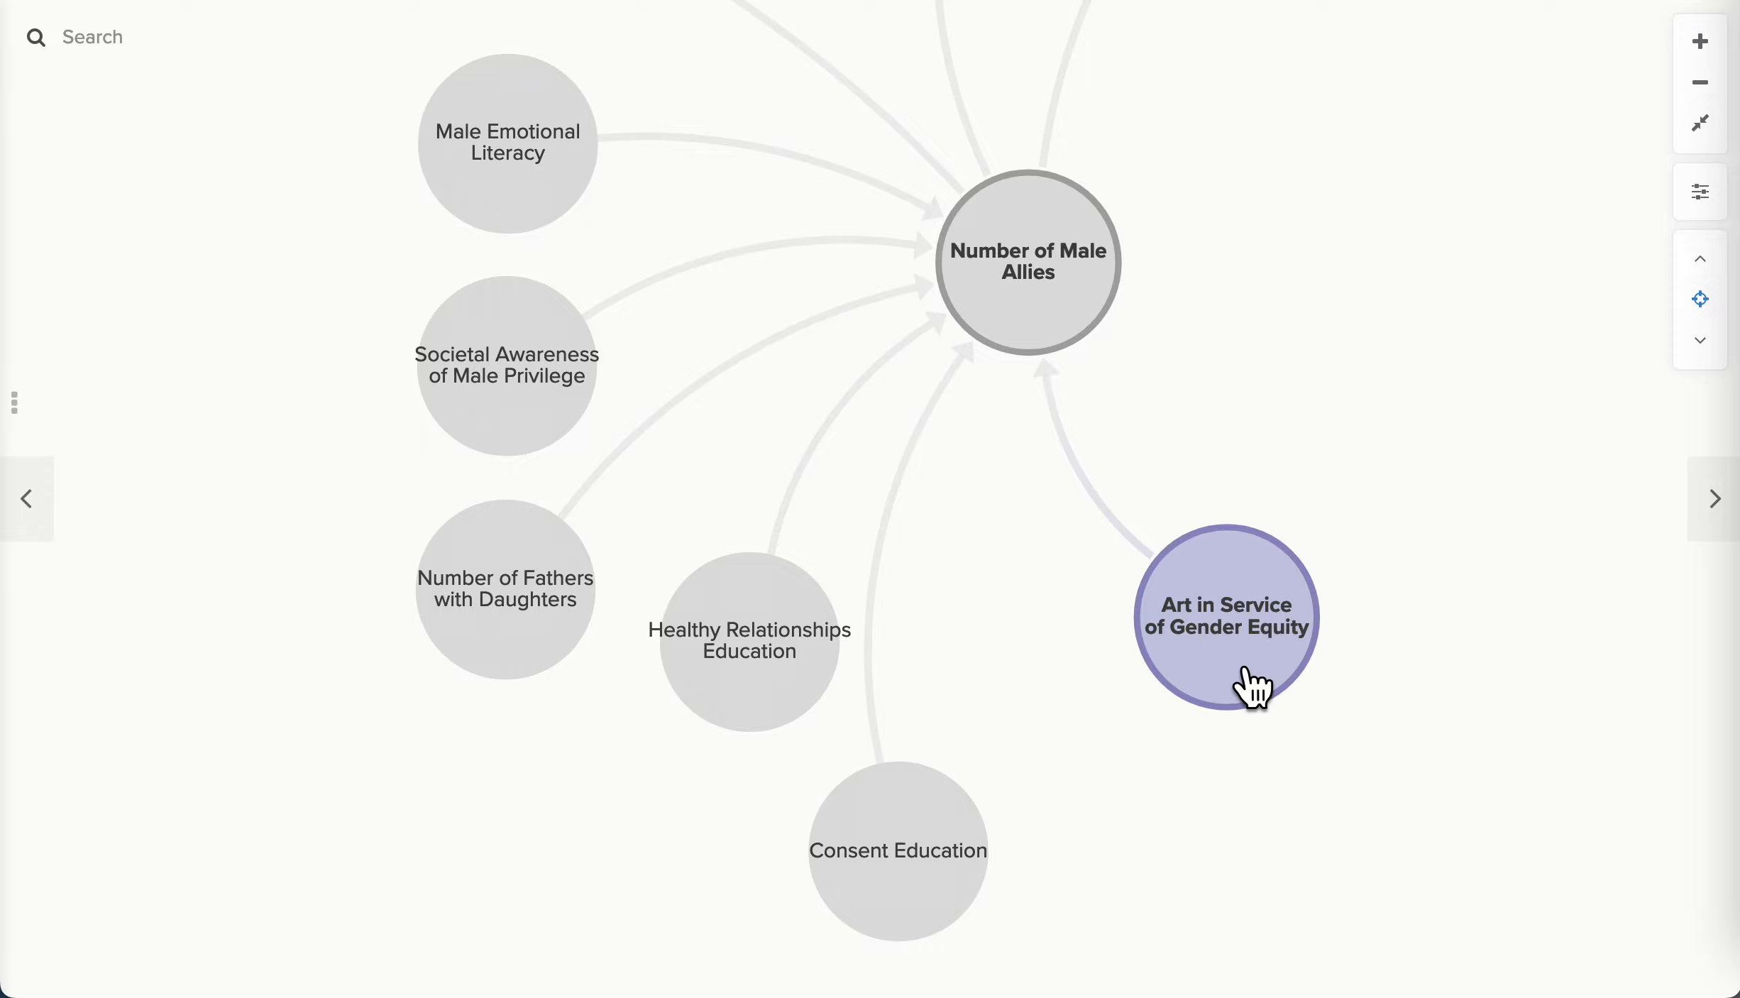
click(1225, 616)
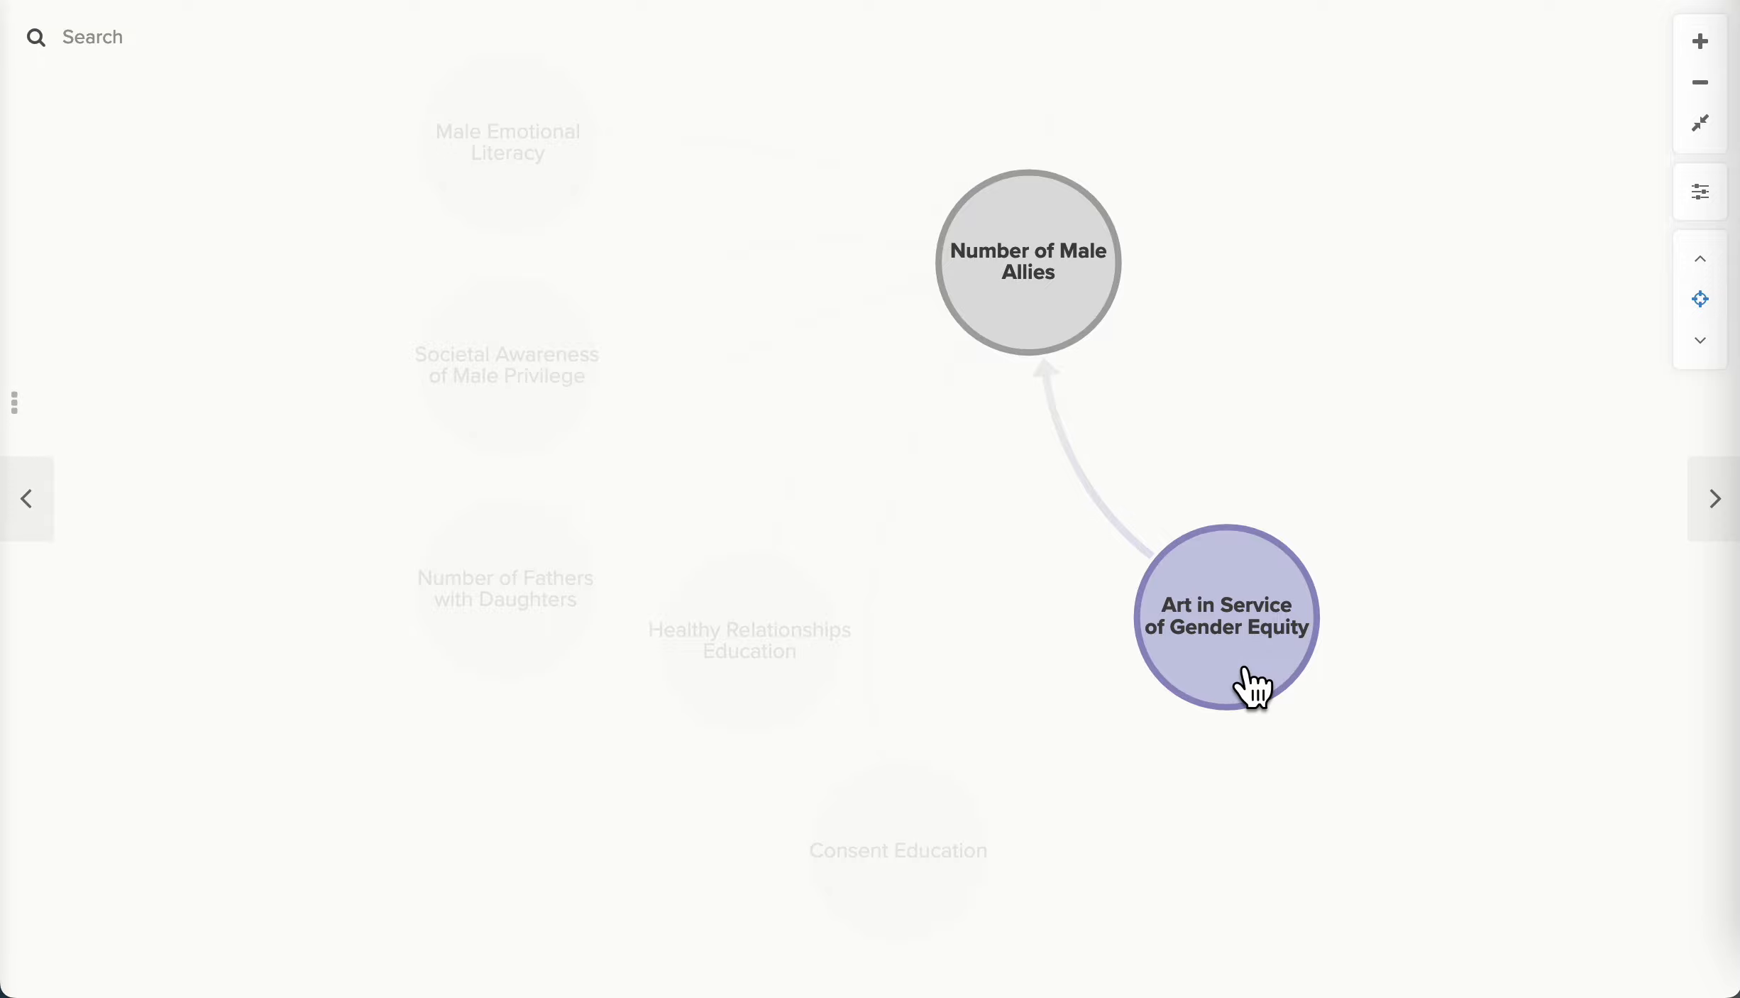
click(1225, 612)
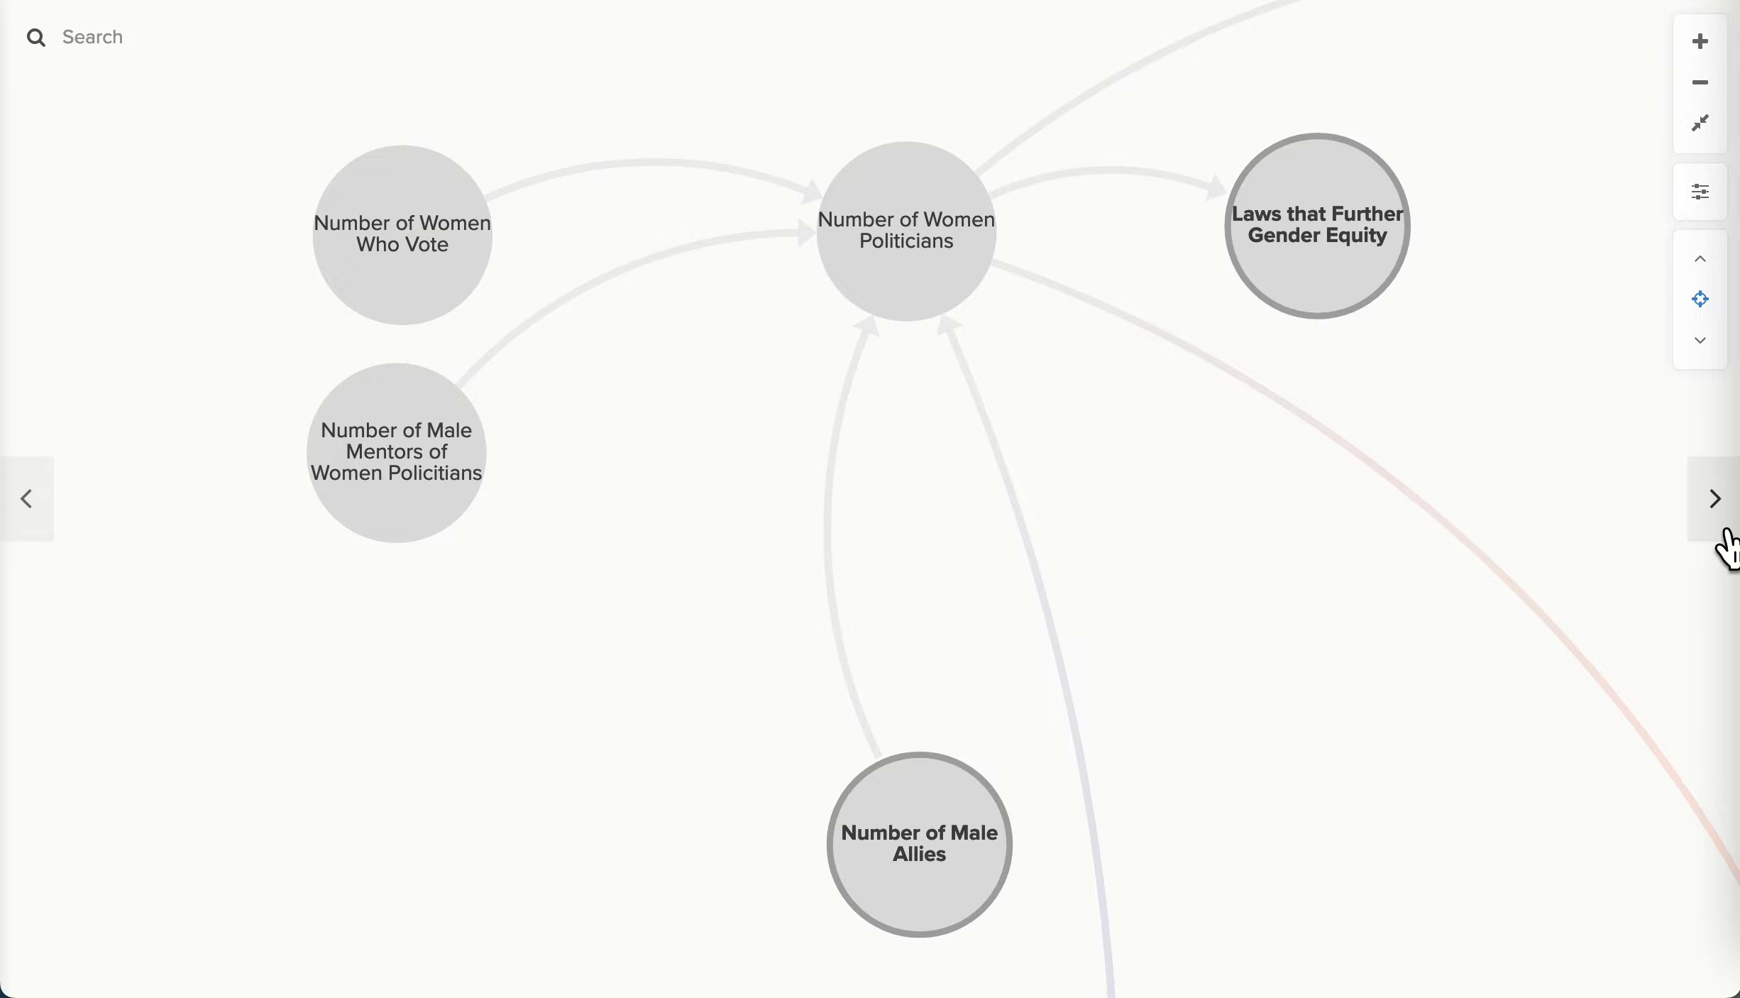
mouse_move(1563, 410)
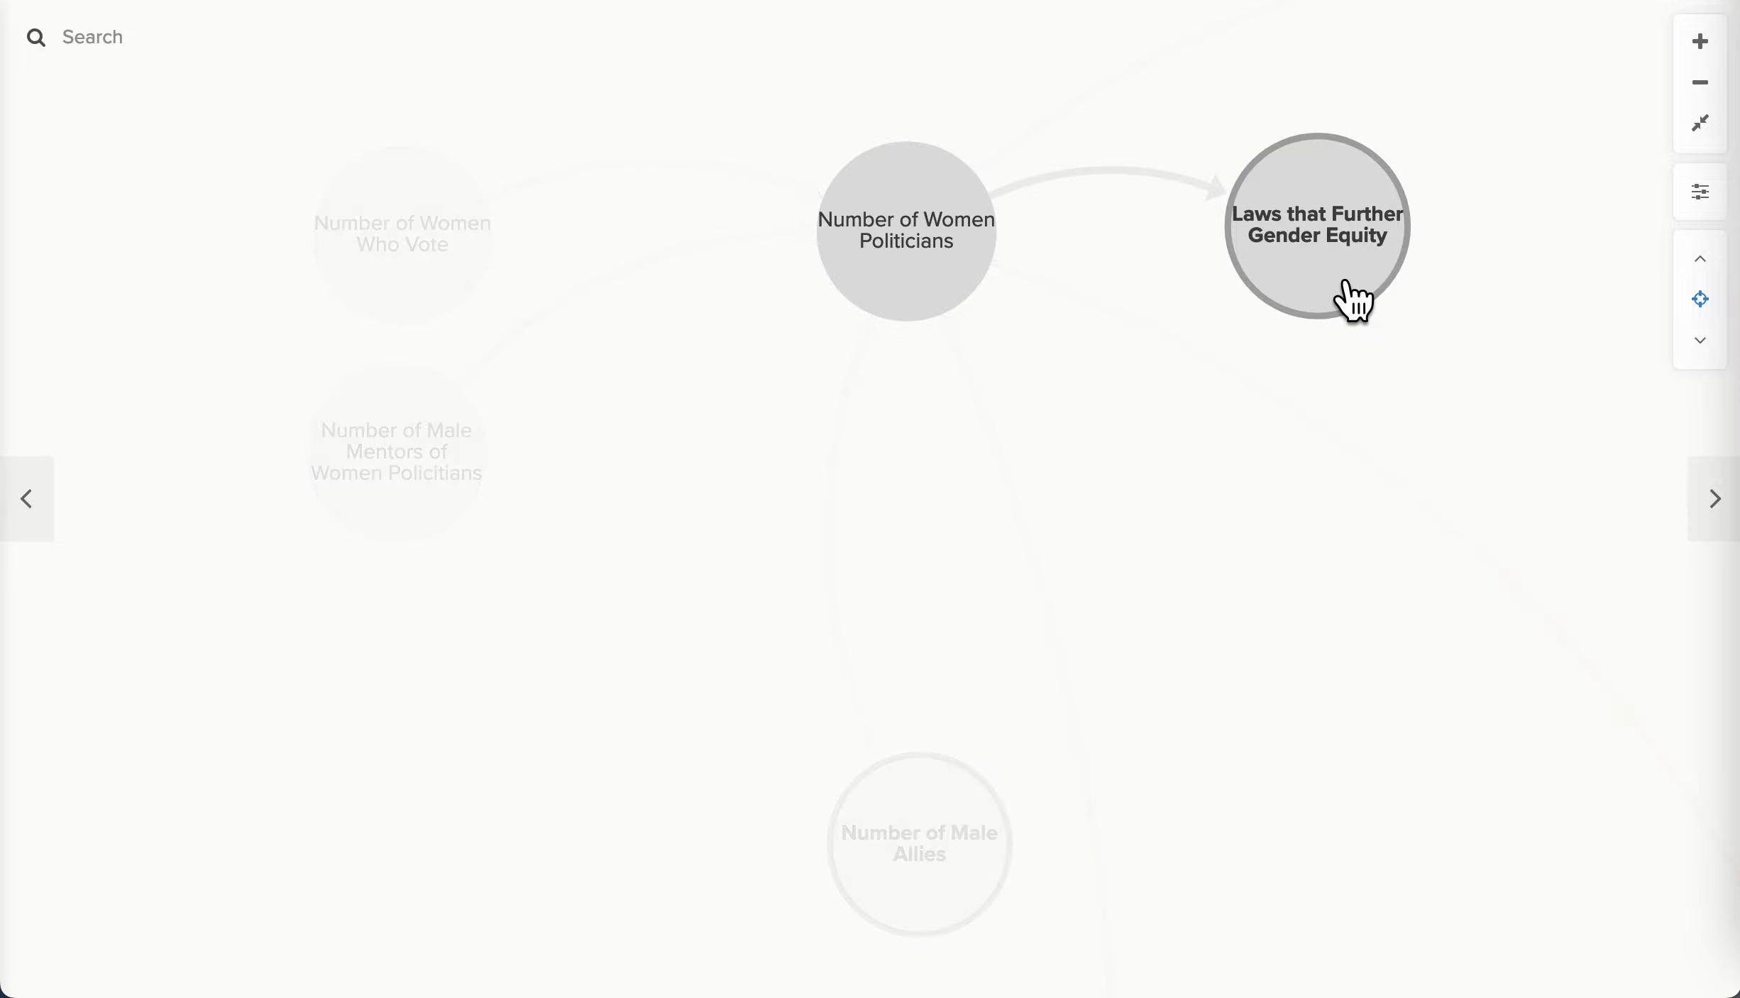
Highlight Women Politicians' links to gender equity laws, male allies and male mentors, then advance to Women Who Vote.
click(906, 233)
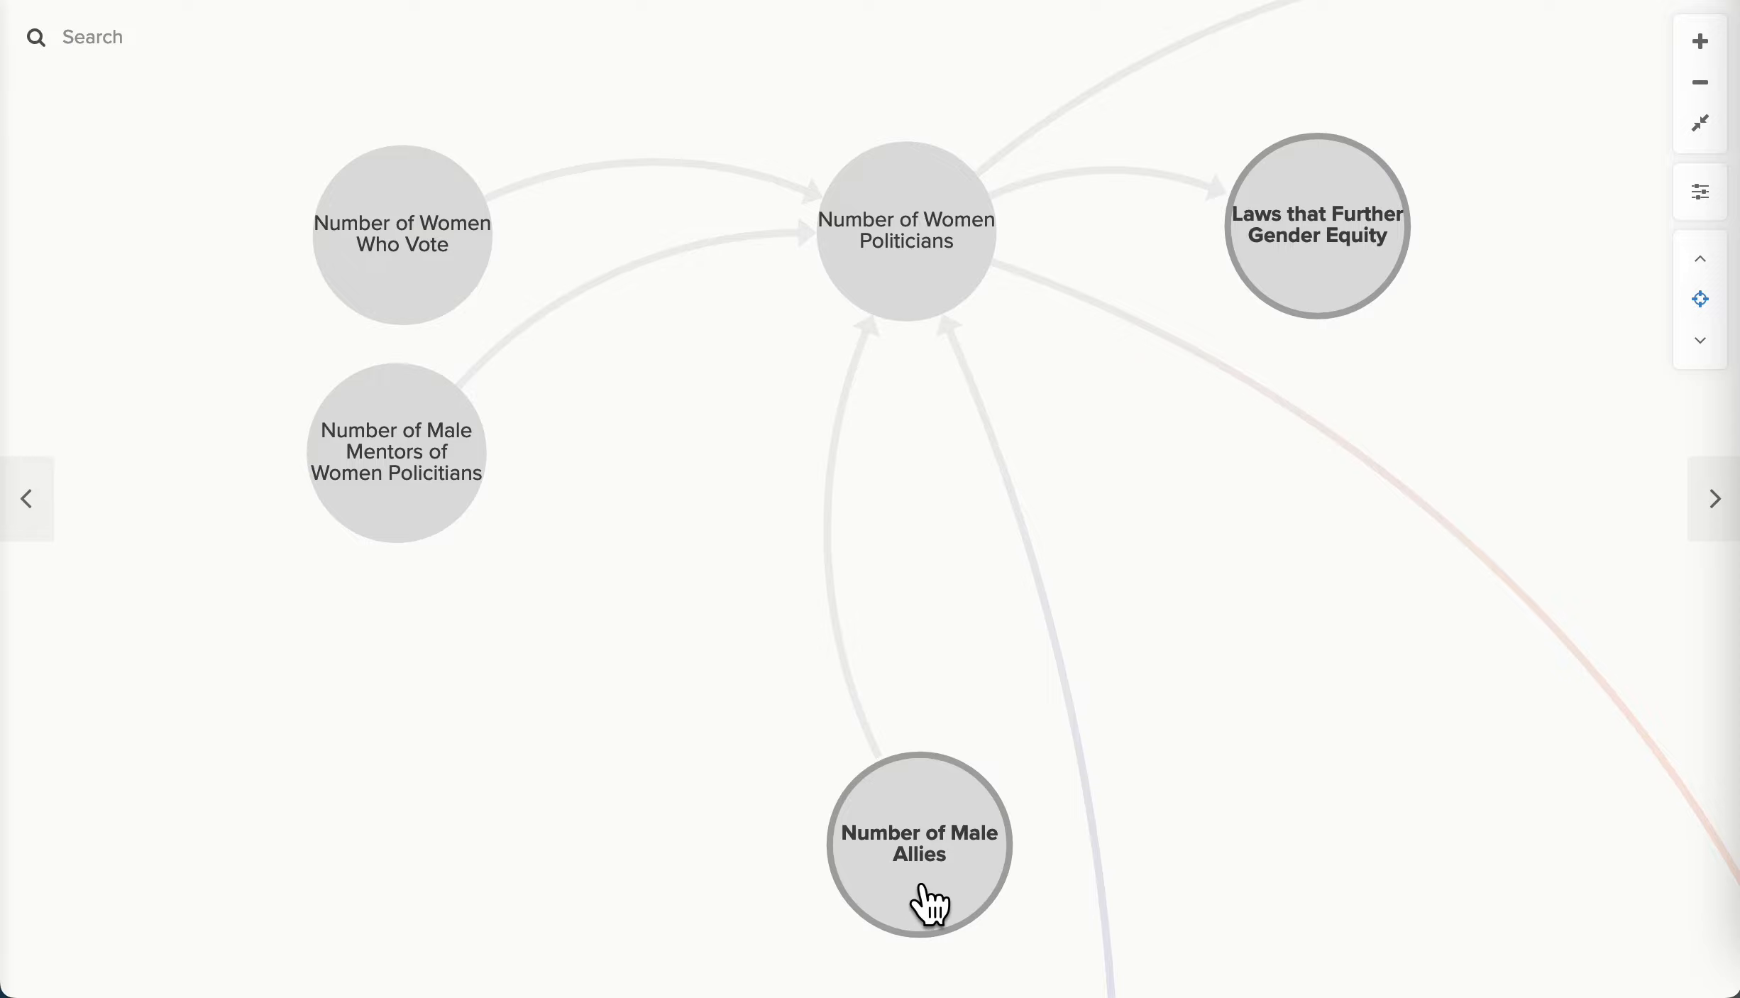
click(919, 846)
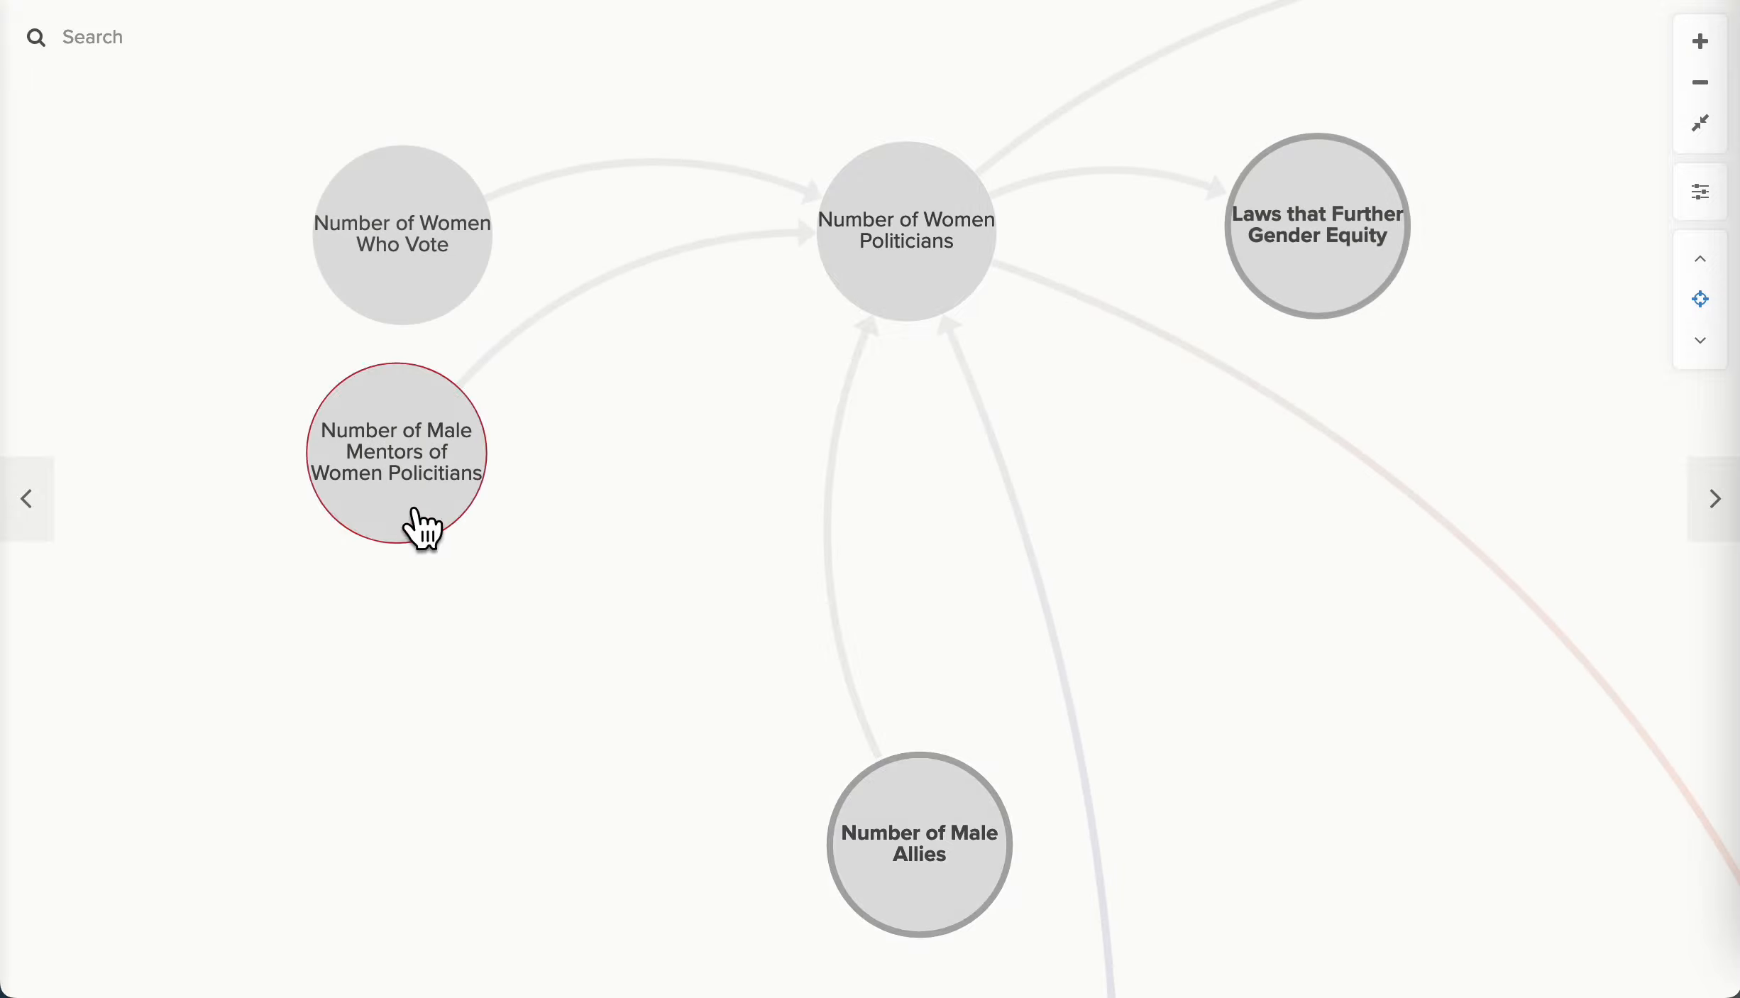
click(395, 452)
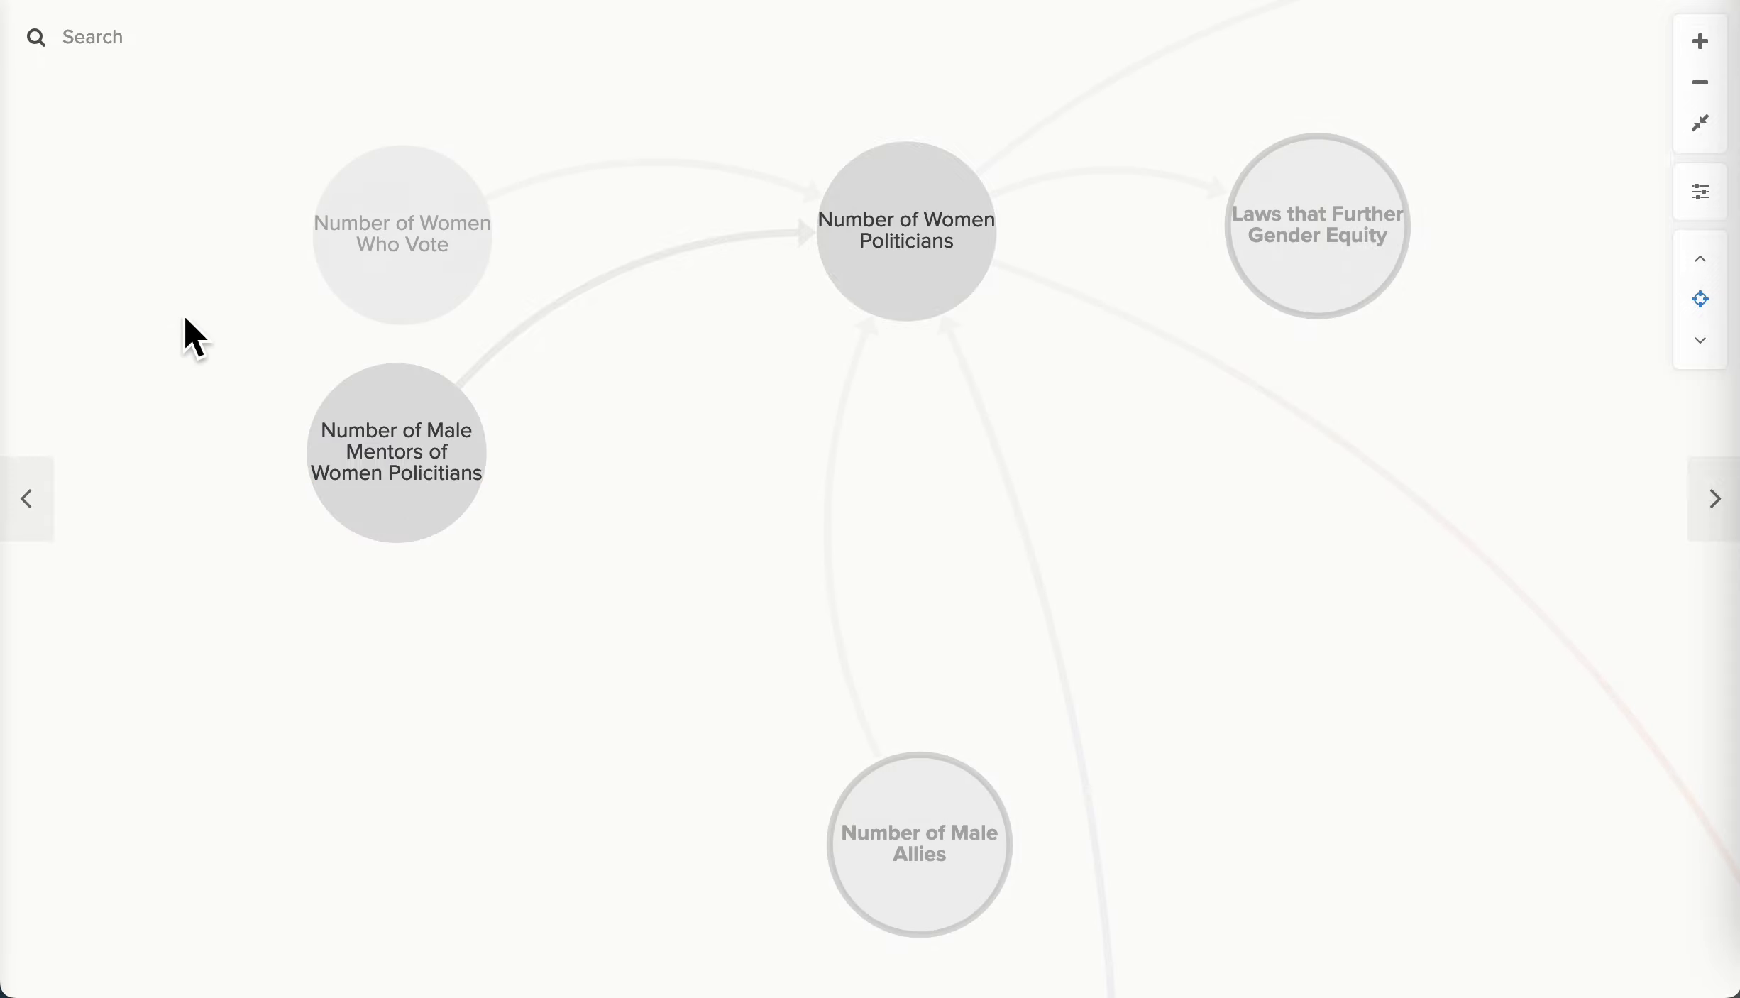
click(402, 233)
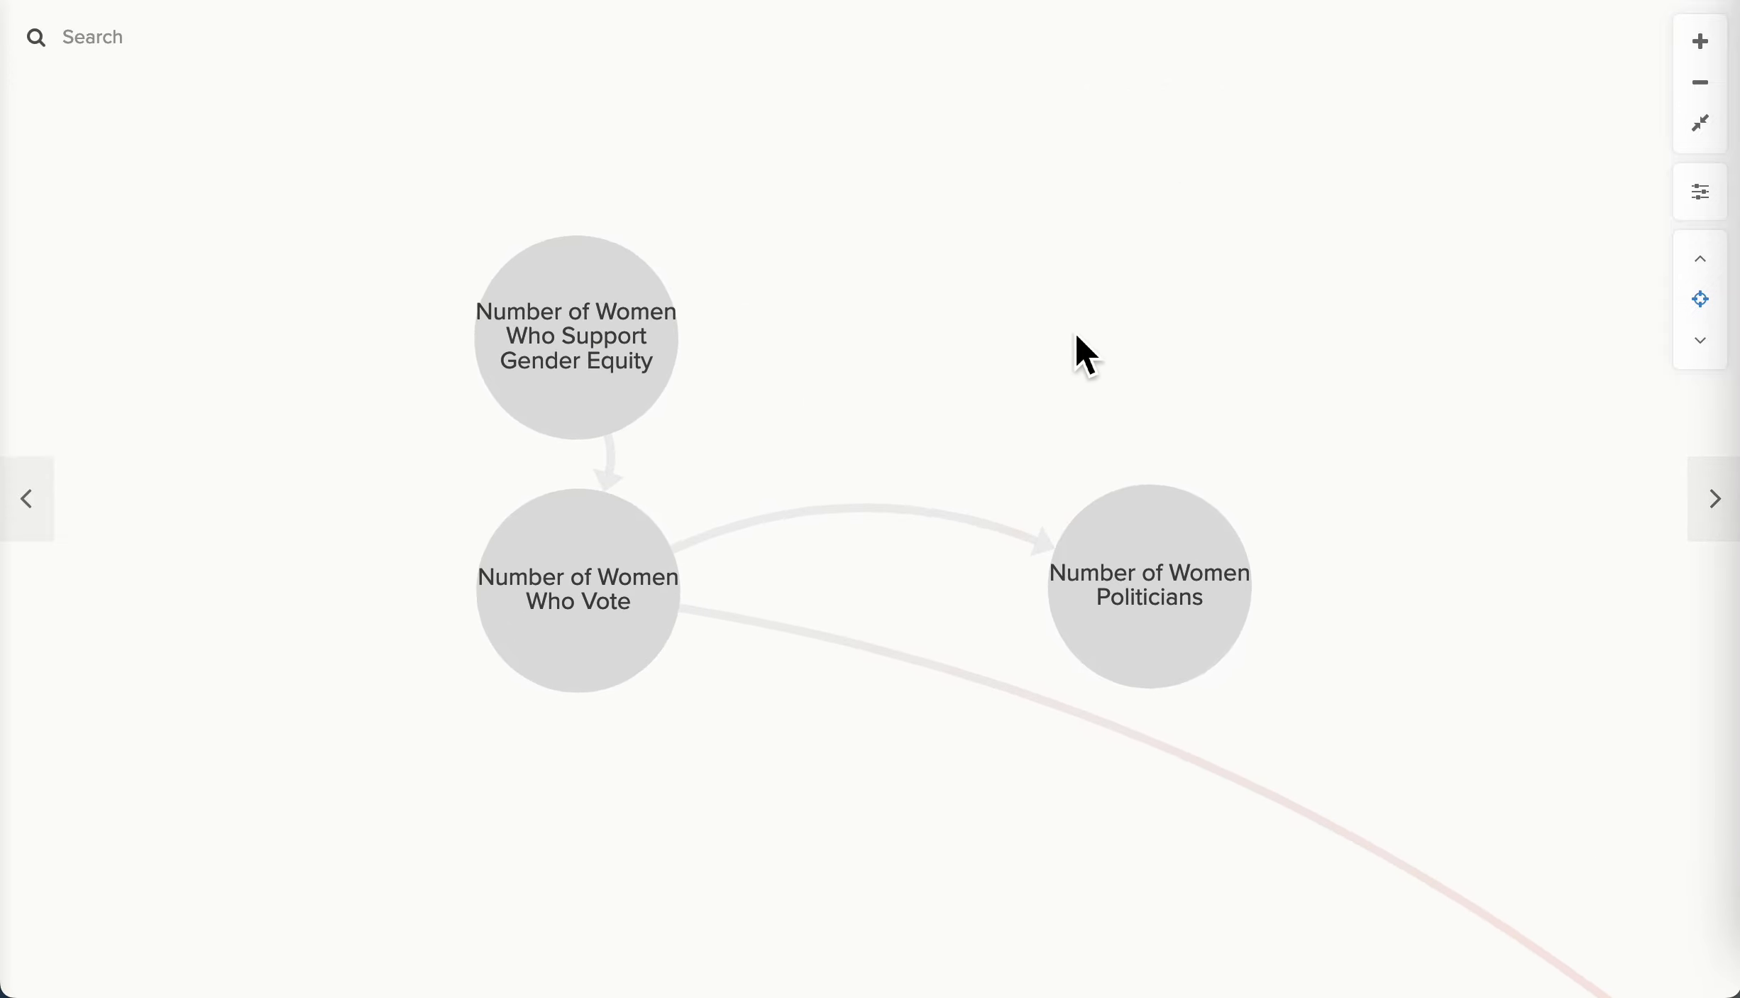
mouse_move(421, 436)
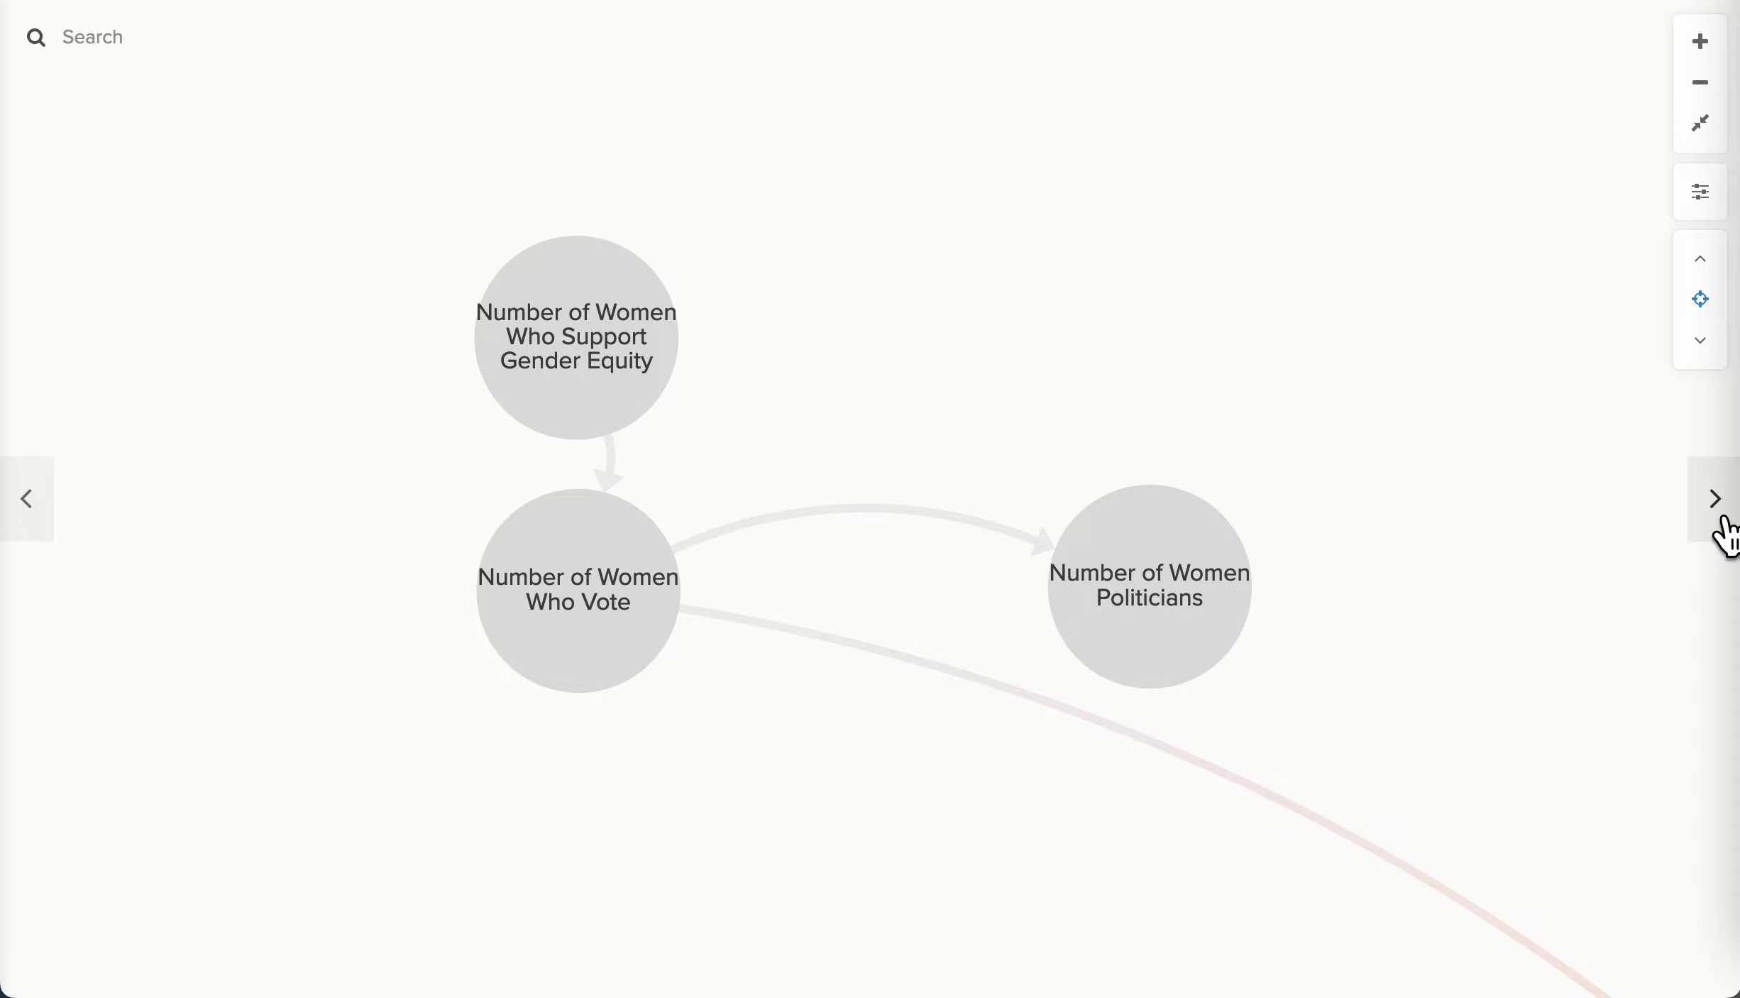
Advance to the Laws that Further Gender Equity slide driving birth control, childcare, menstrual and educational equity.
click(1715, 498)
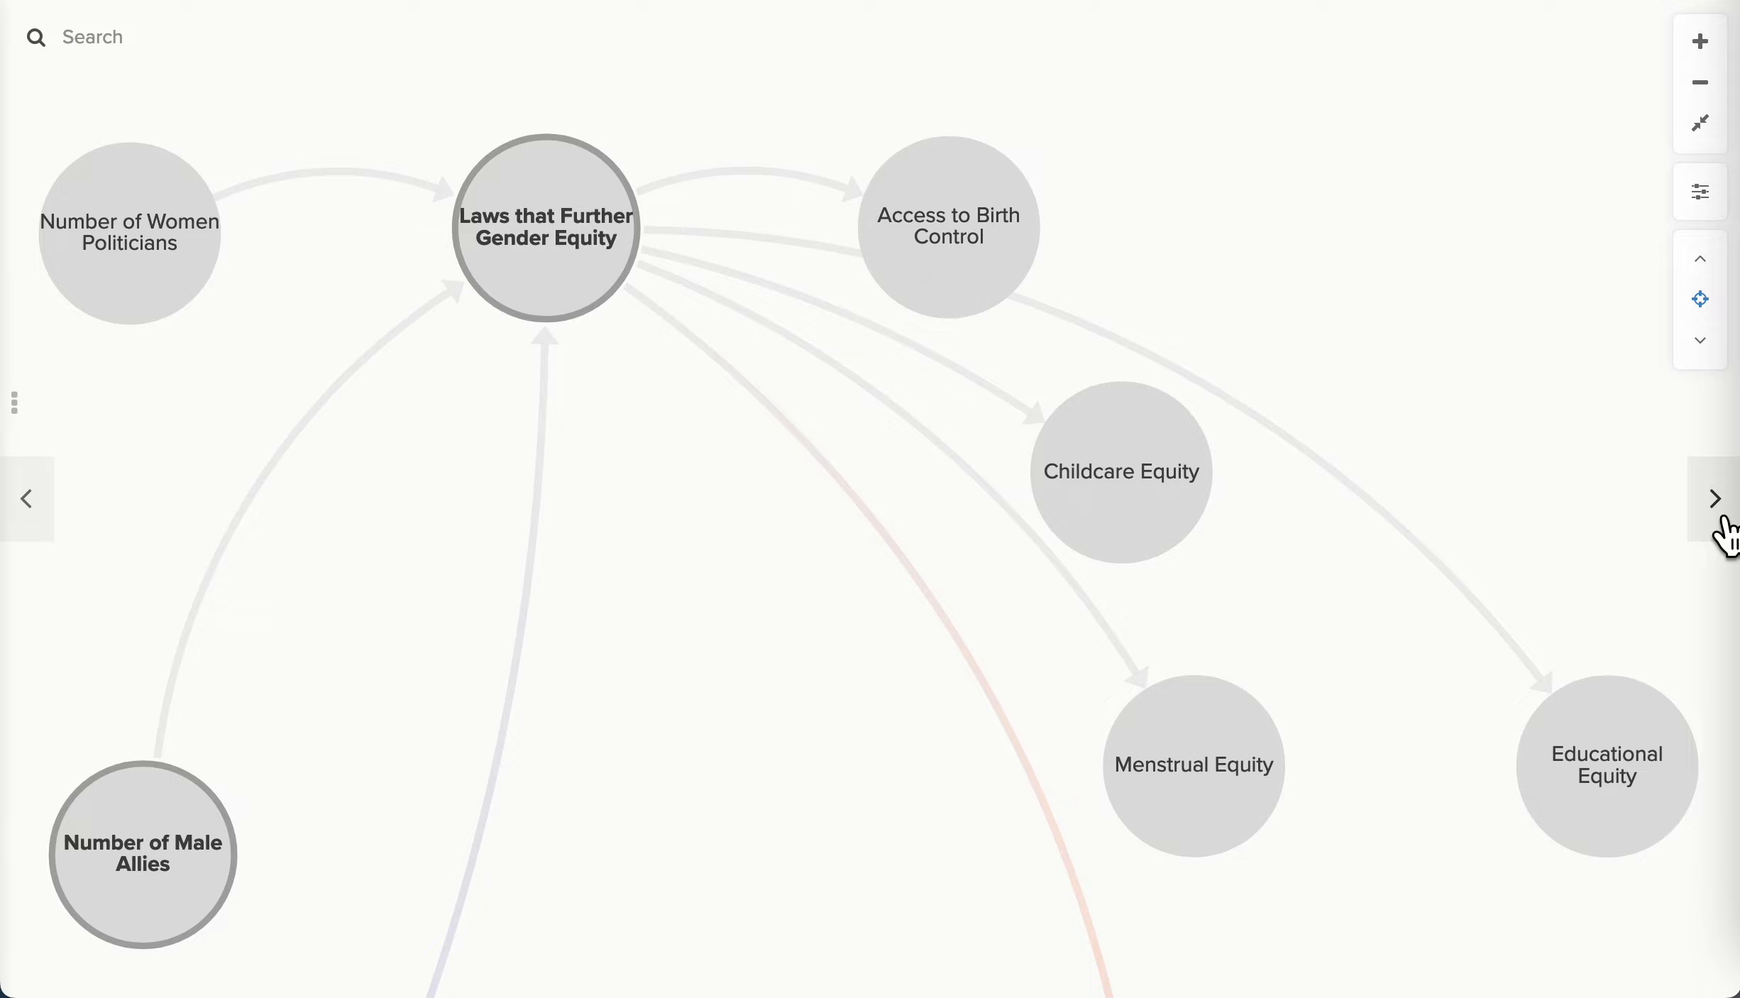
mouse_move(1624, 514)
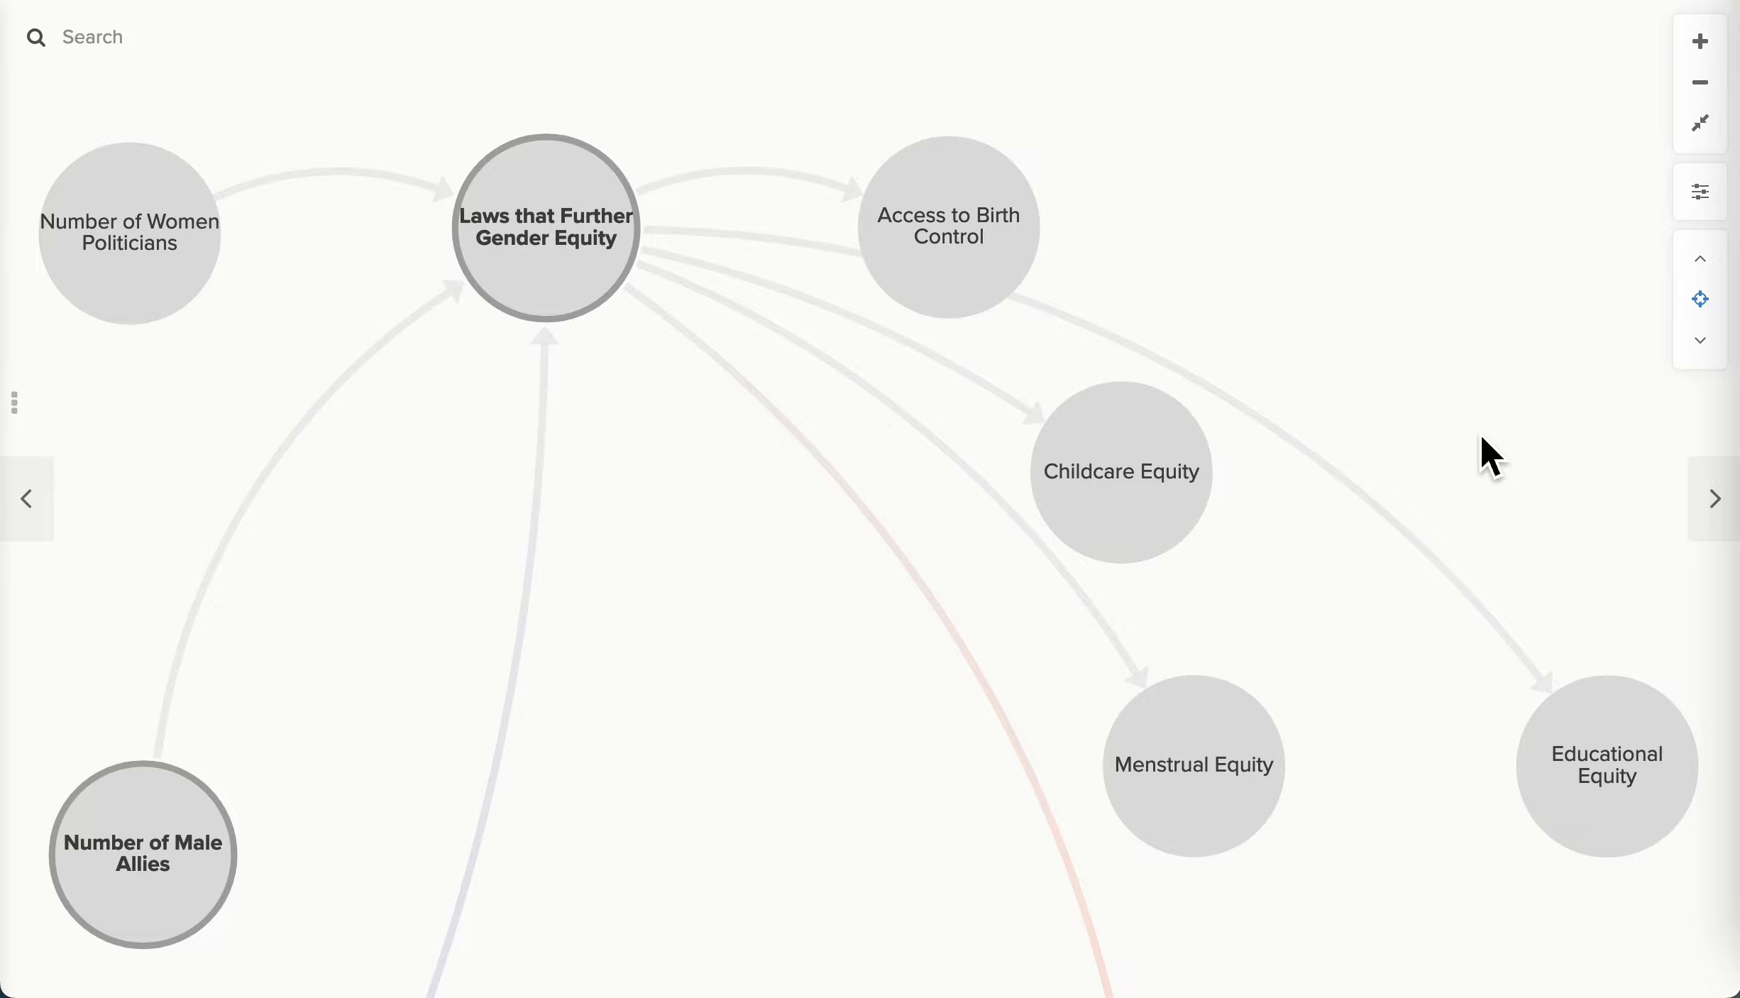
mouse_move(1728, 549)
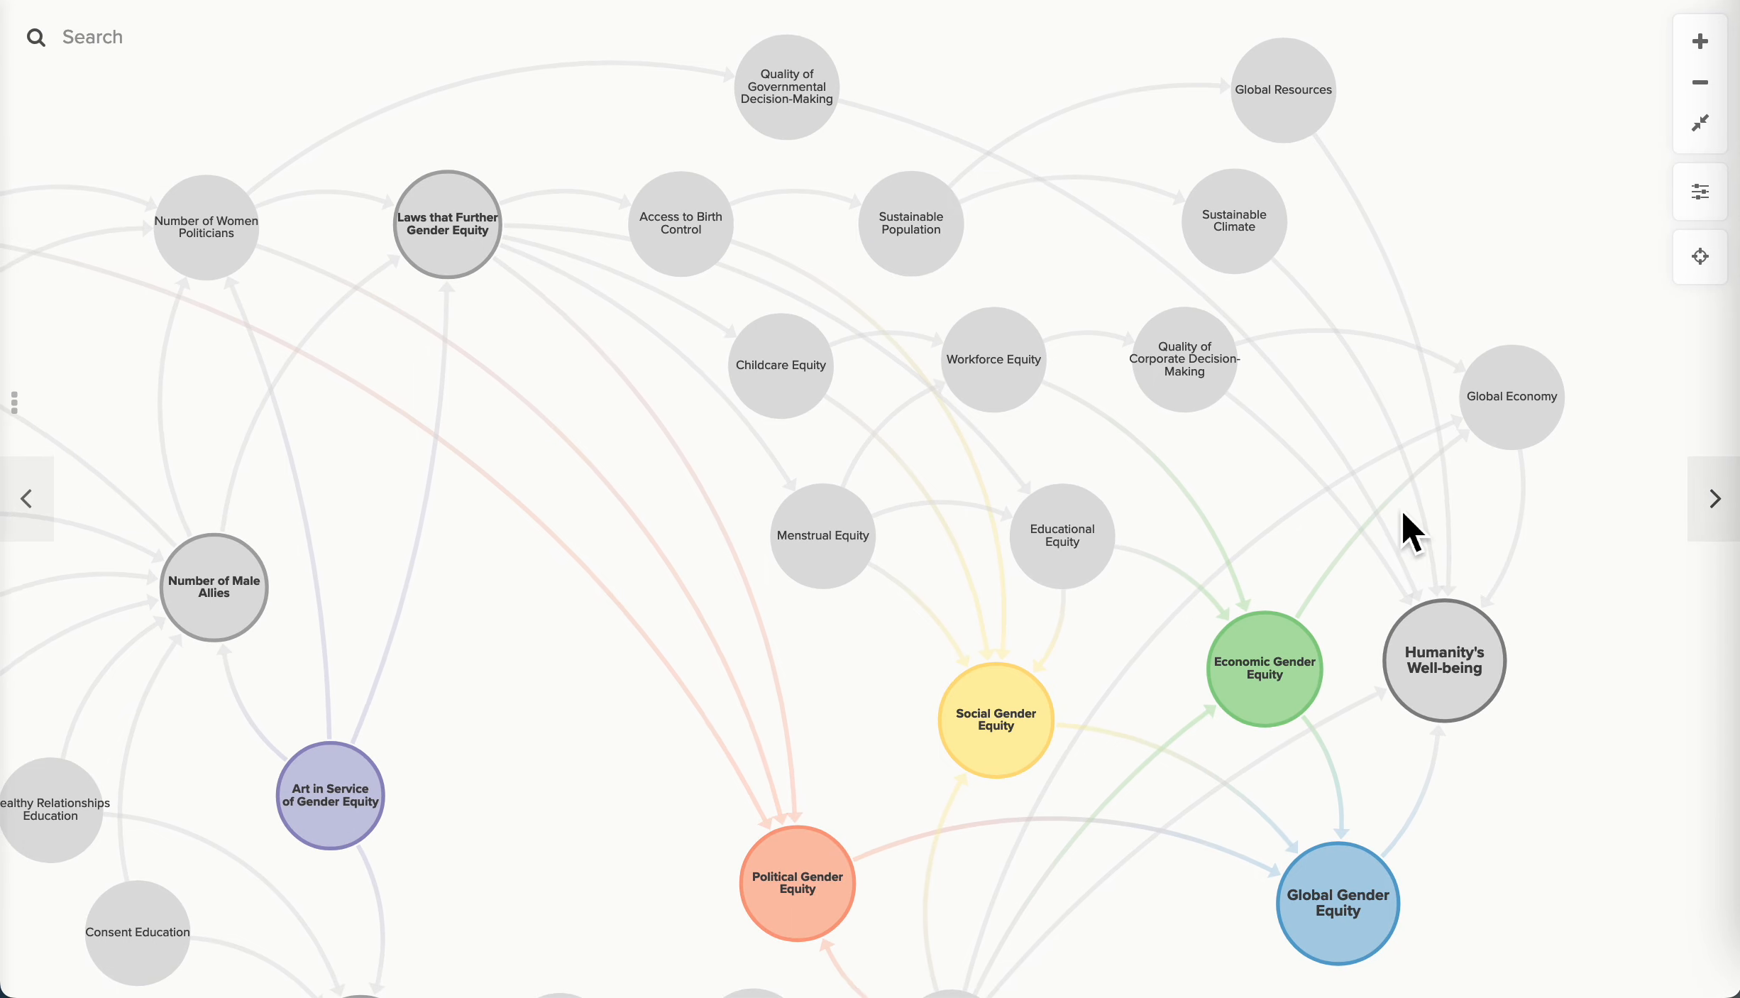
mouse_move(552, 383)
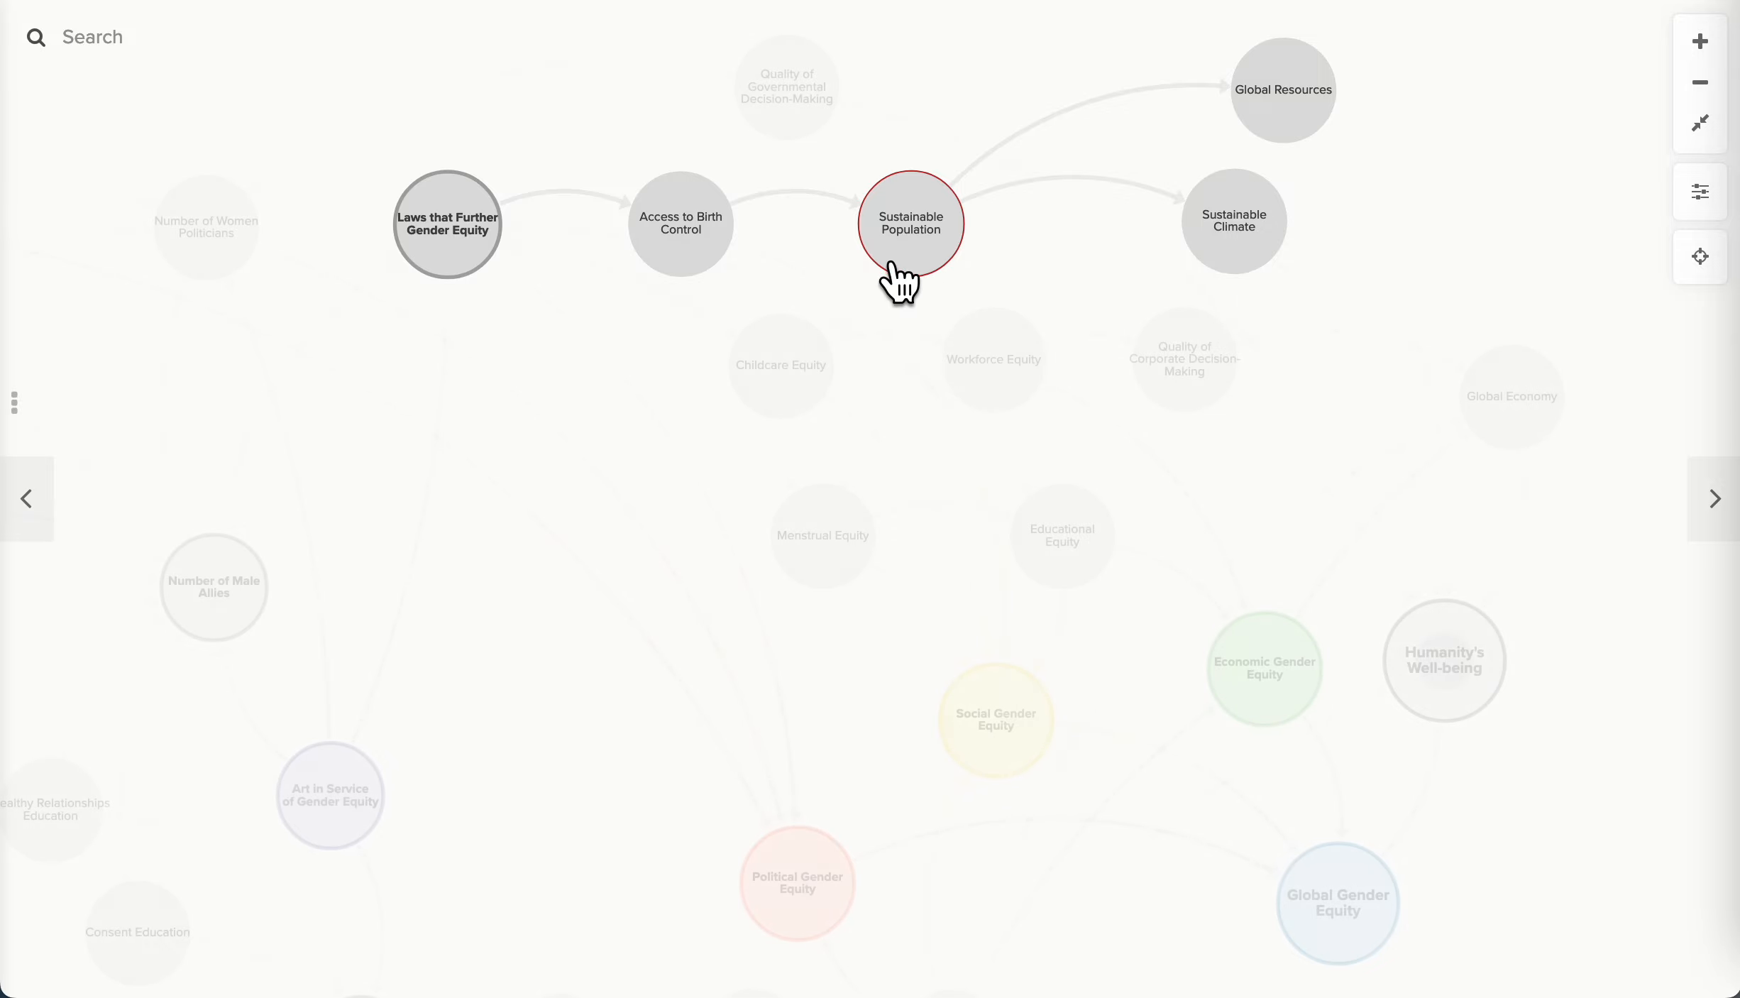
click(909, 223)
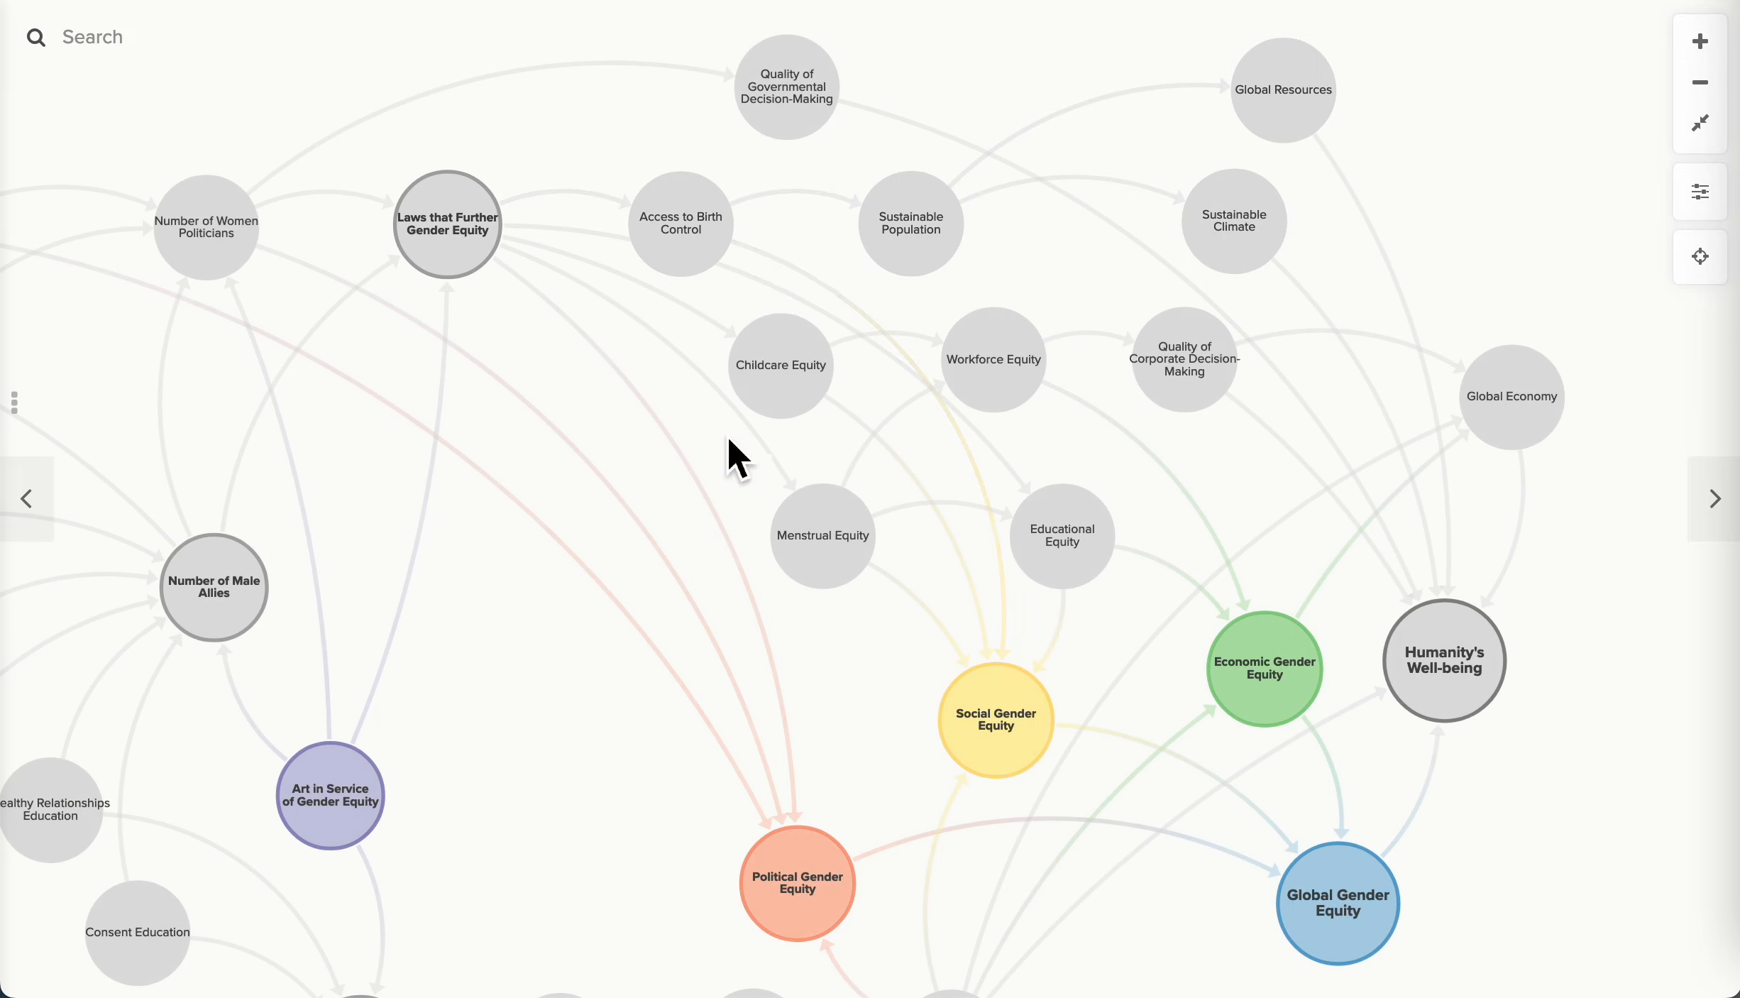
click(781, 365)
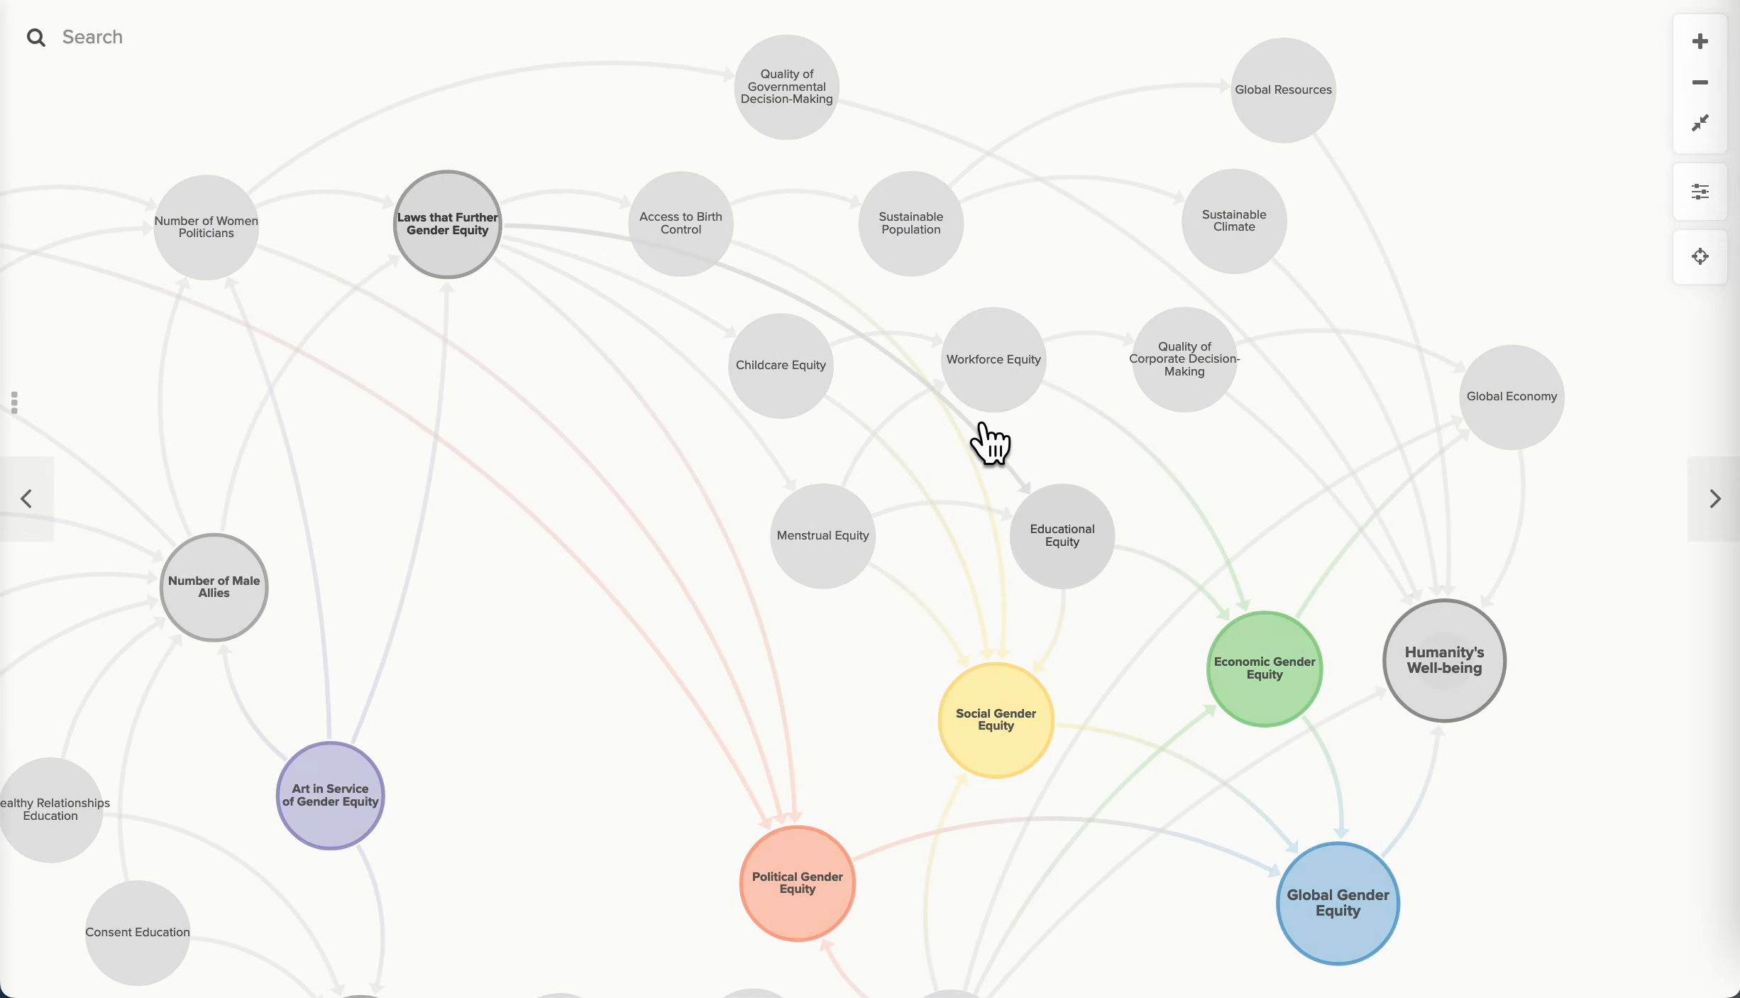
click(993, 358)
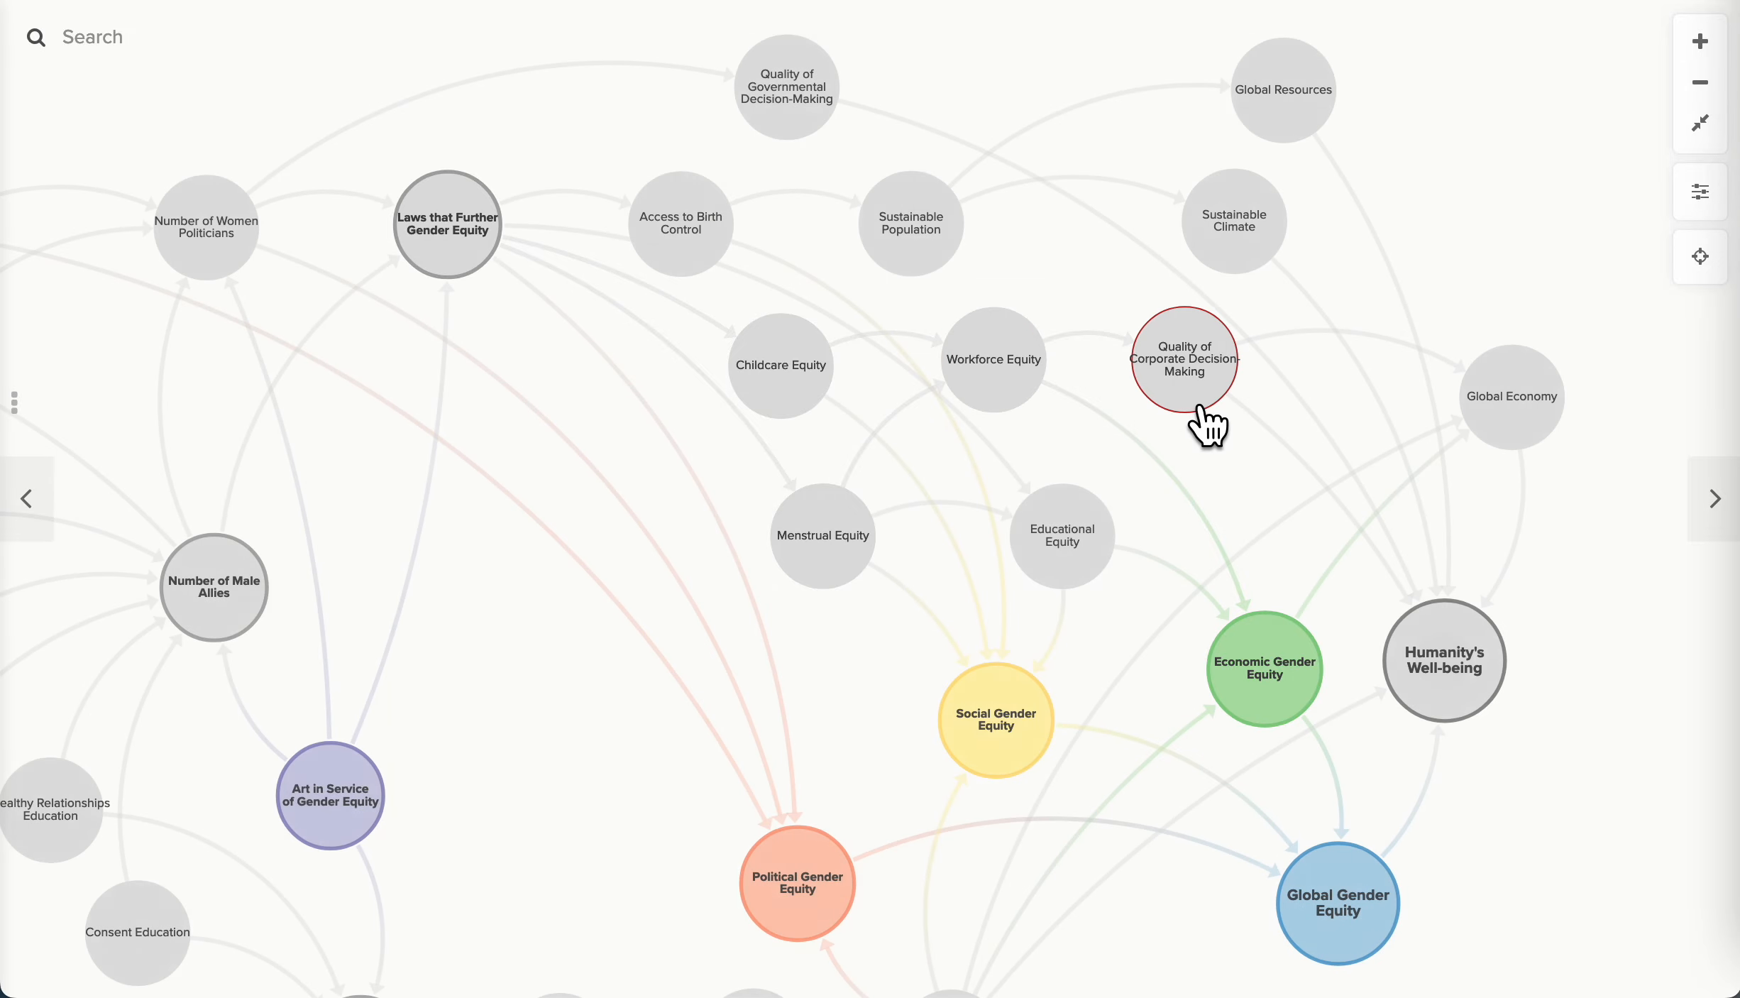
click(1184, 359)
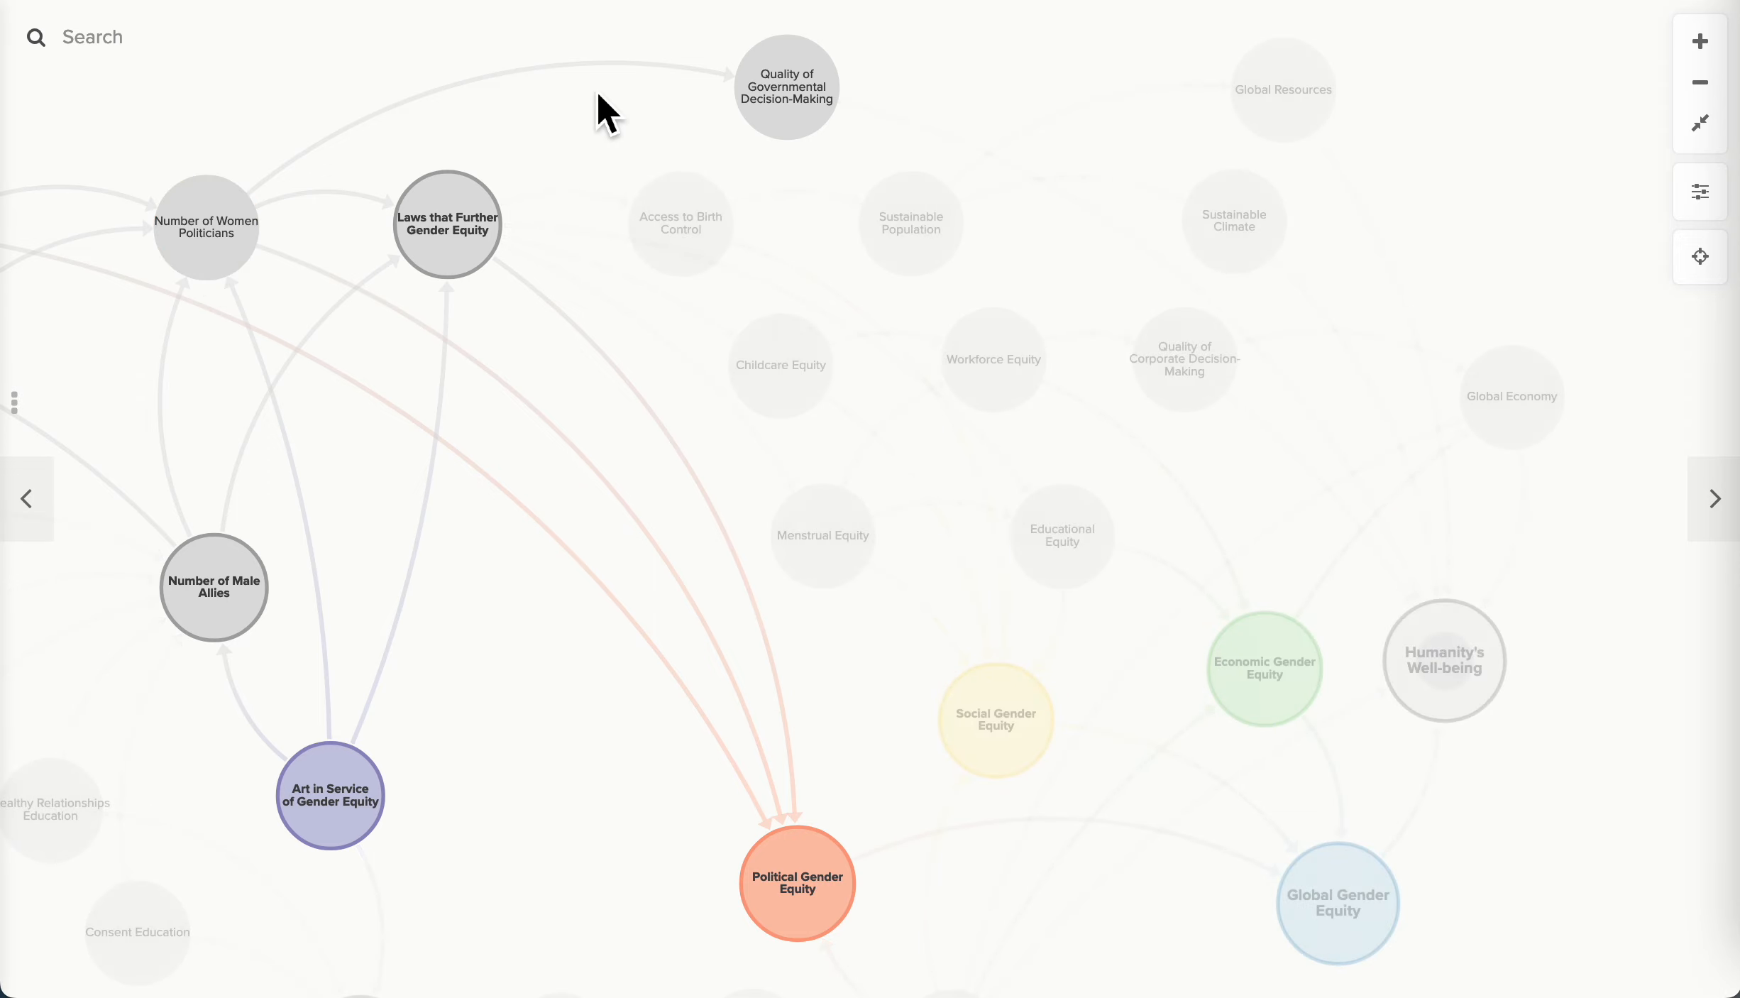
click(786, 88)
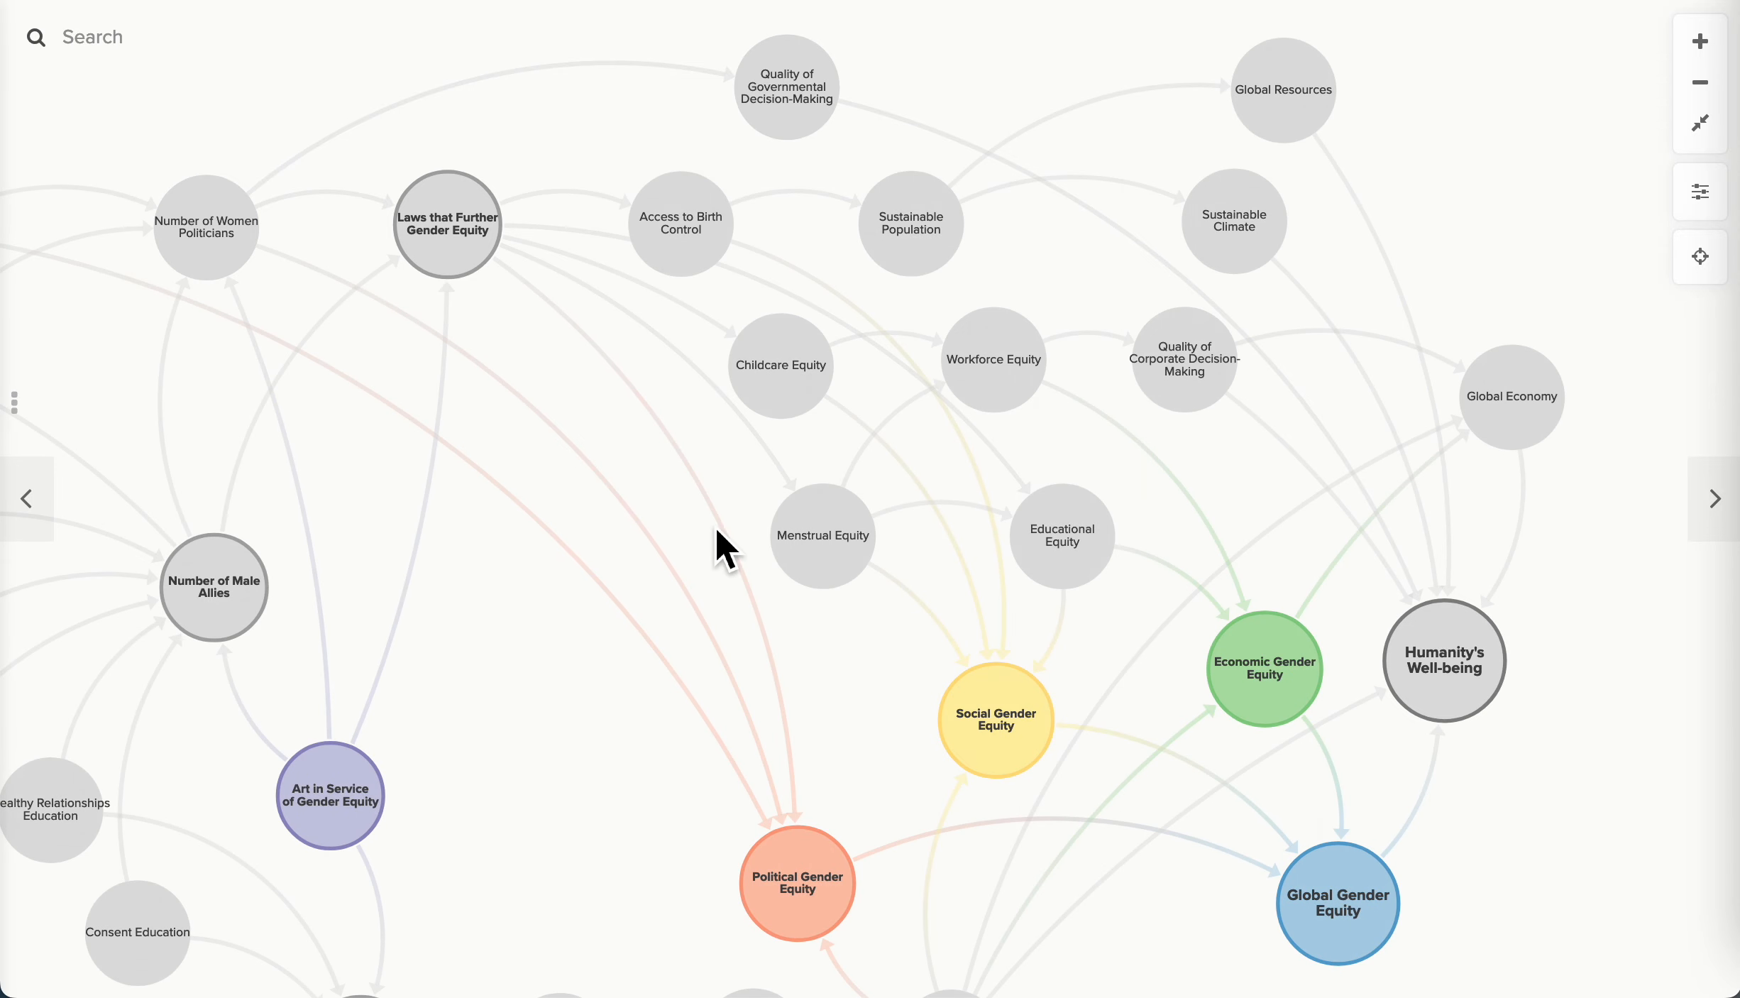
Zoom out so the whole map, including the trauma prevention branch, is in view.
click(822, 536)
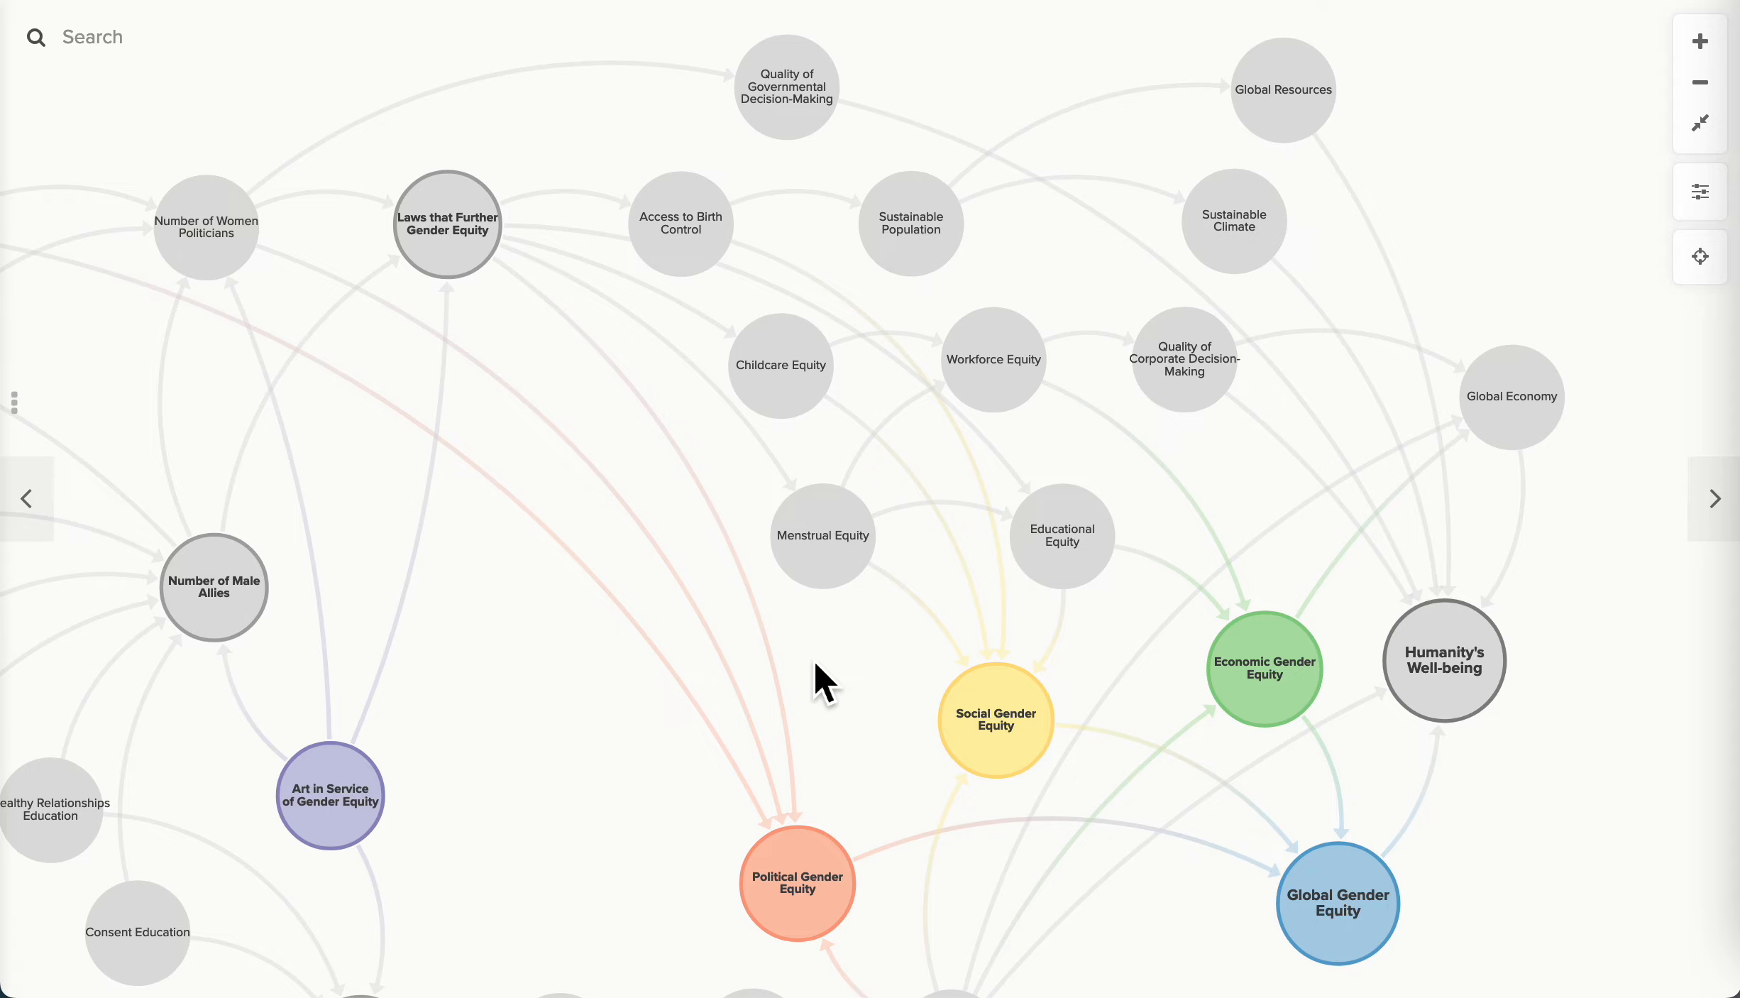
mouse_move(1688, 526)
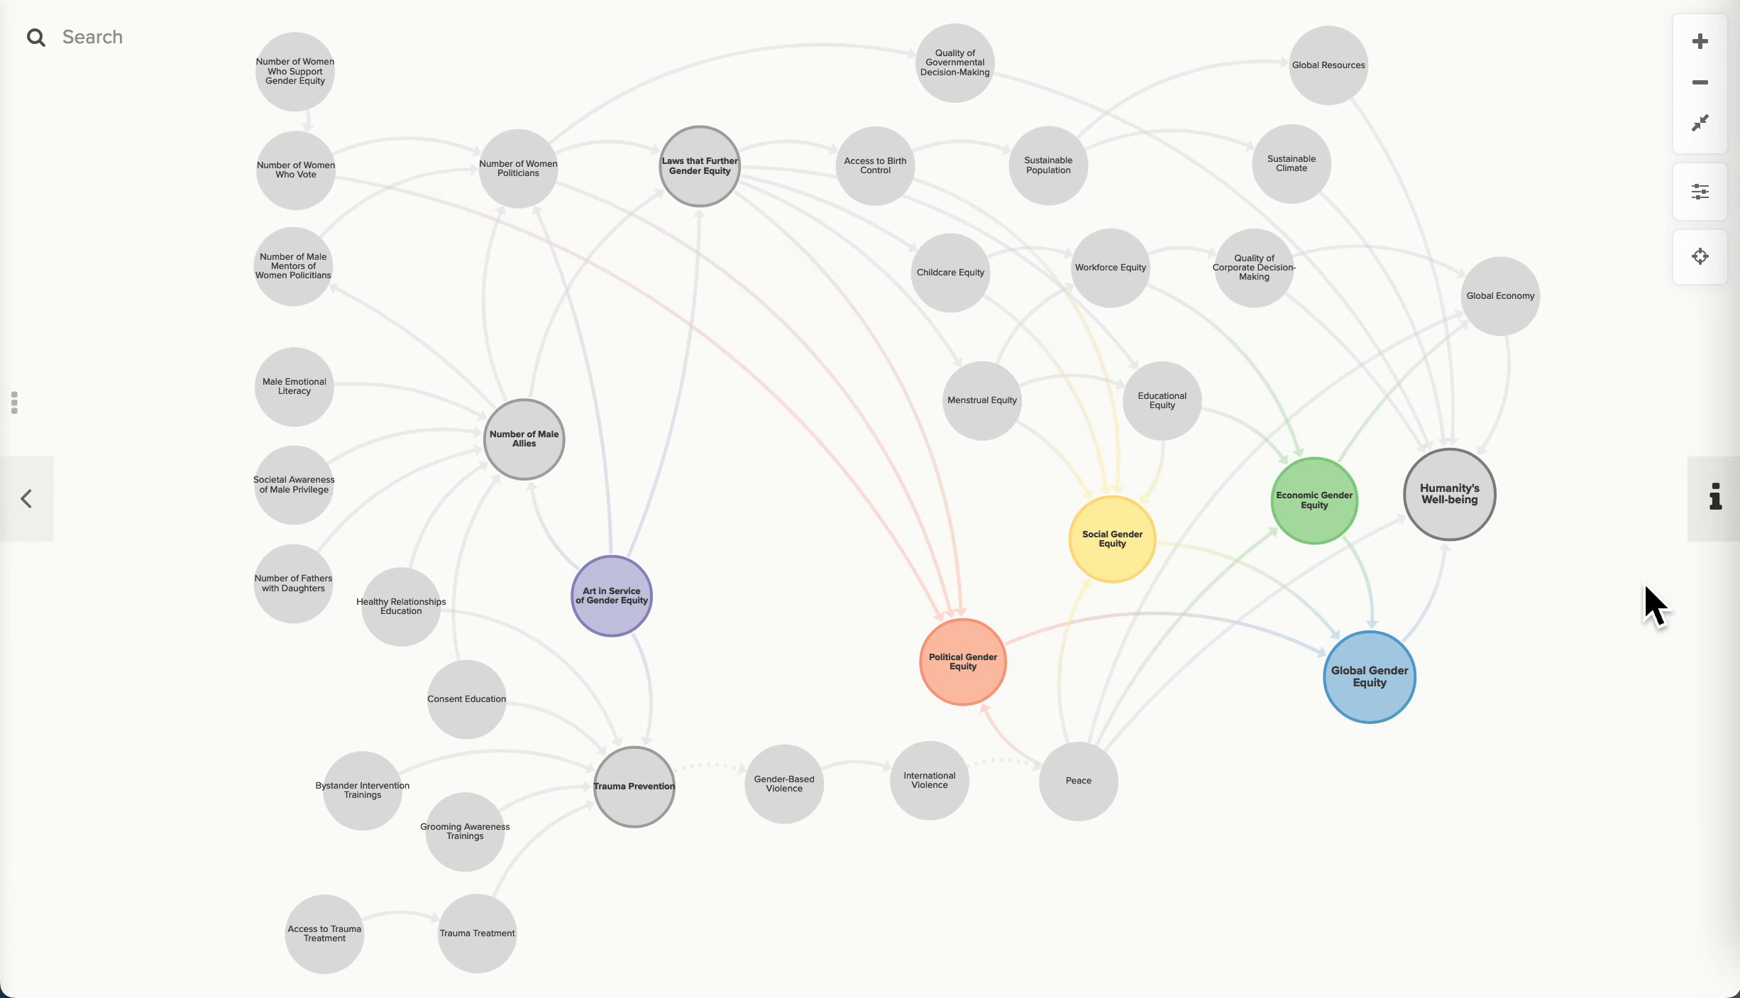
mouse_move(1564, 756)
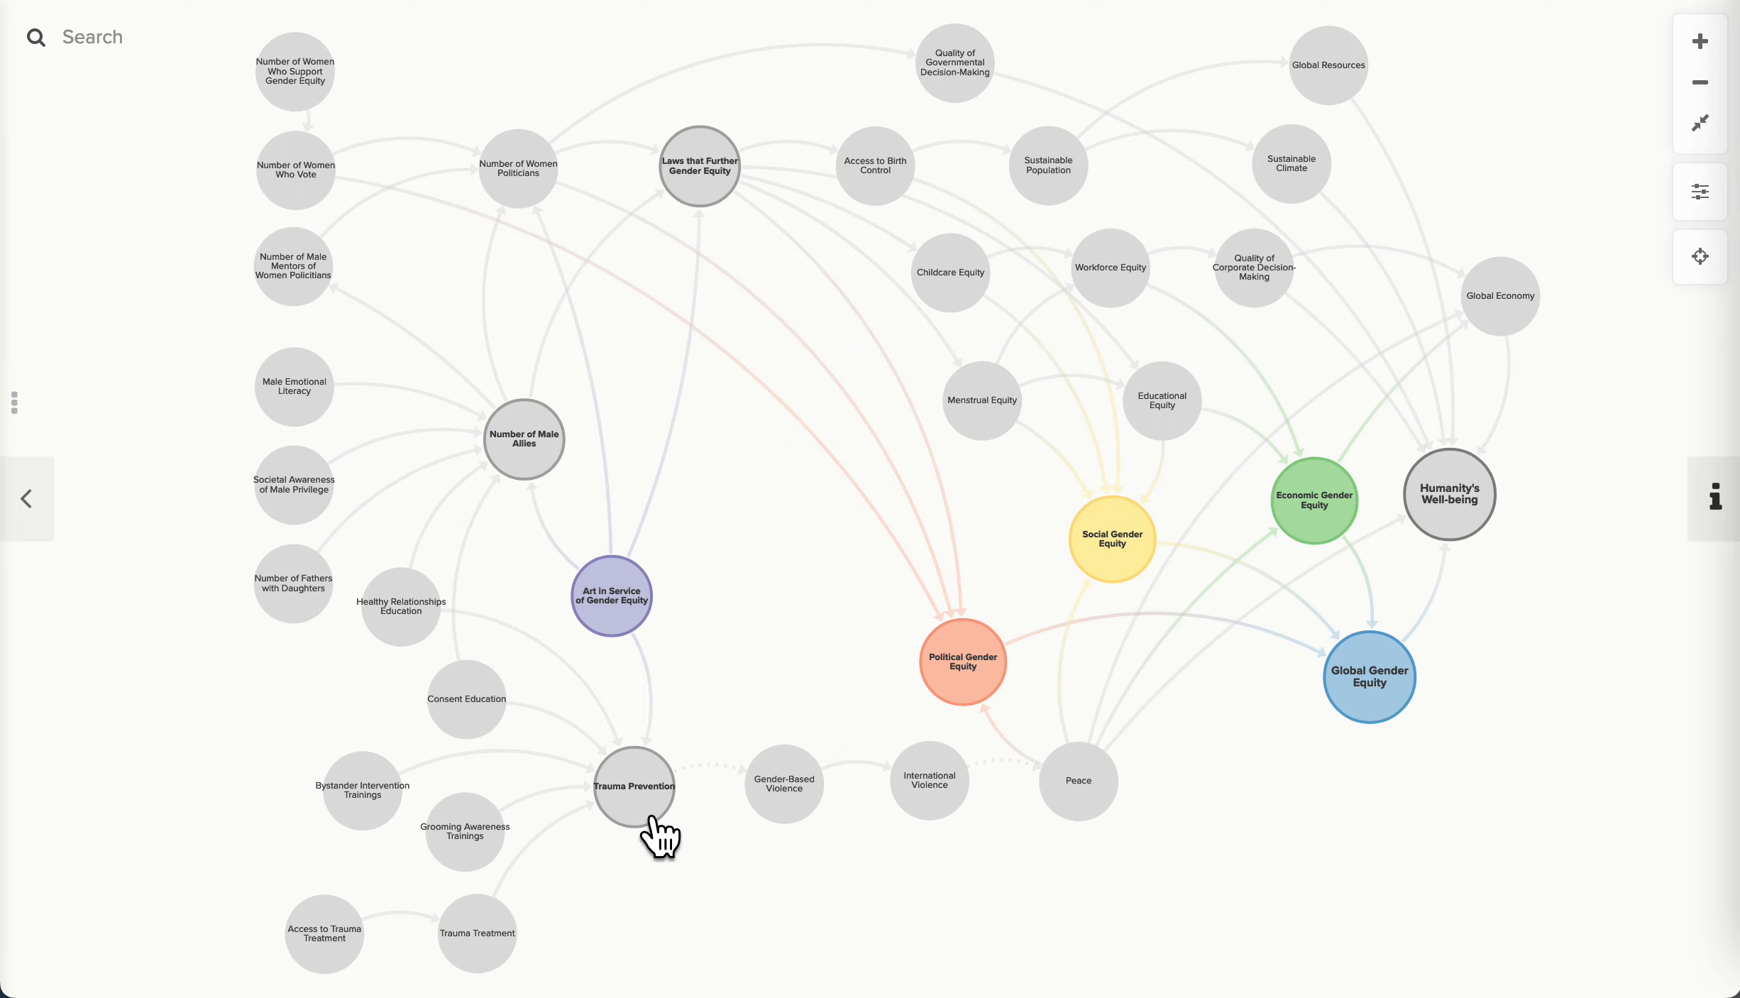
Focus Social Gender Equity's connections: laws, birth control, childcare, menstrual and educational equity, peace and global equity.
click(633, 786)
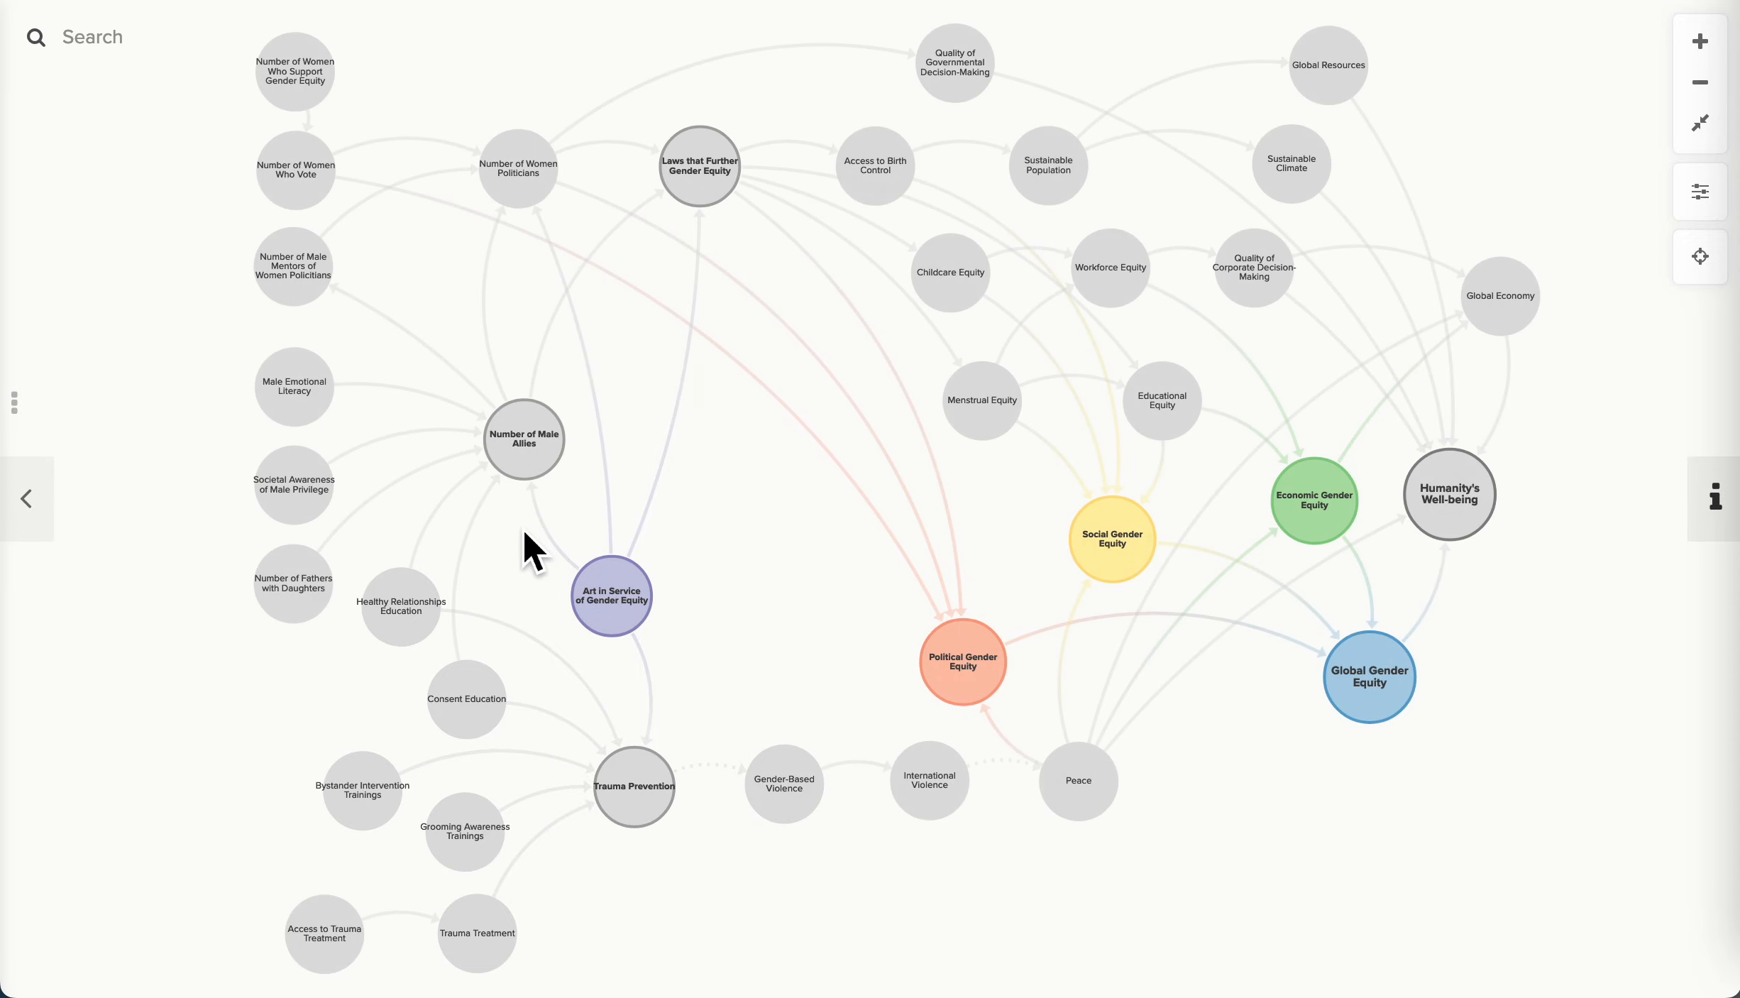
click(522, 438)
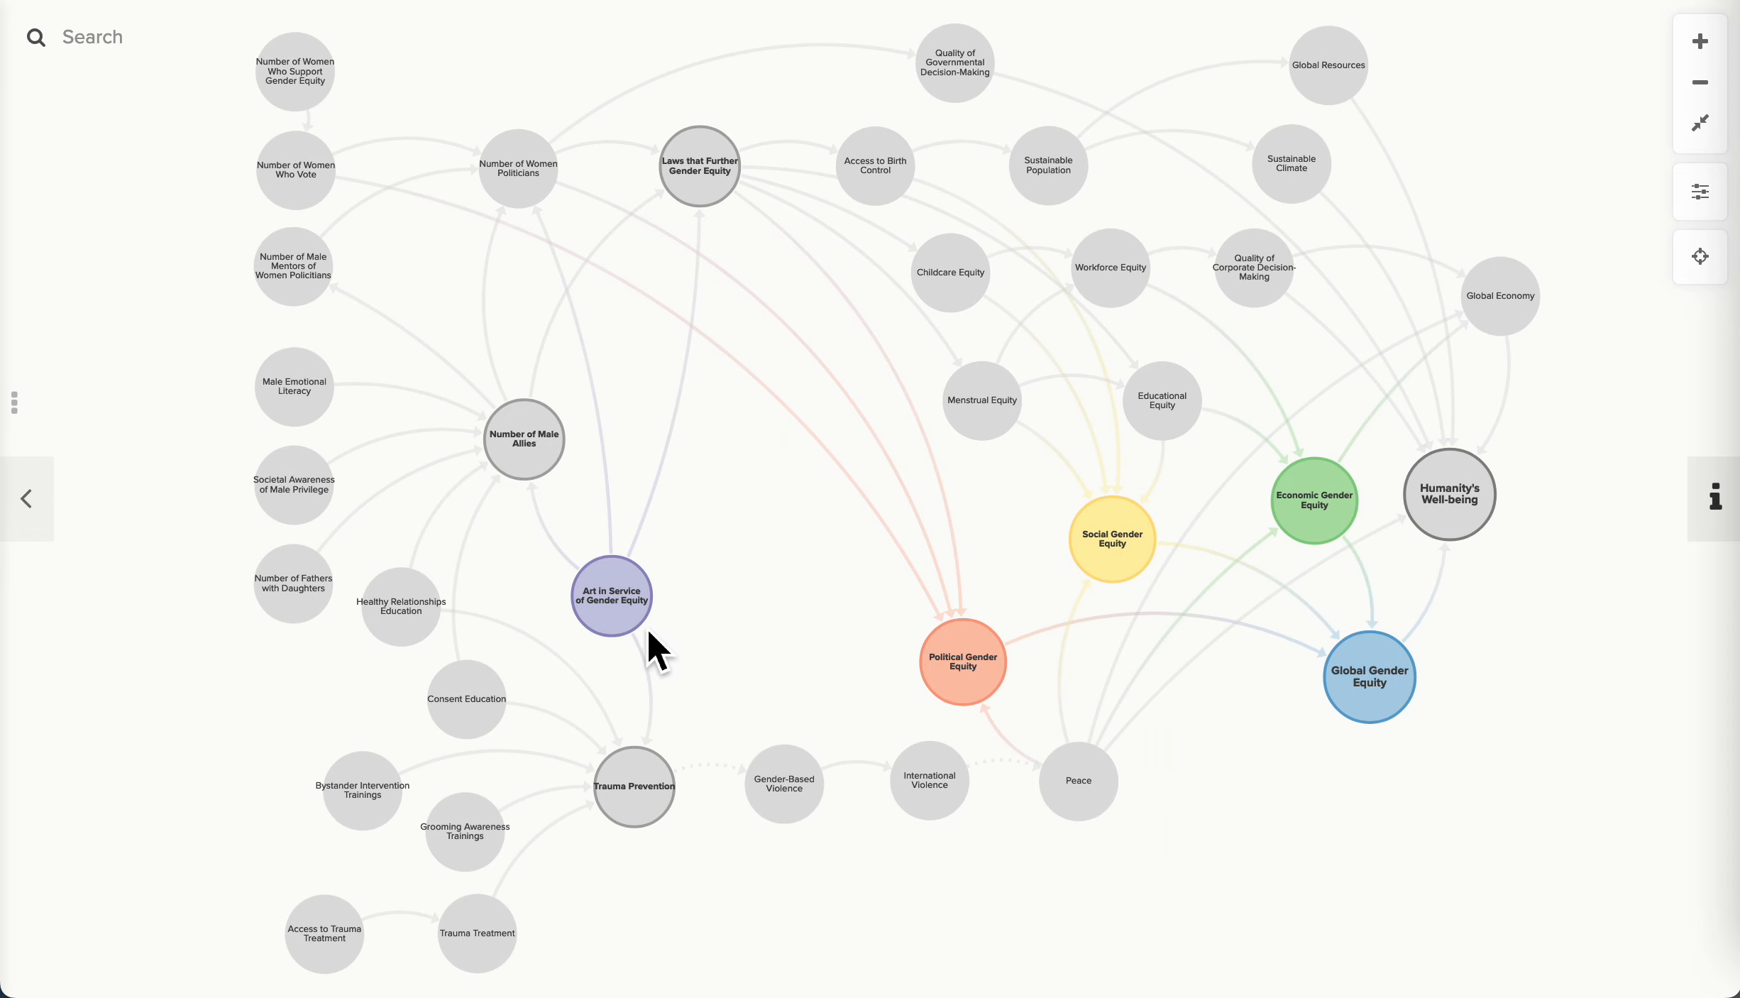
click(609, 593)
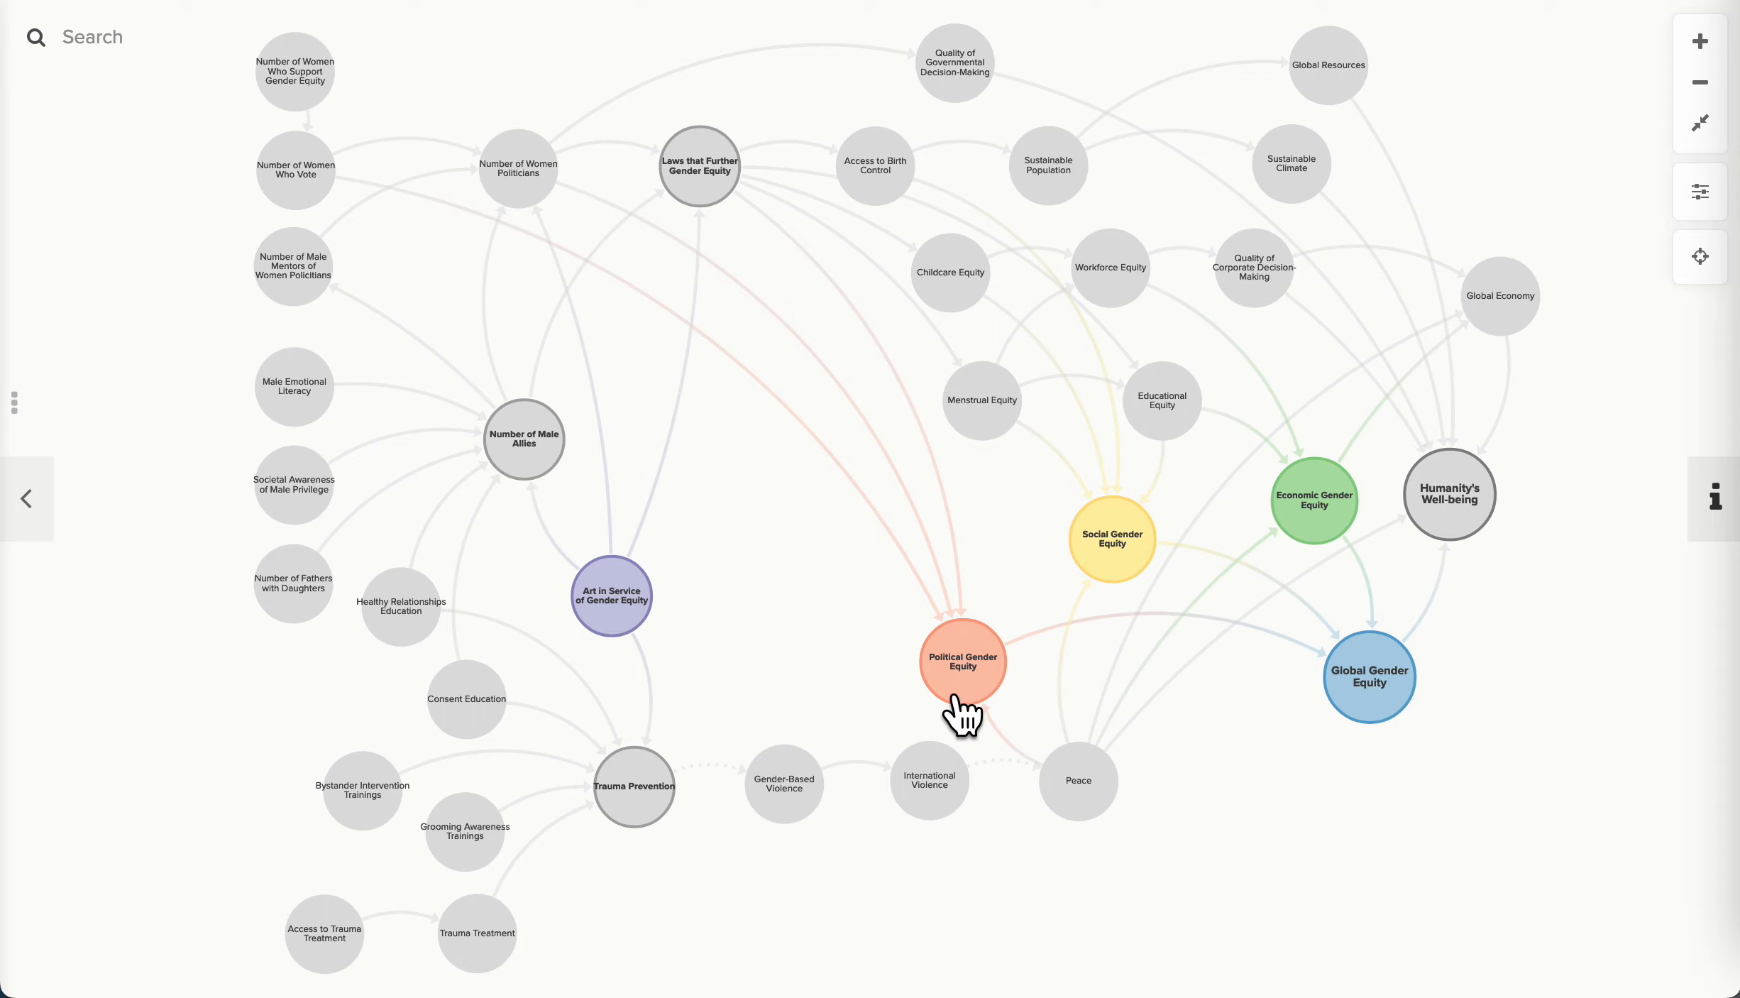
click(963, 662)
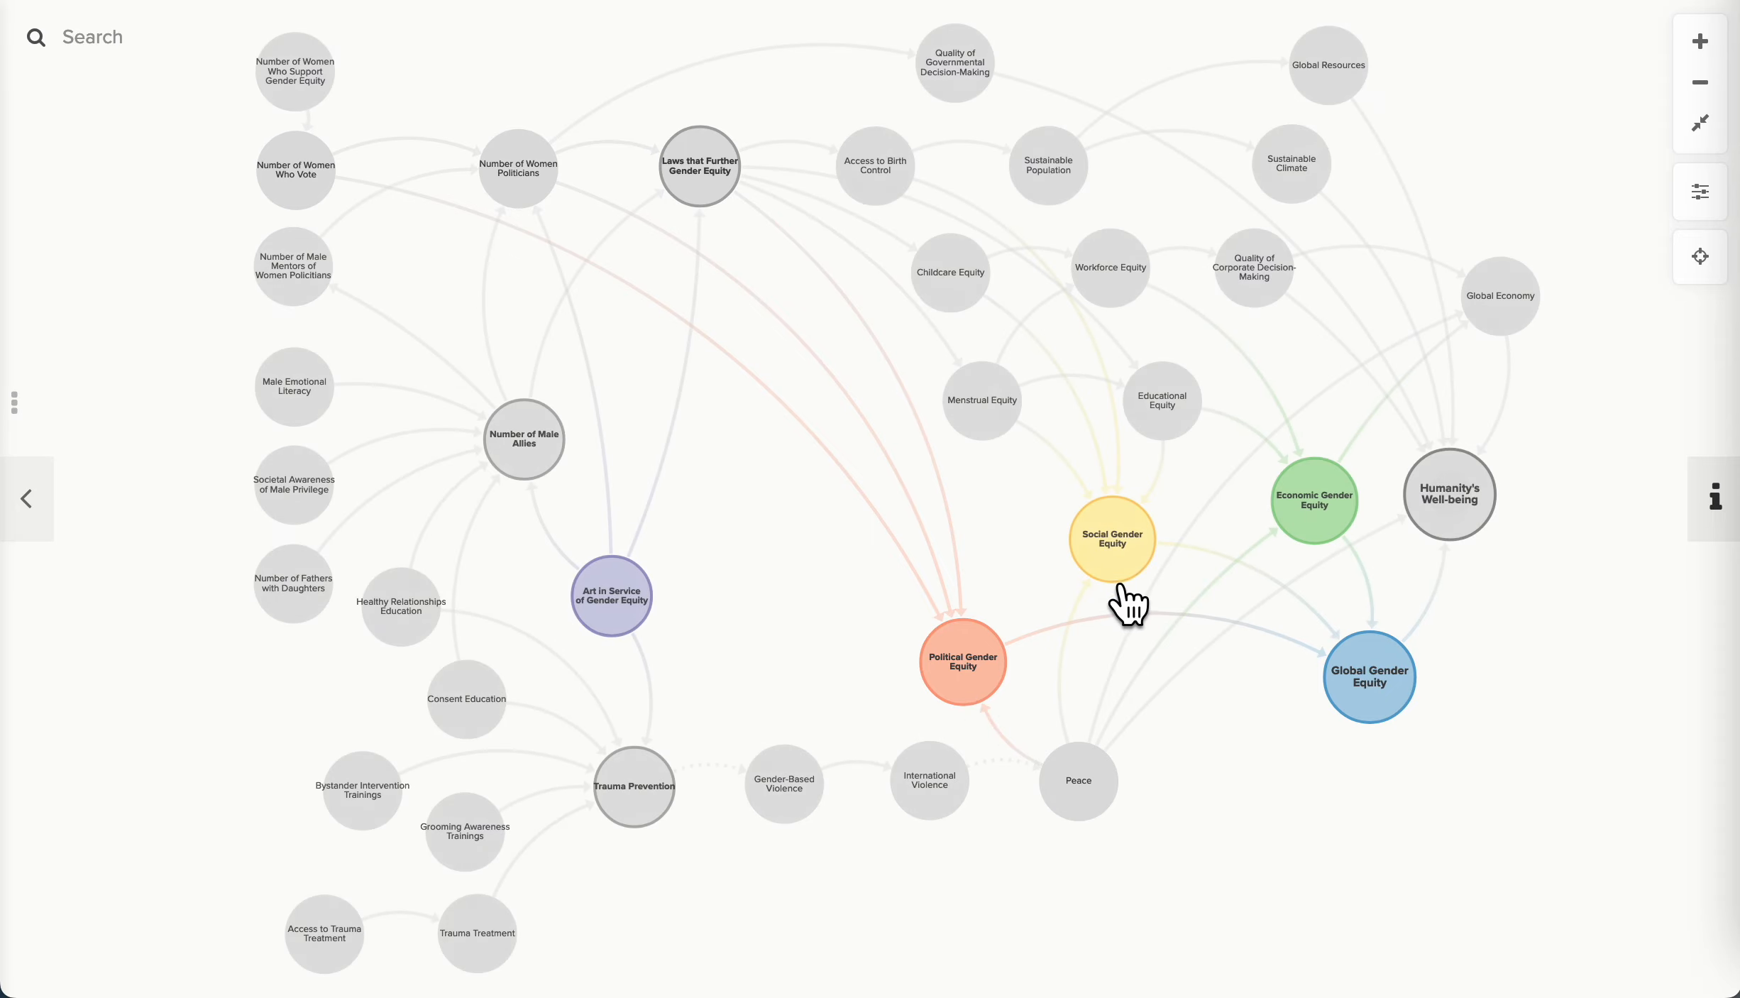
click(1110, 541)
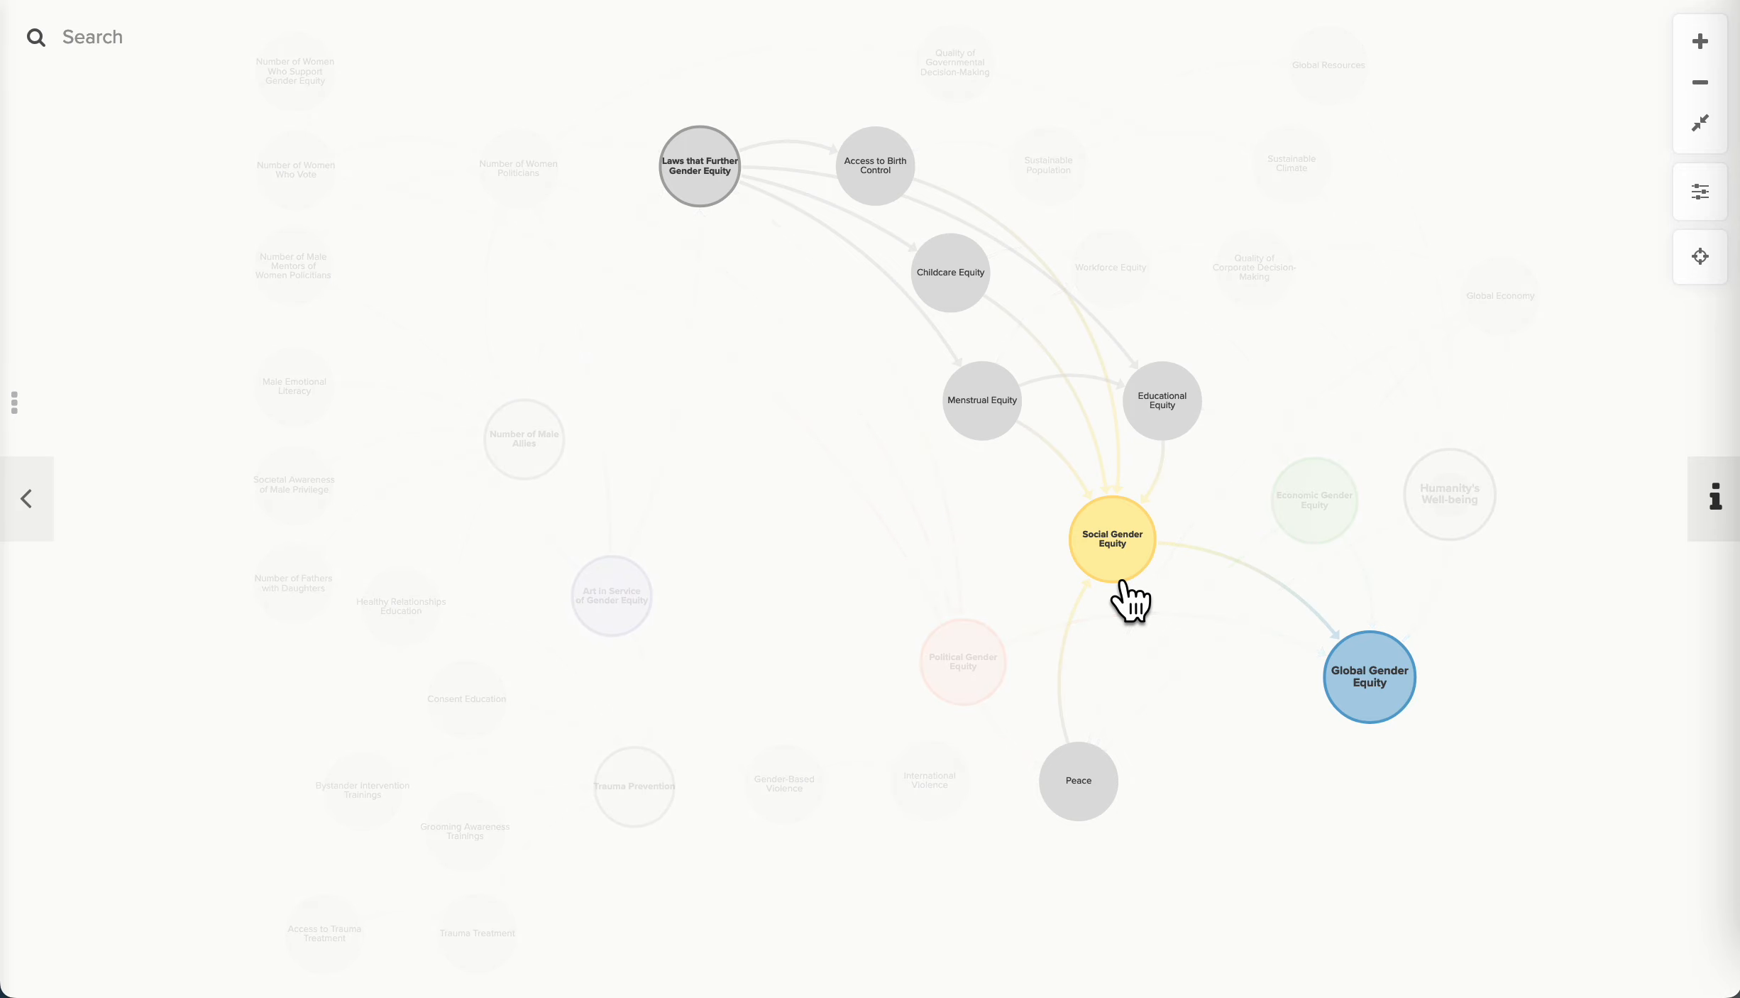